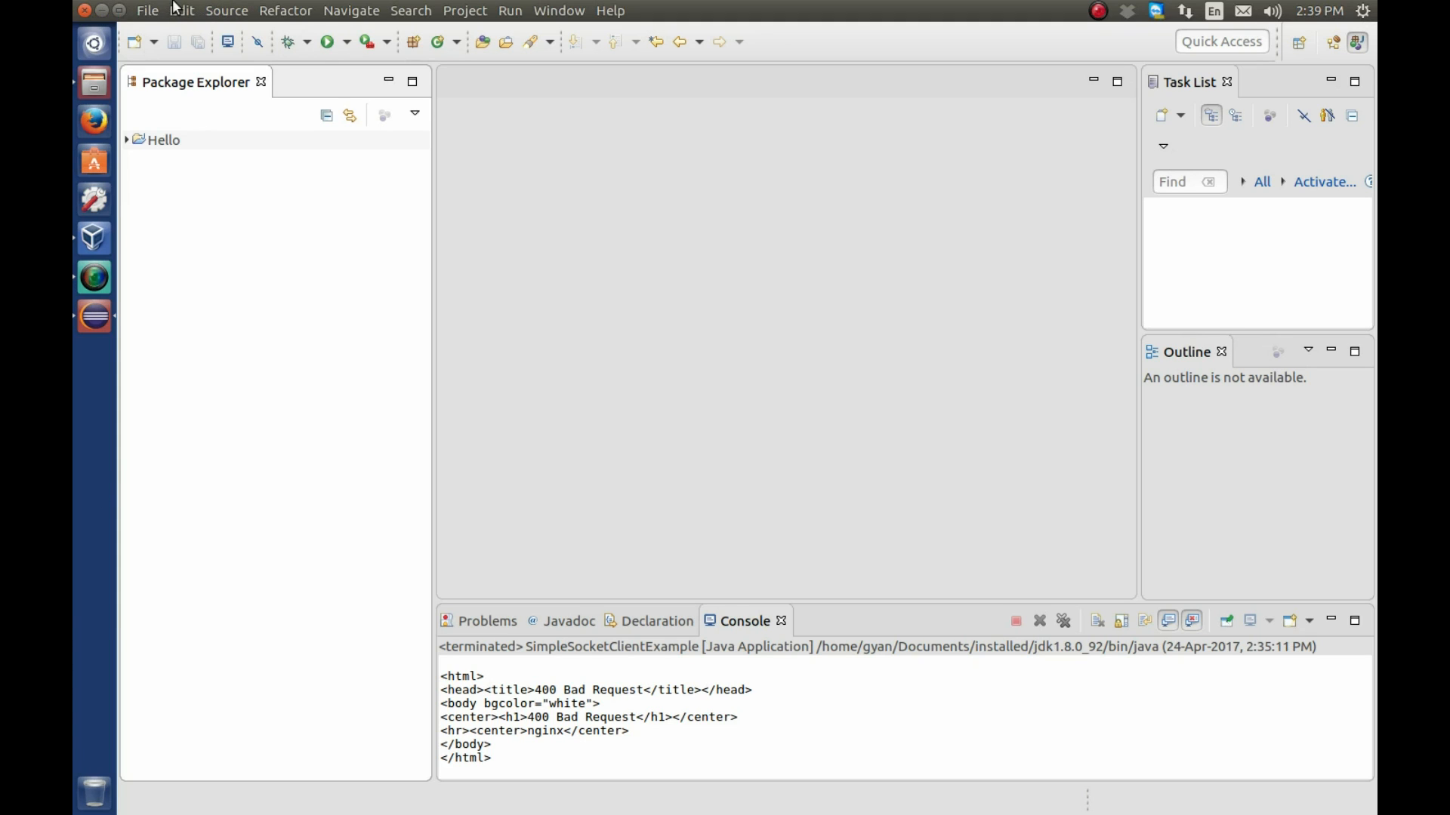
- Create a new Java project named "Eclipse Input" via File > New > Java Project
click(148, 10)
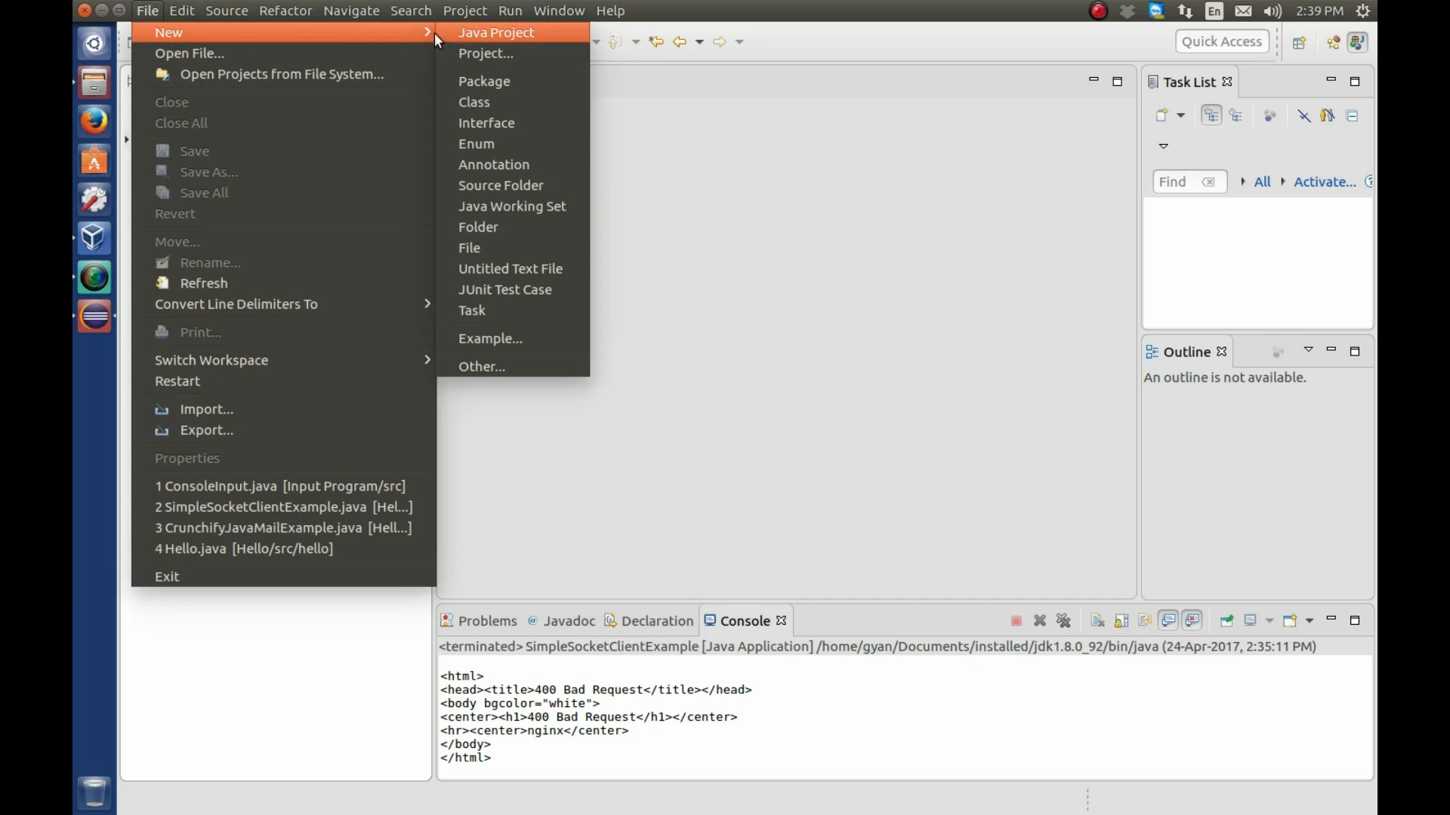
click(495, 32)
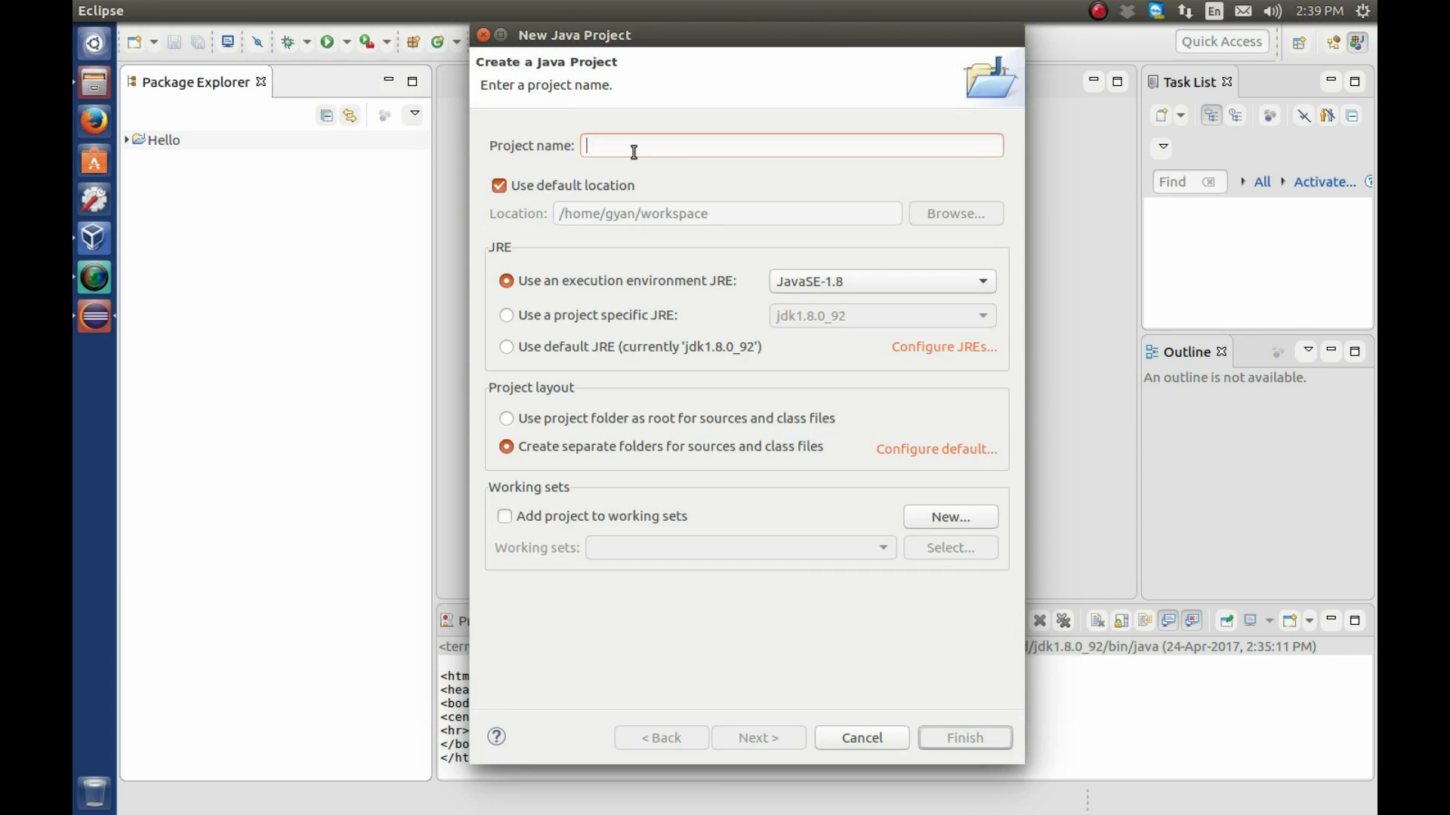
text(Eclipse)
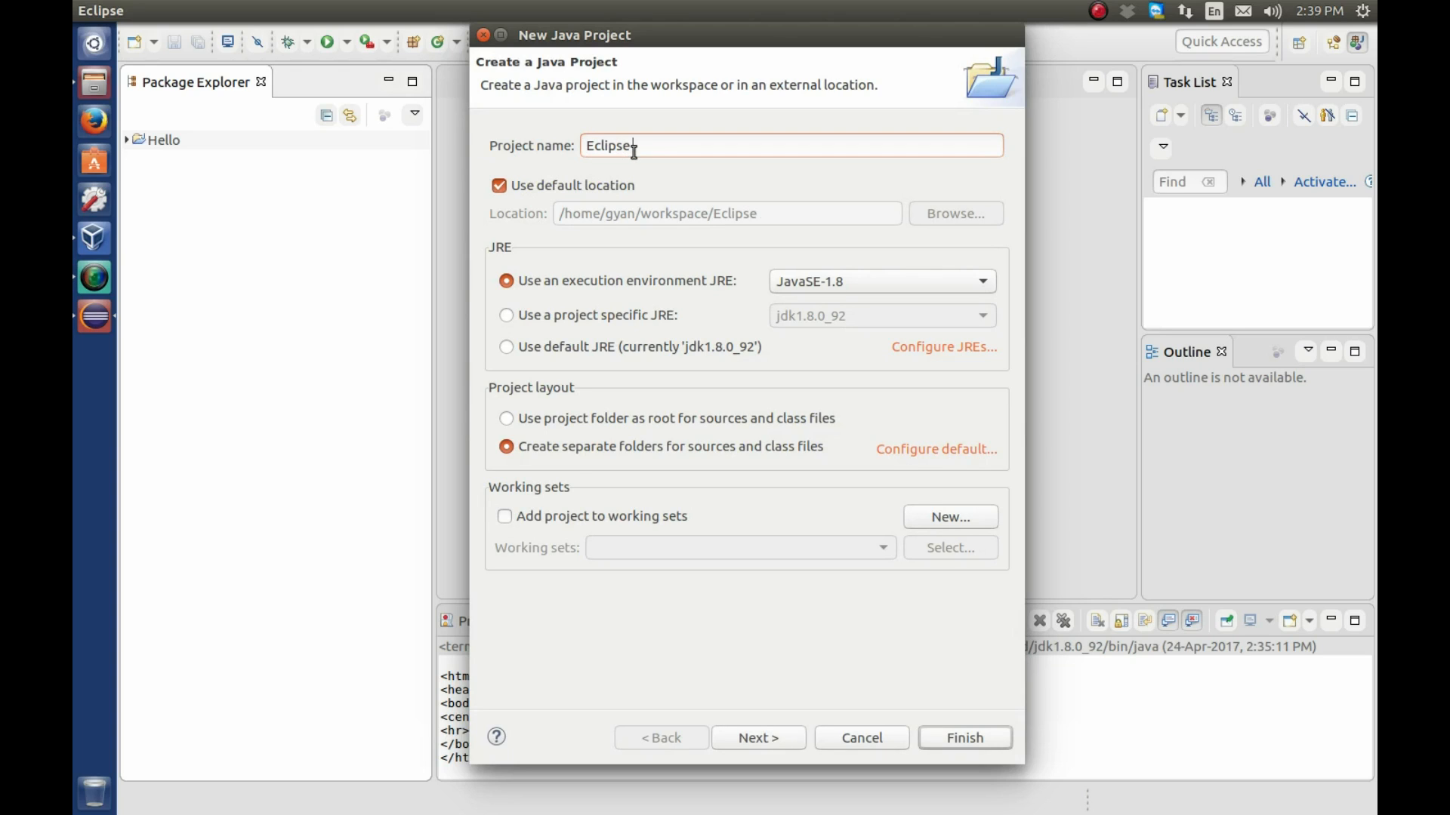
text(Input)
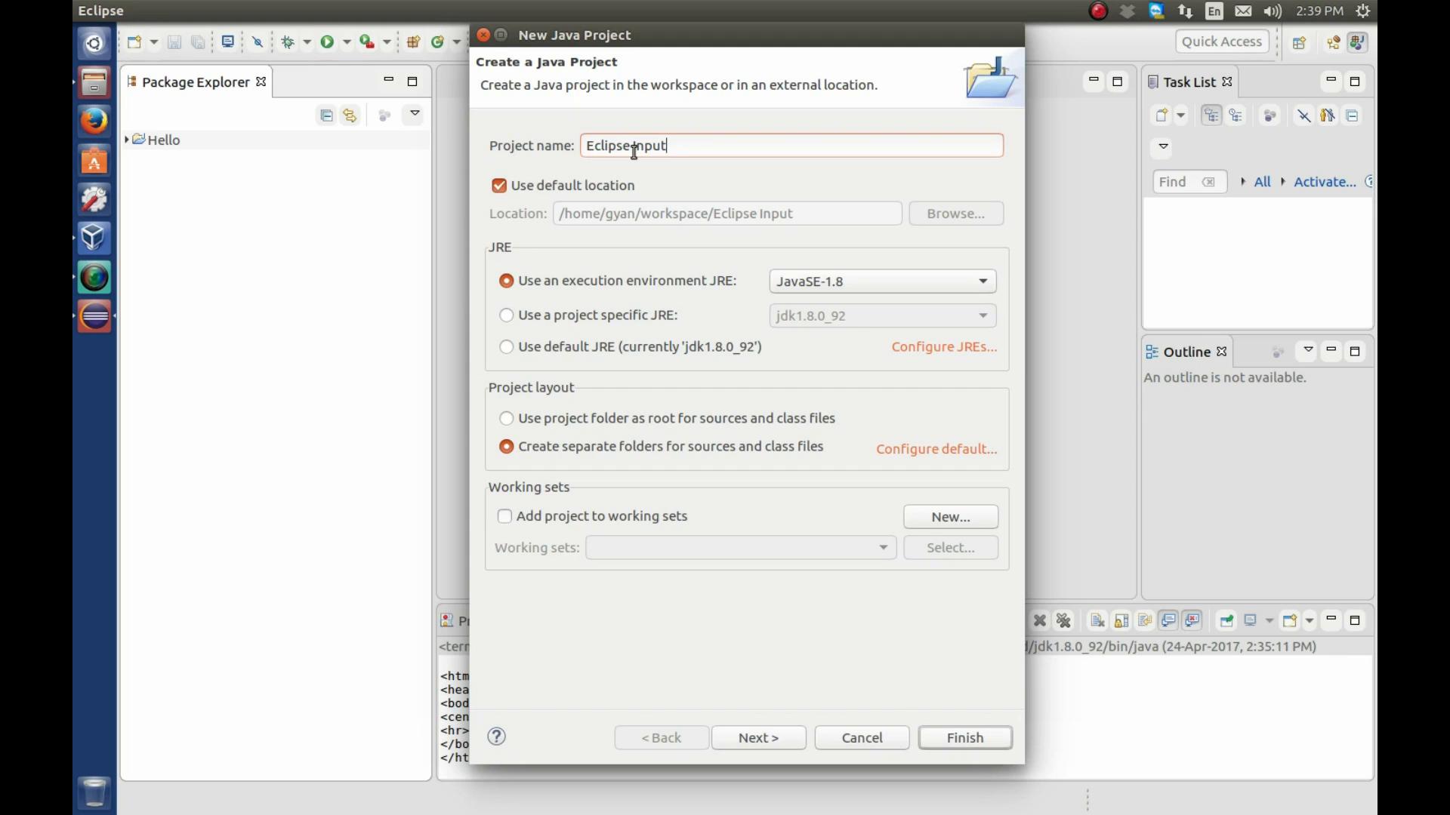
click(962, 738)
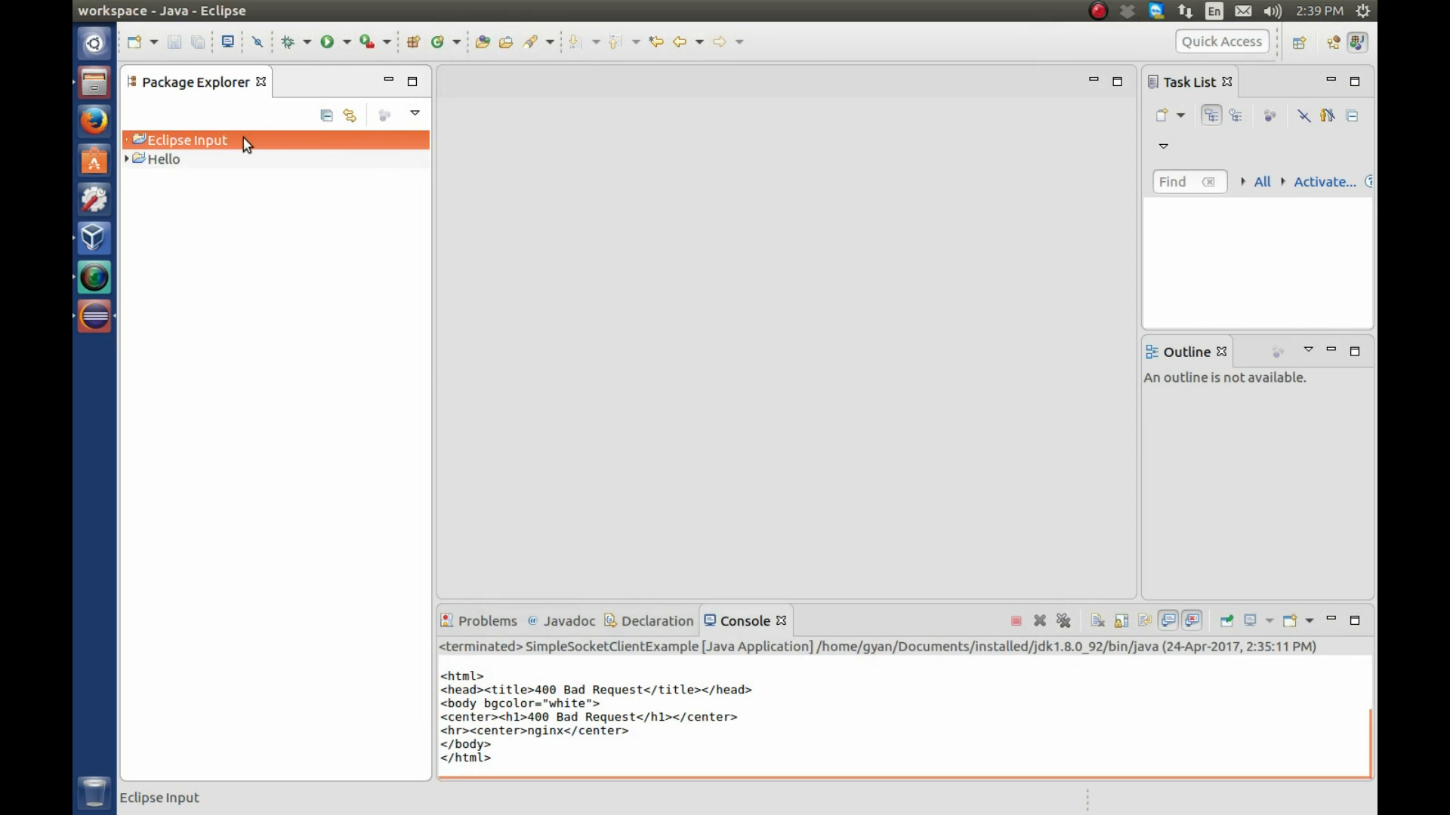
- Add a new class ConsoleInput to the Eclipse Input project from its context menu
right_click(186, 141)
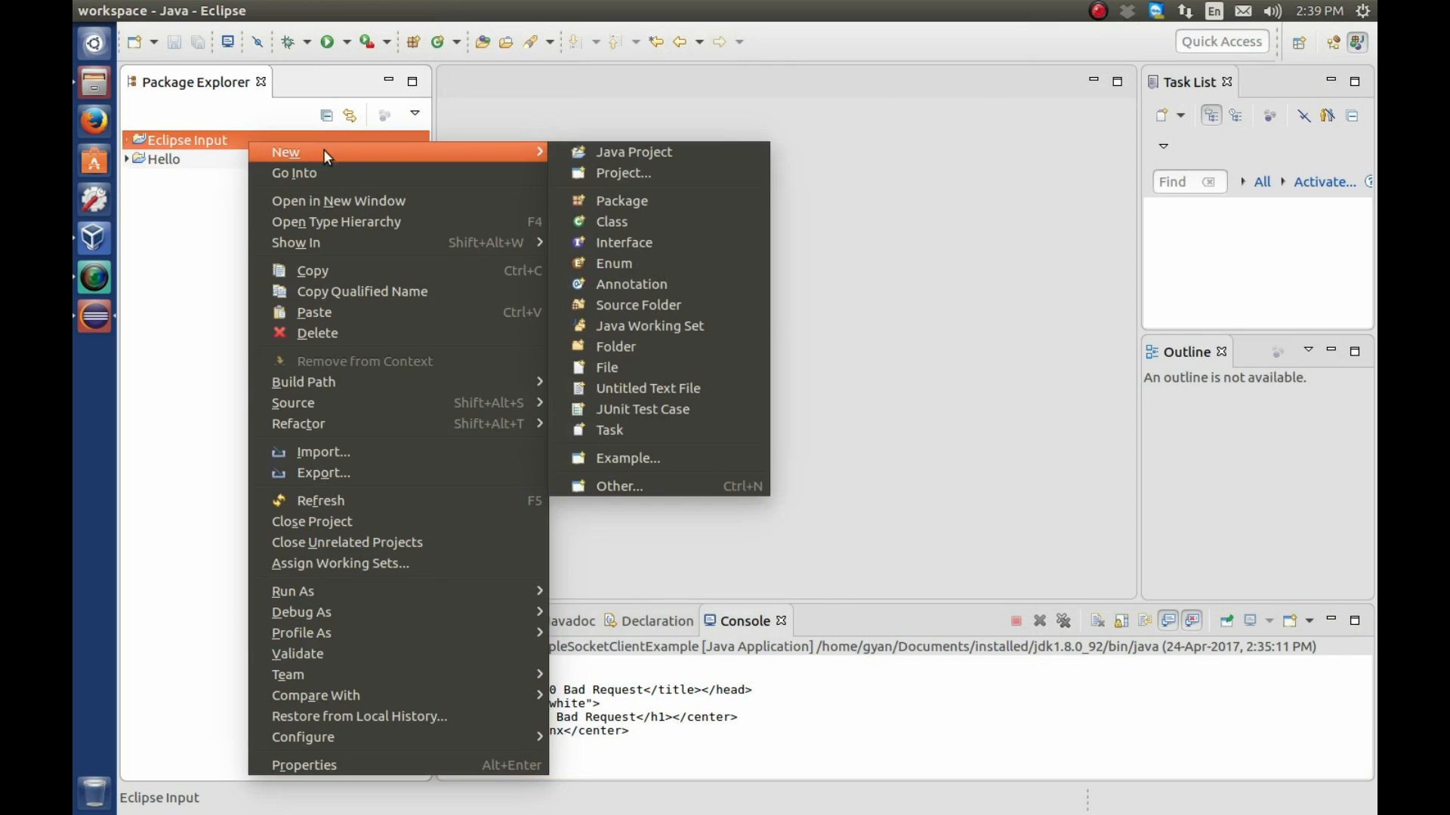
click(610, 229)
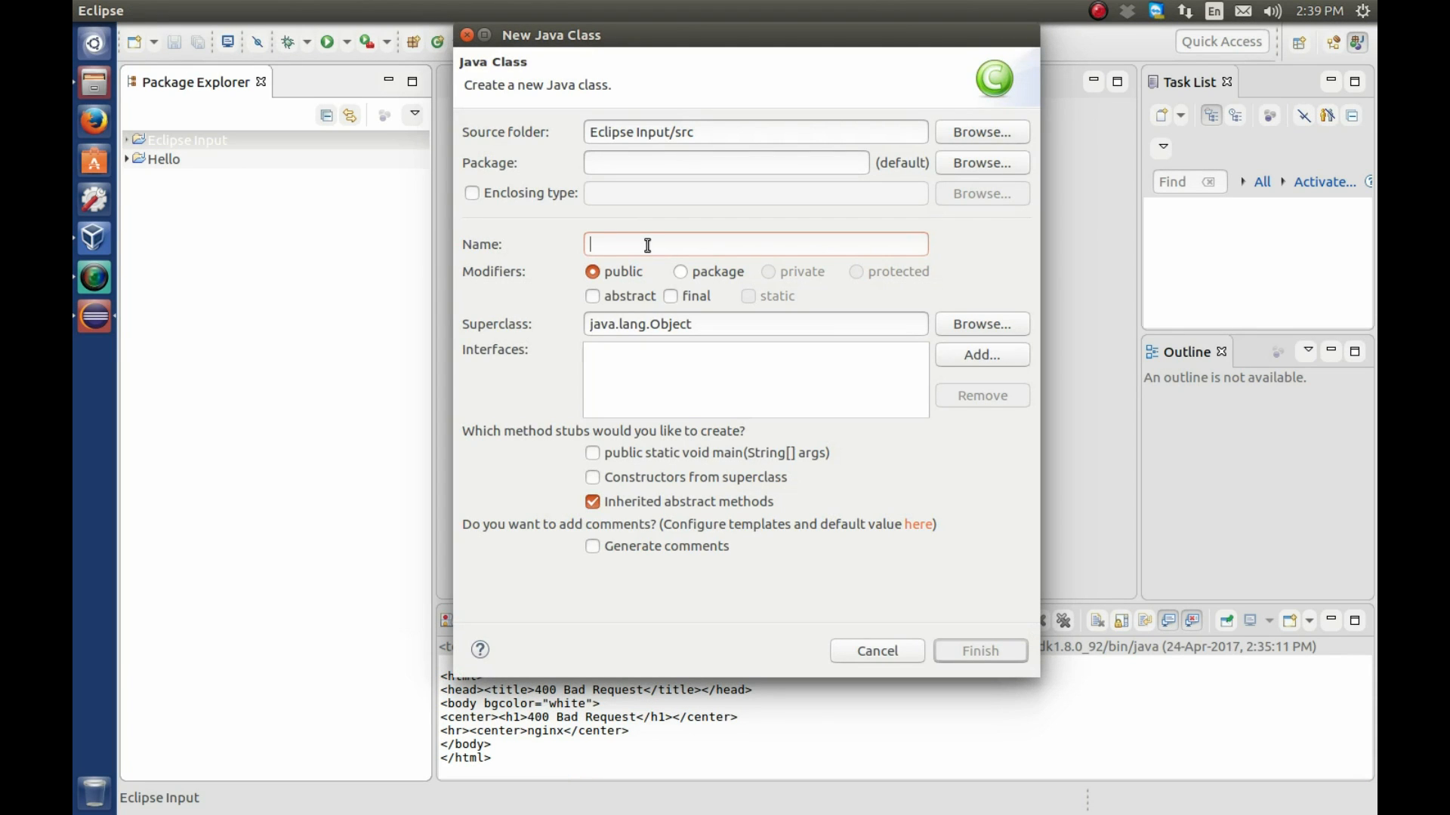
text(Con)
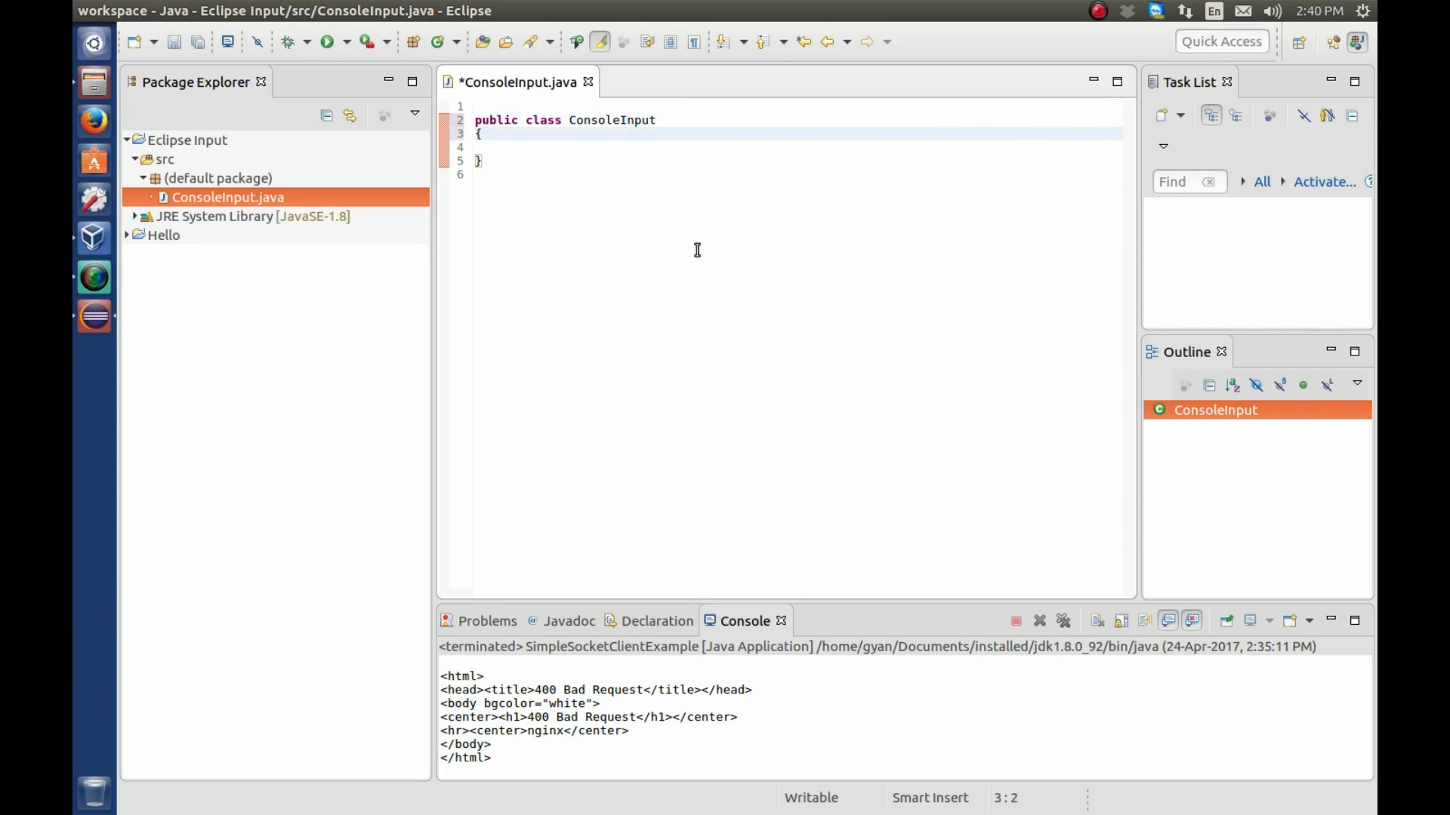
- Write public static void main(String[] args) with its braces inside ConsoleInput
text(p)
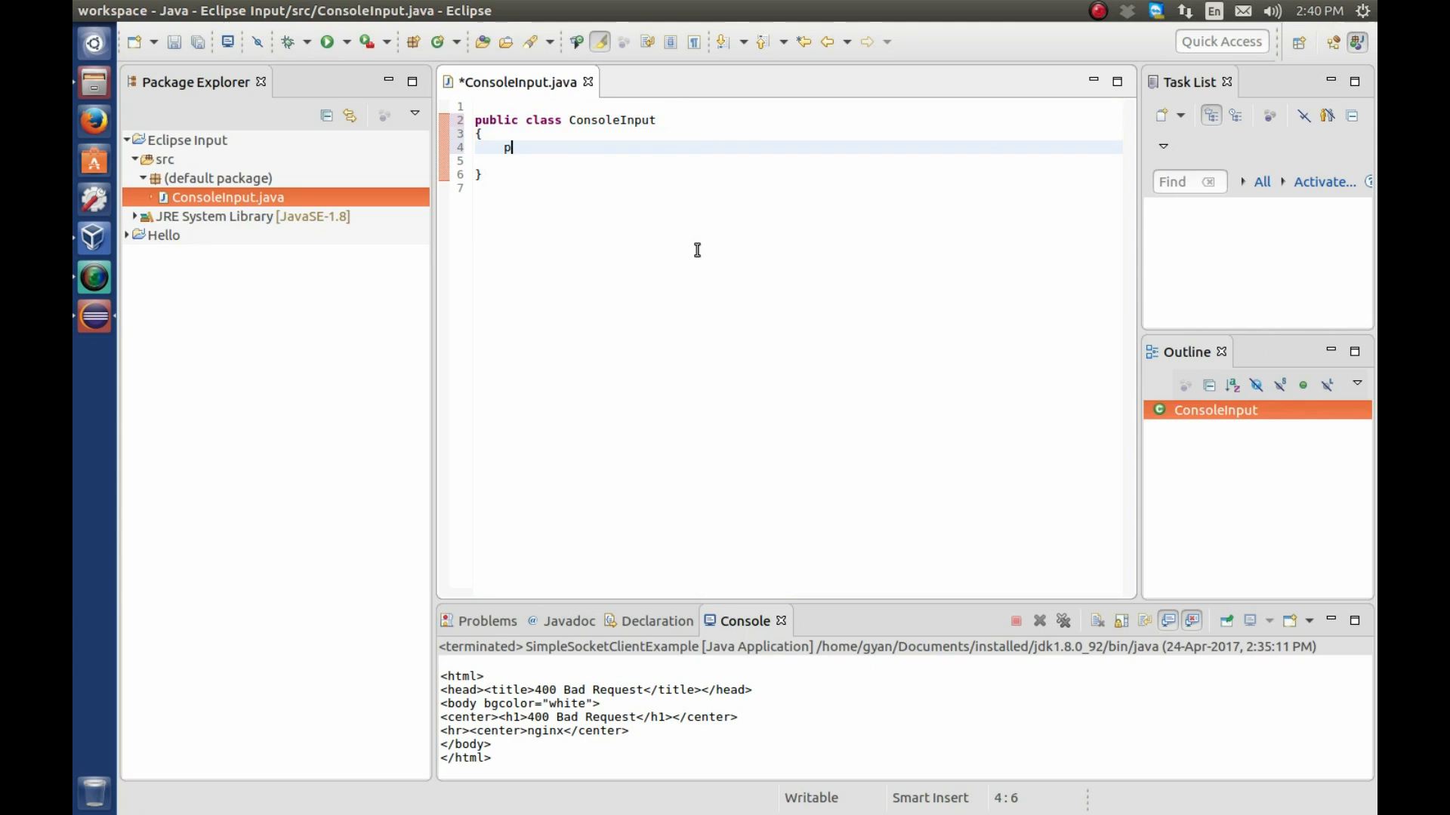
text(ublic)
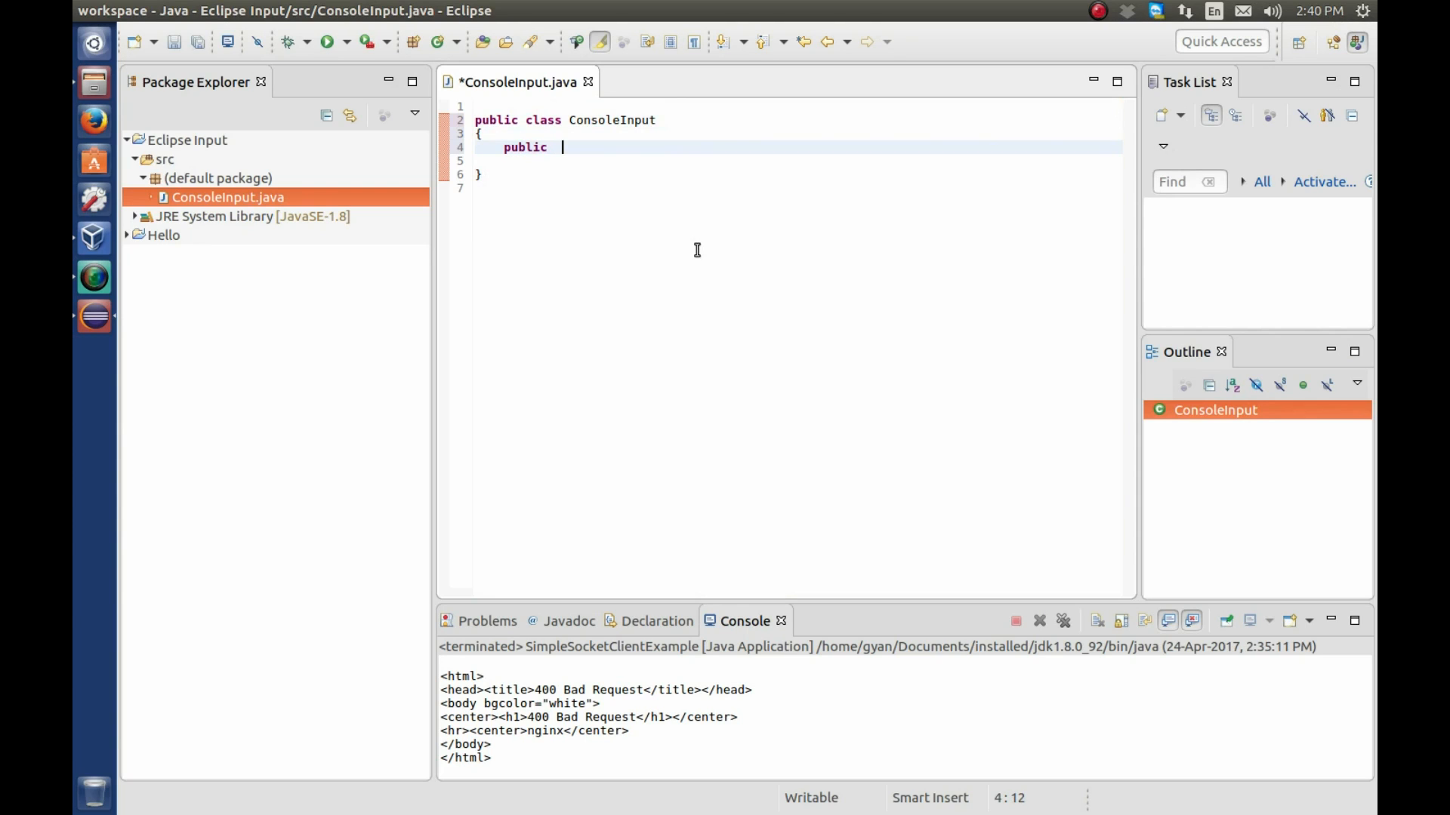
text(static)
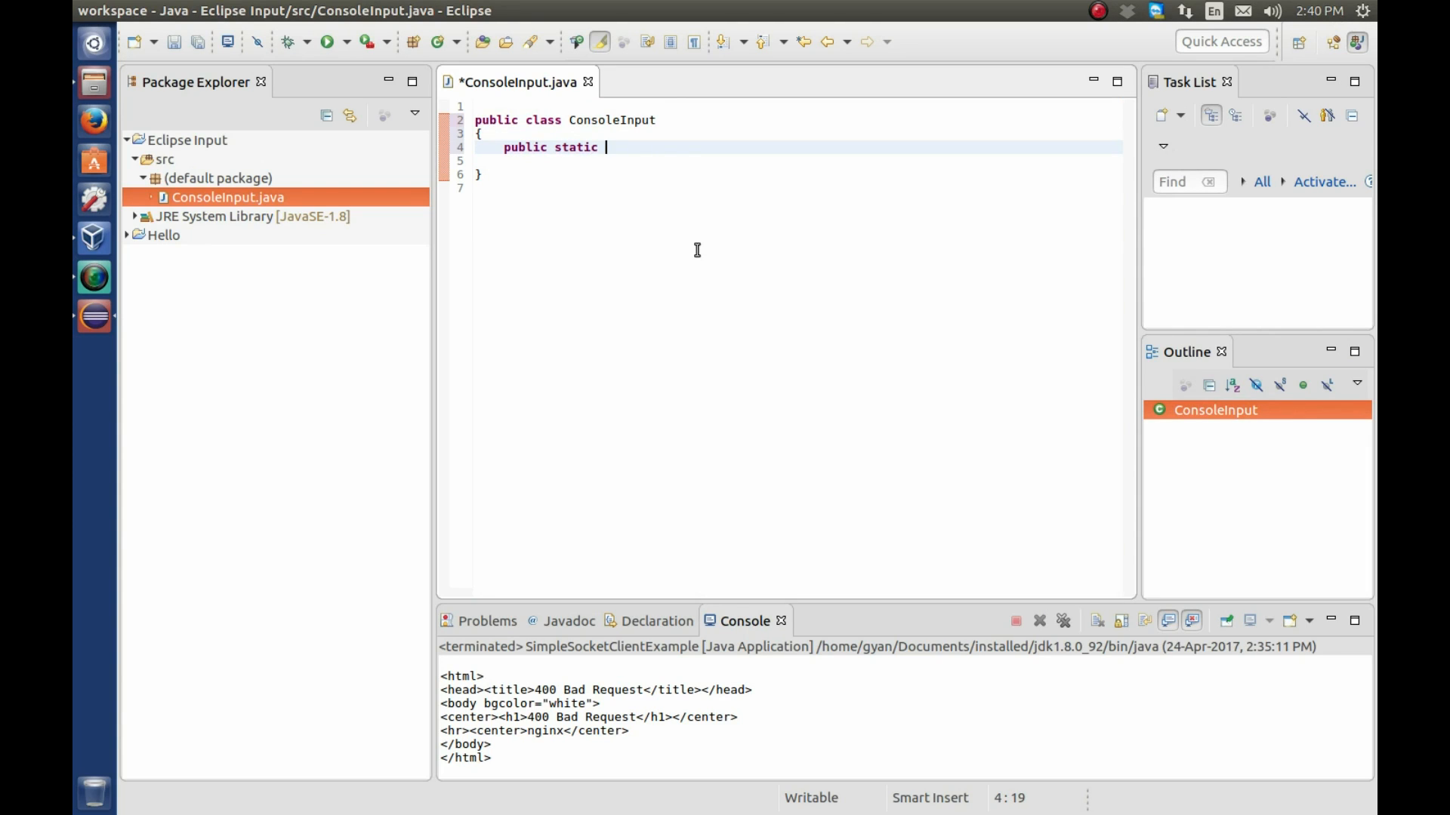
text(void m)
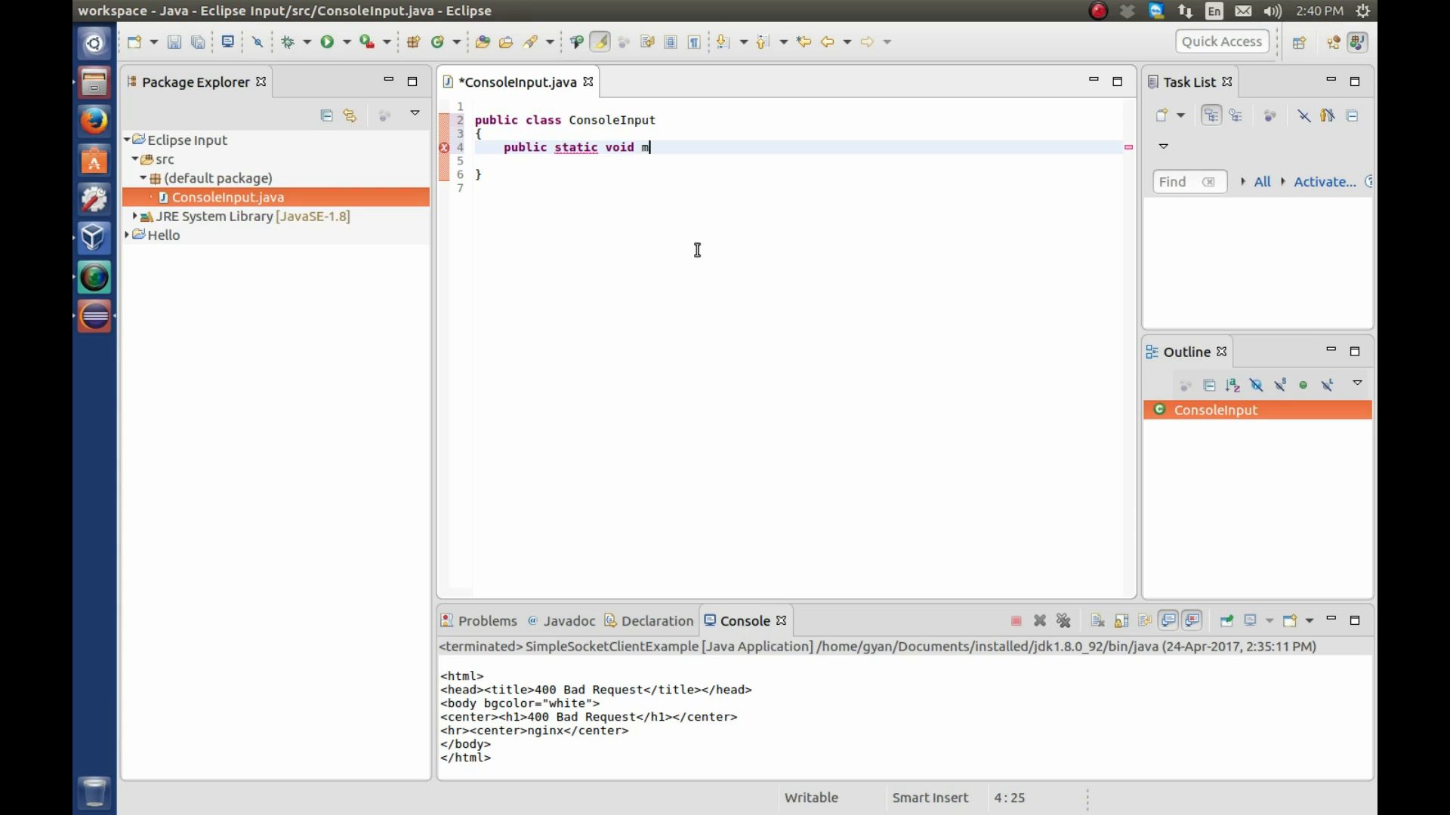
text(ain())
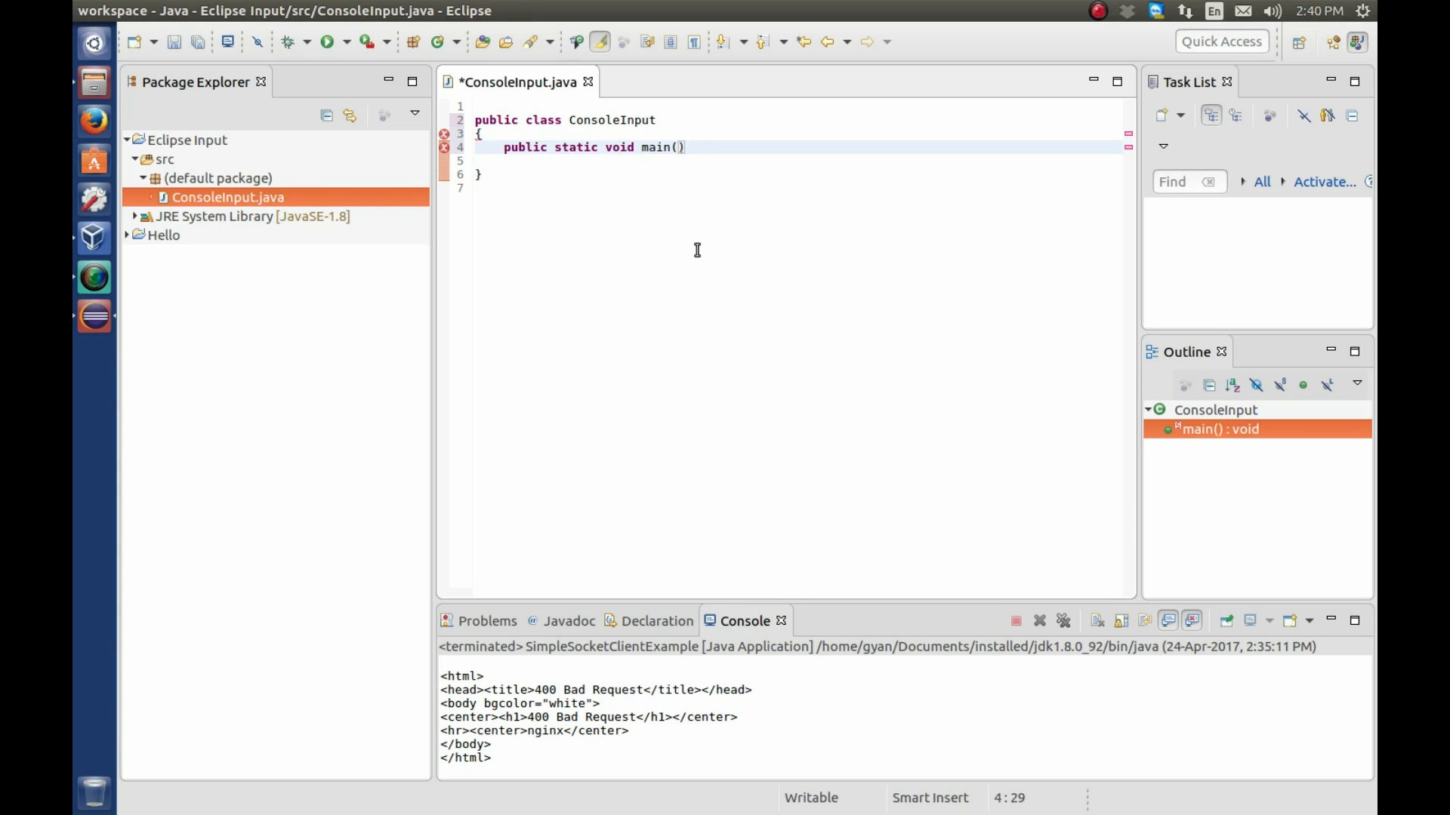
text(String[])
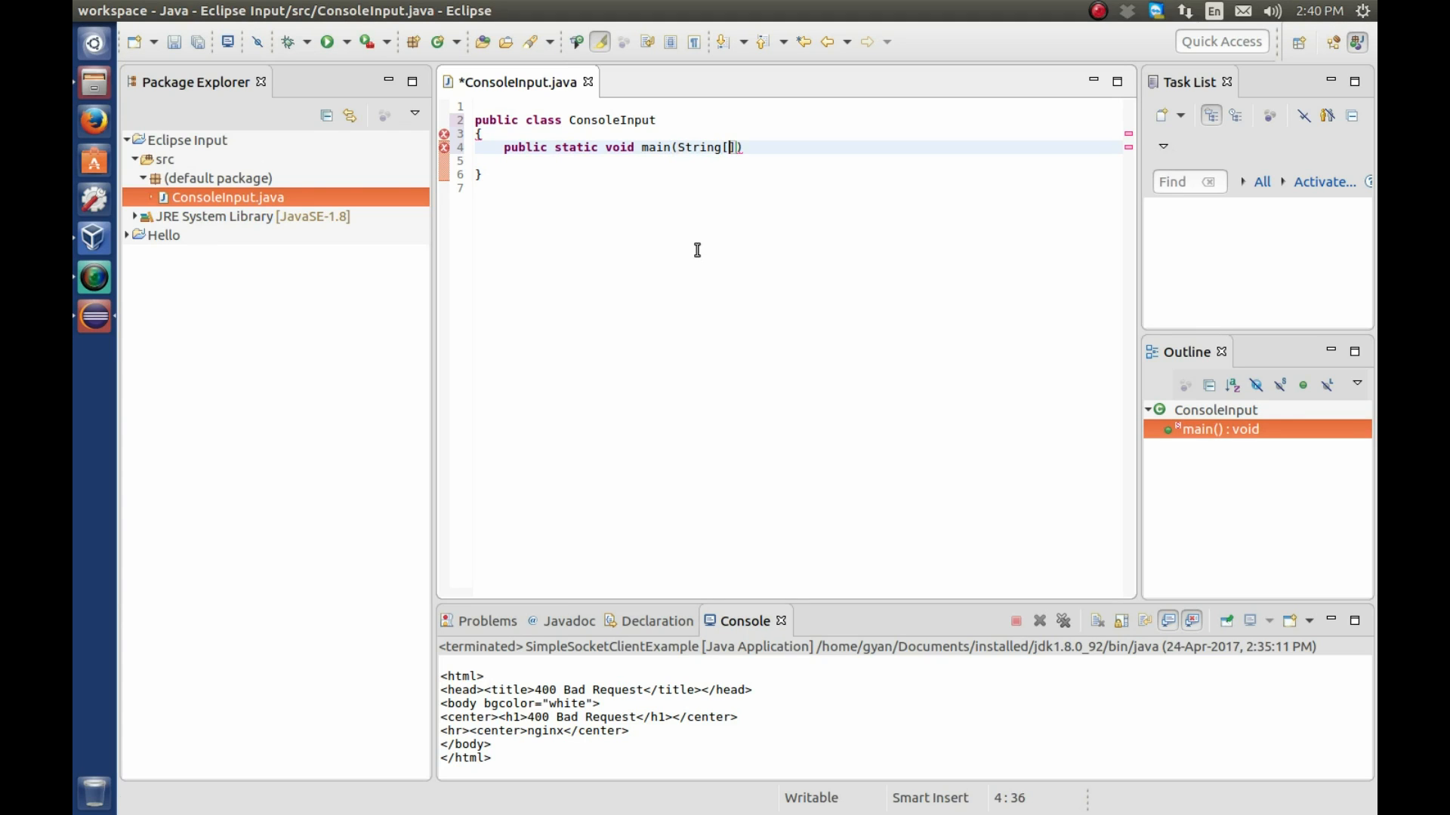
text(args)
click(802, 160)
text({)
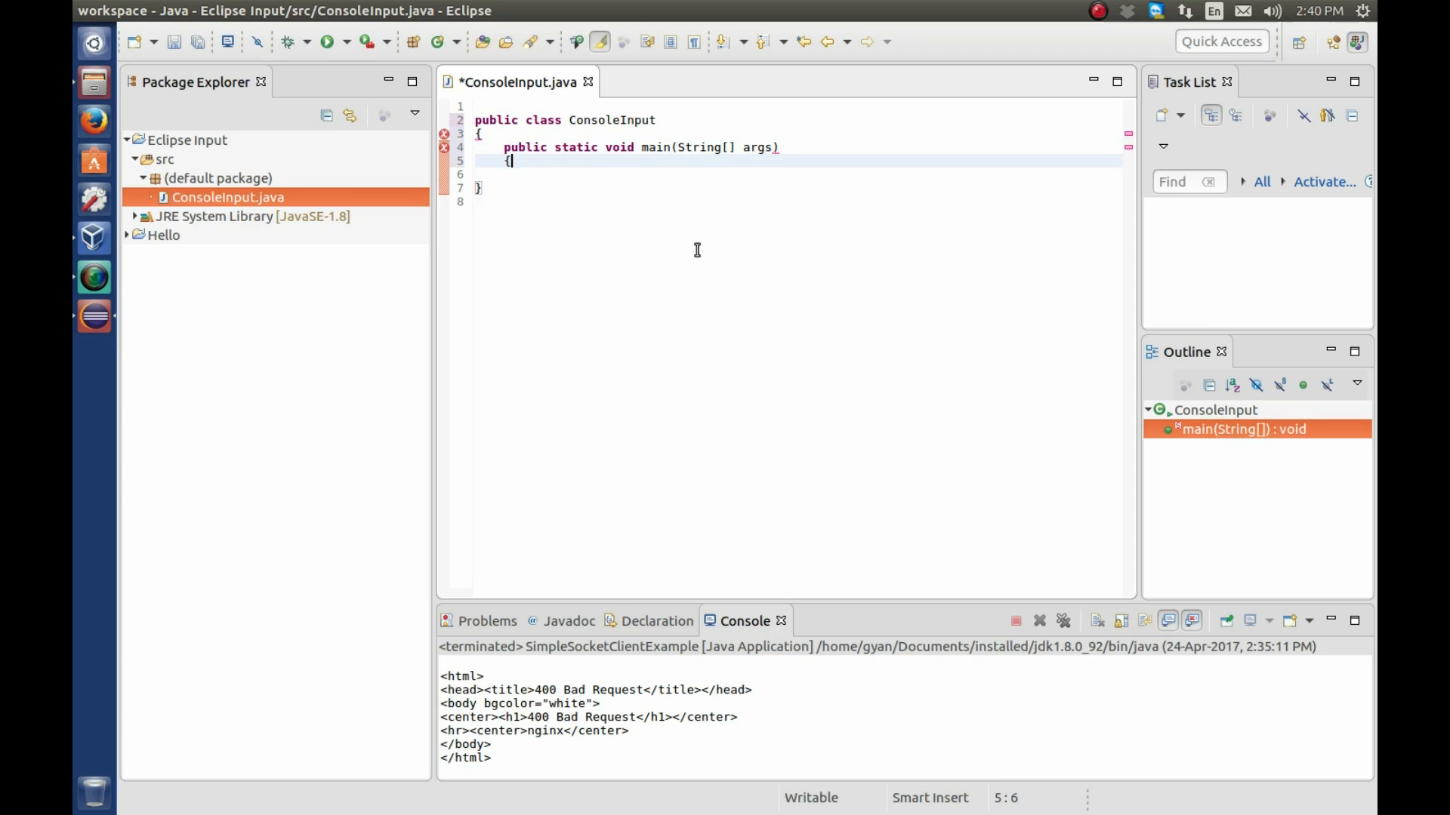
text(i)
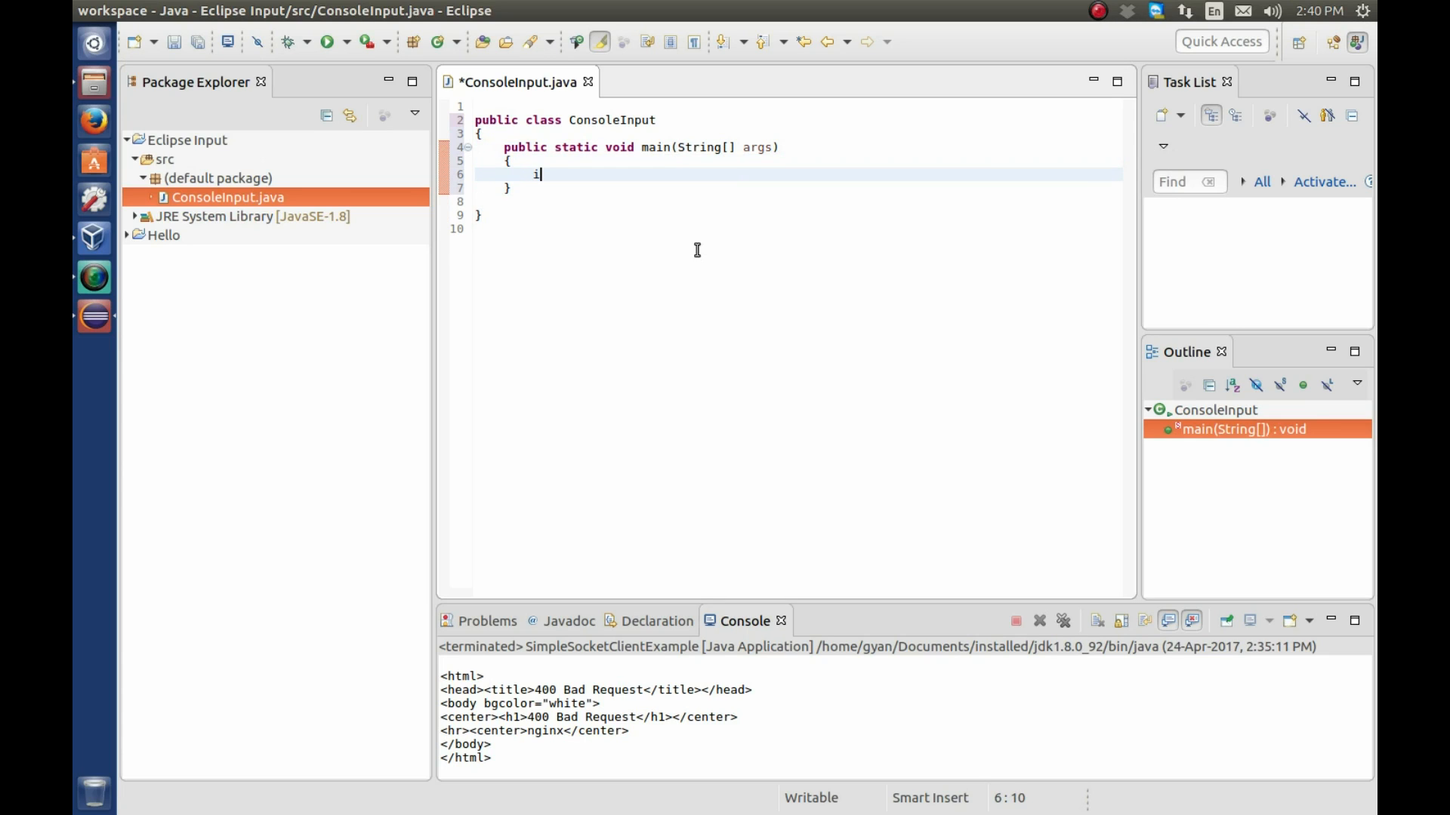
- Declare int a, b, c at the start of main
text(nt a, b, c)
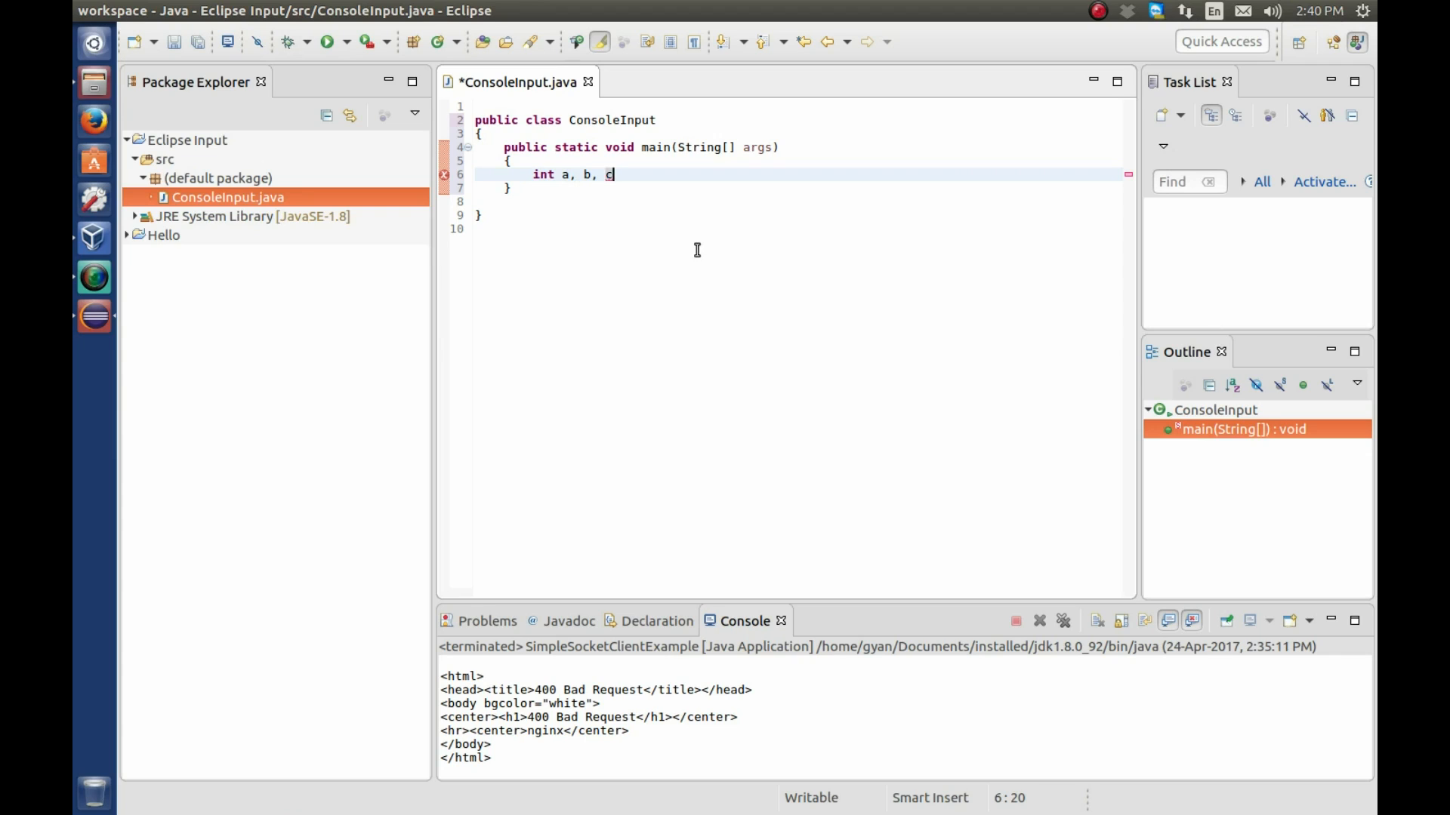
text(;)
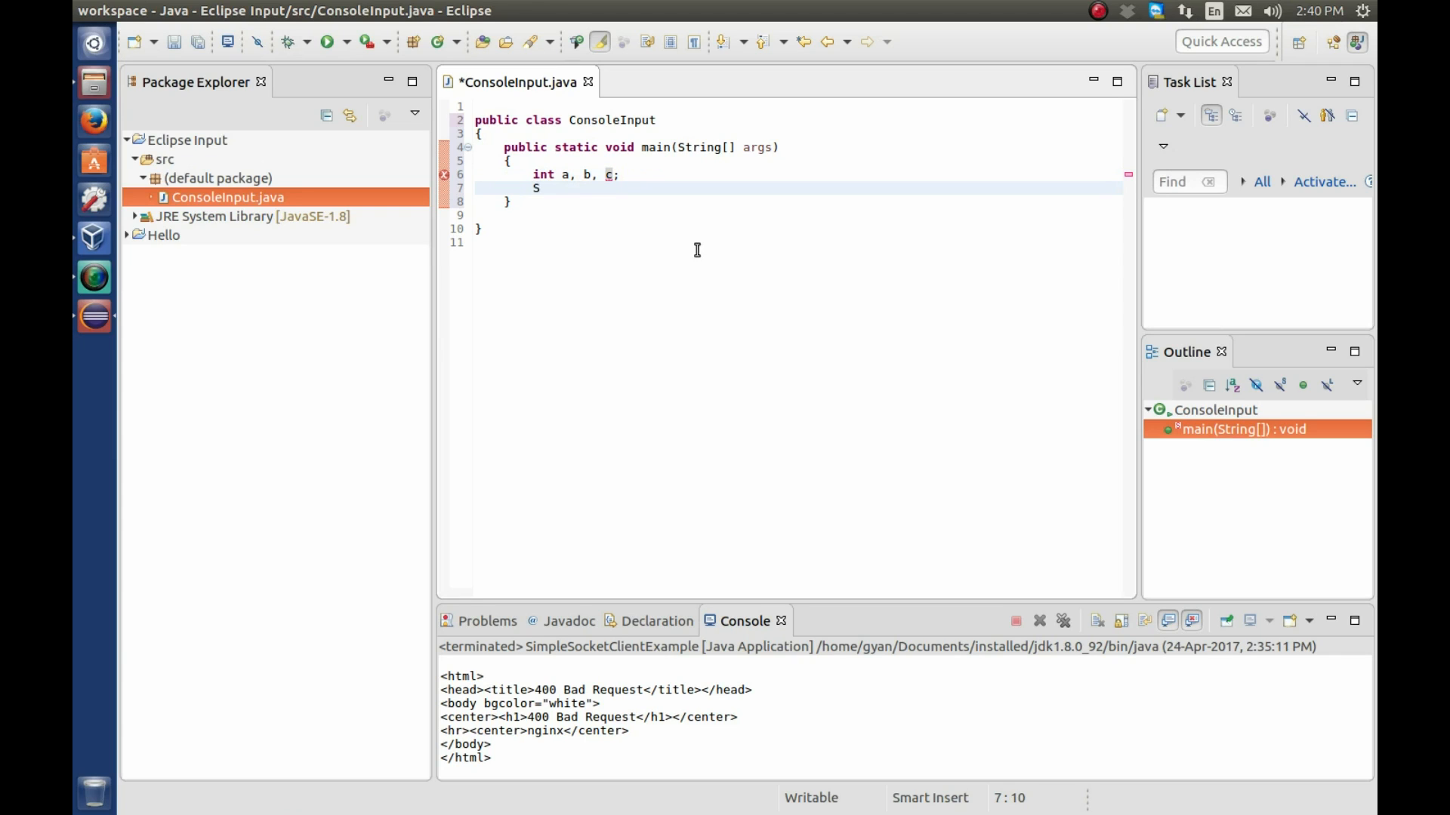
- Create Scanner sc = new Scanner(System.in) using content assist
text(canner sc)
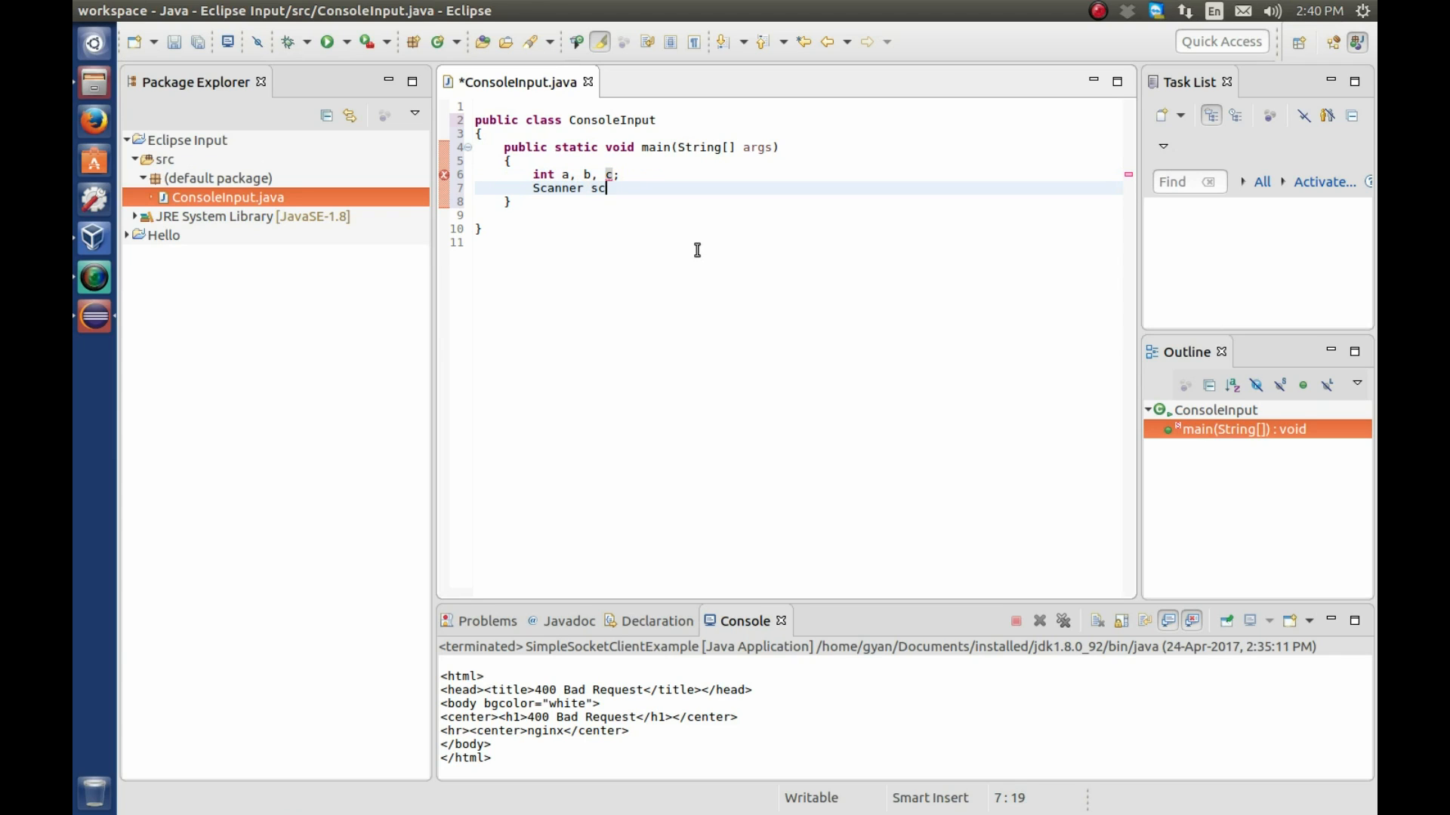
text(= new S)
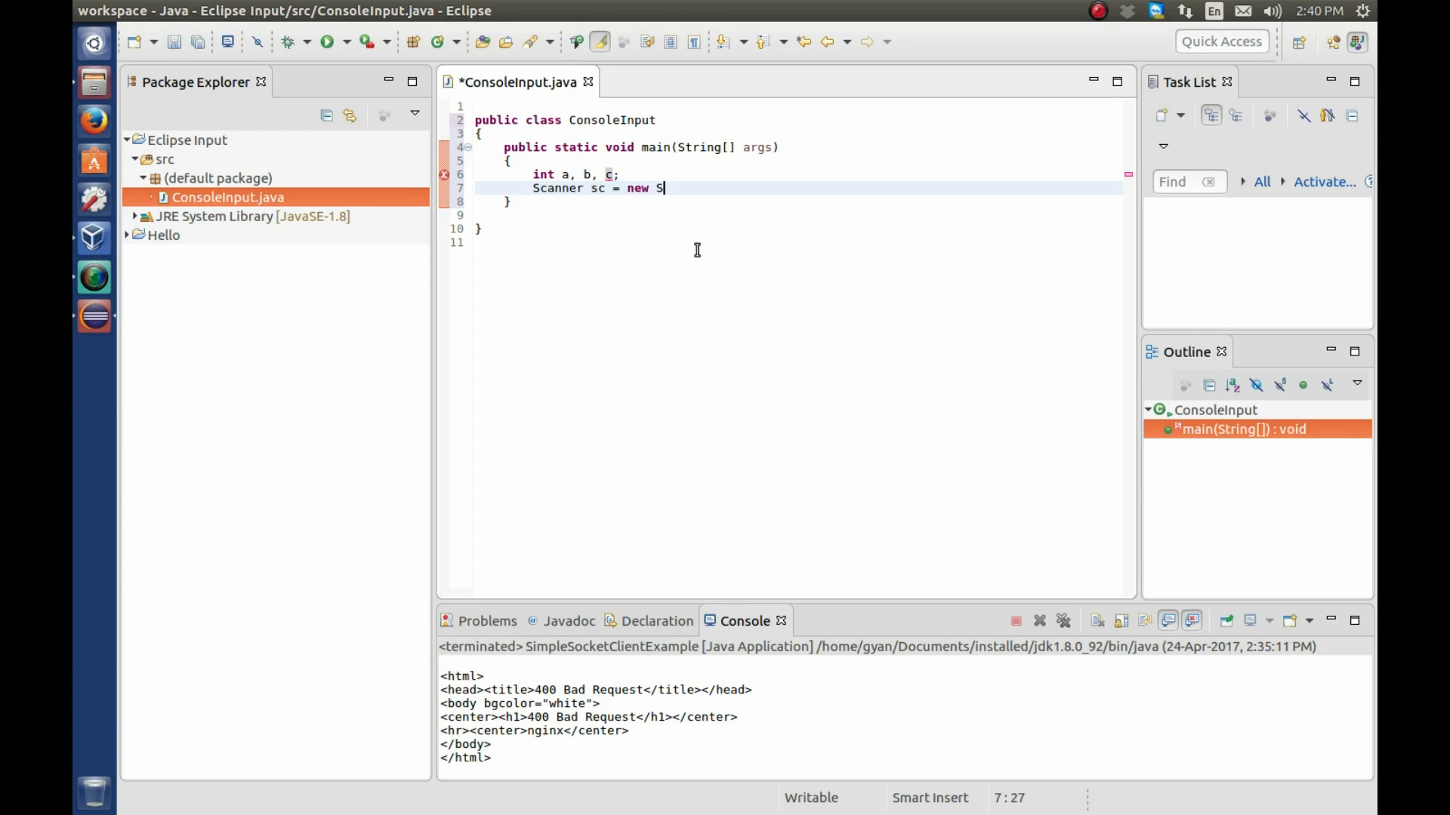
text(canner)
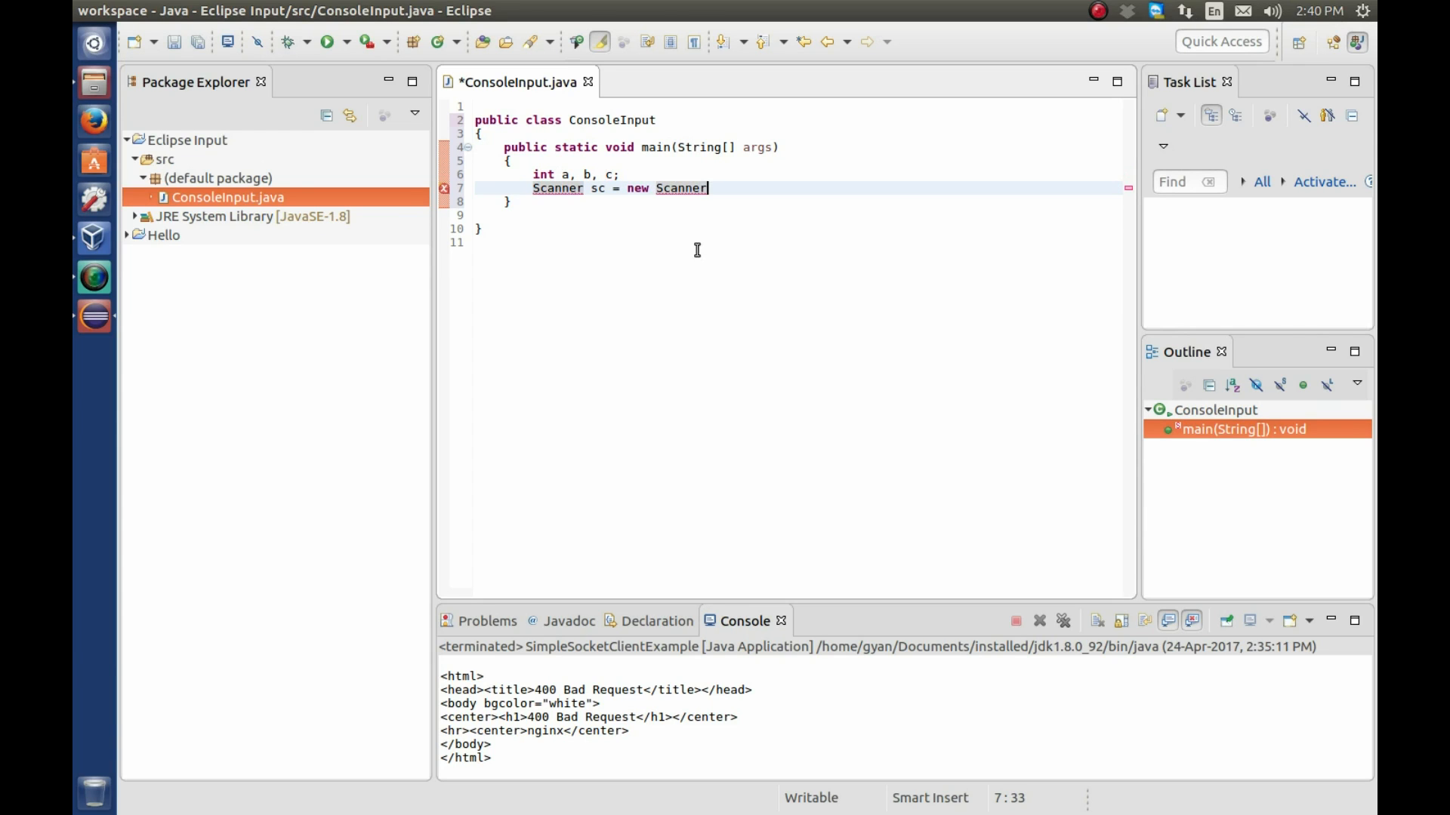
text(())
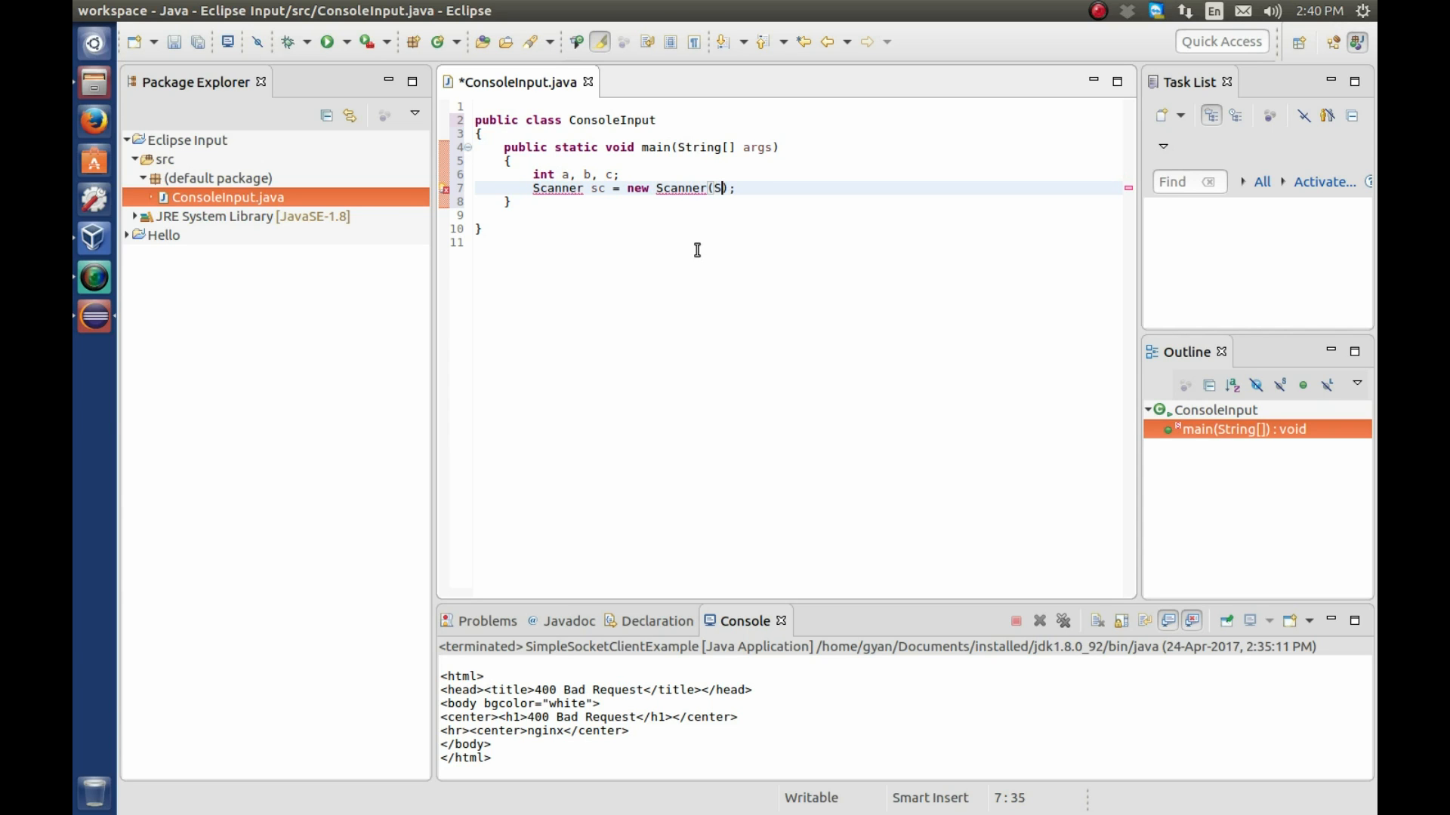
text(ystem.i)
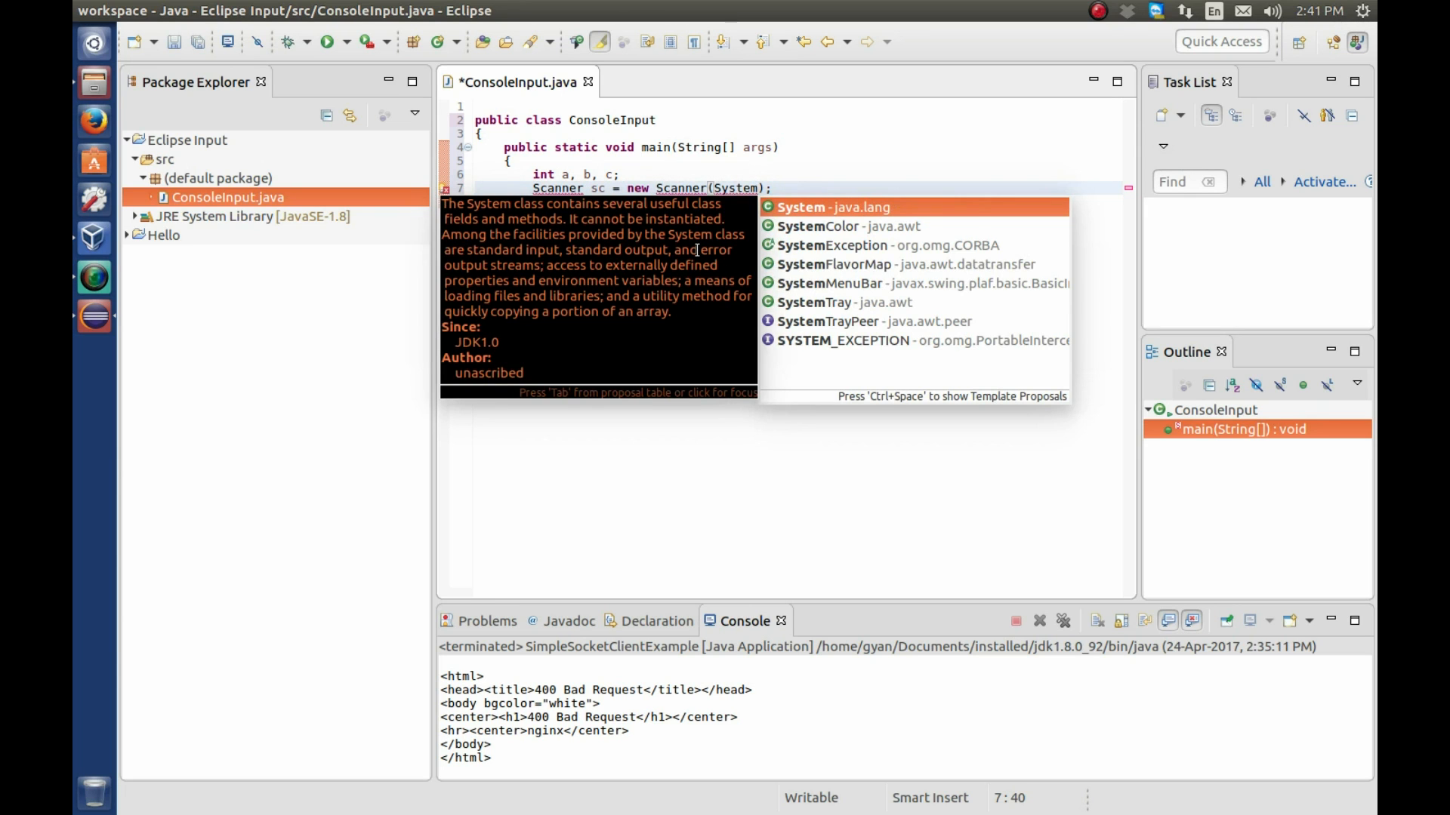
text(.)
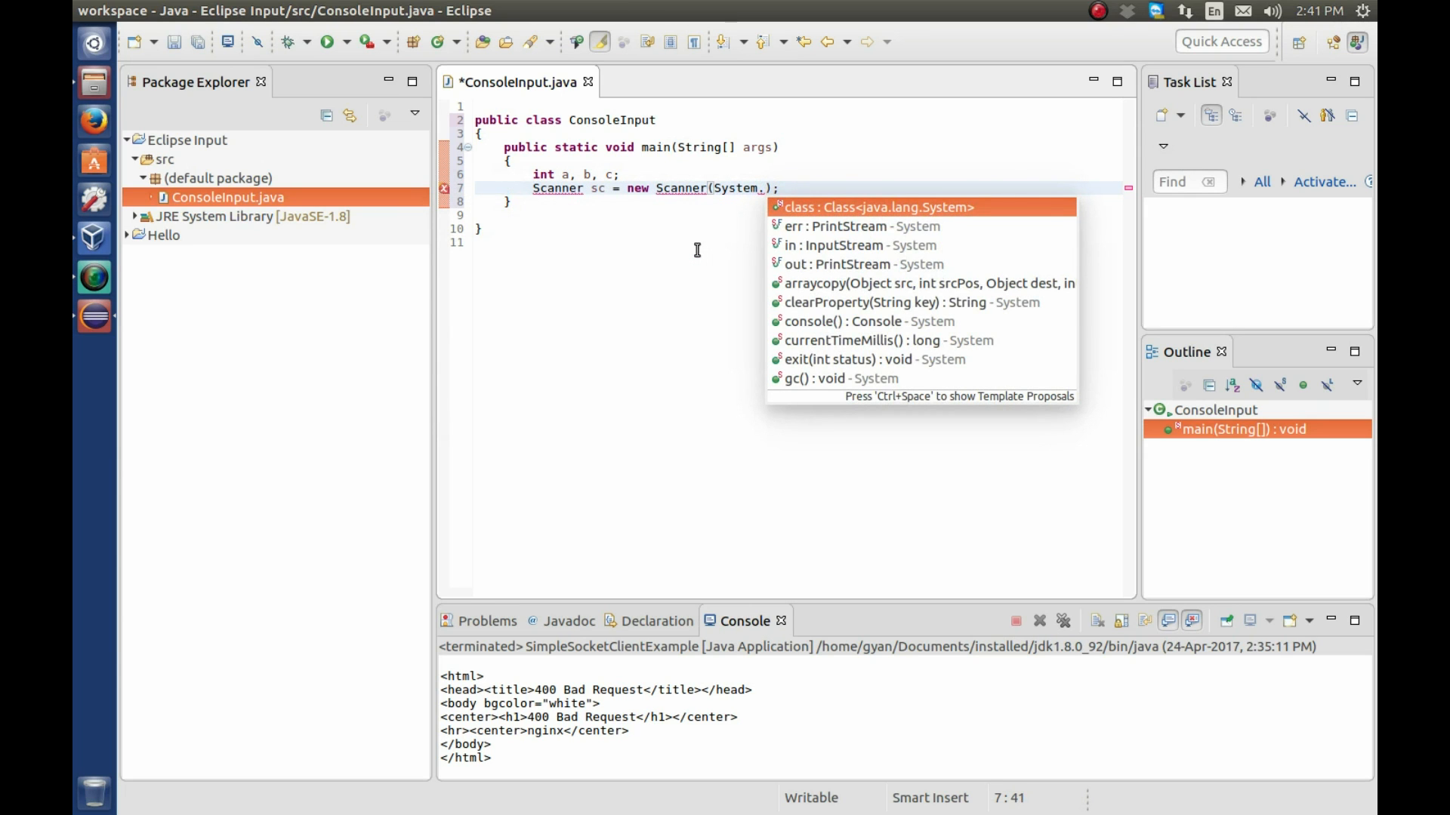
text(in)
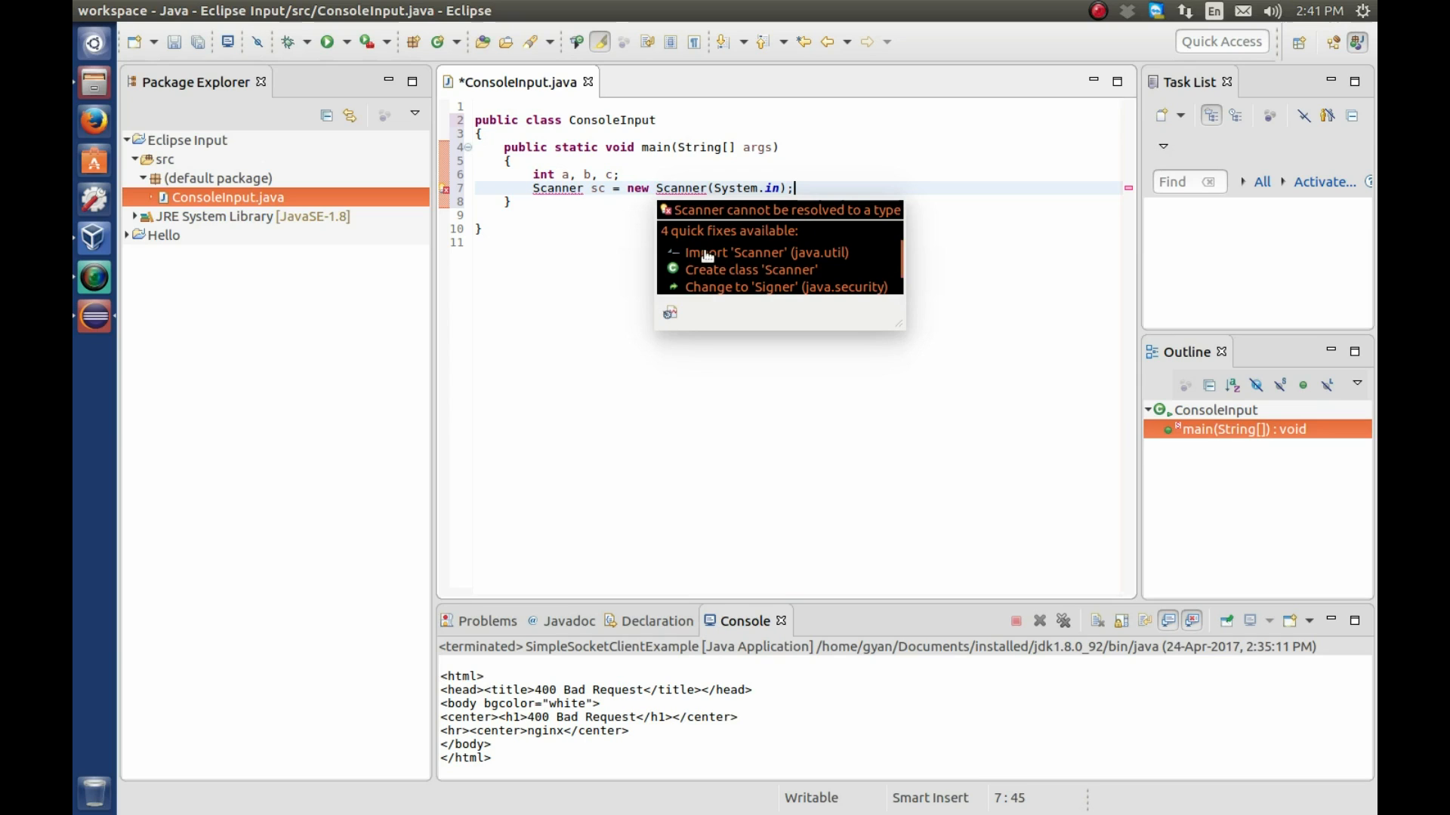
- Apply the quick fix importing java.util.Scanner so Scanner resolves
click(764, 252)
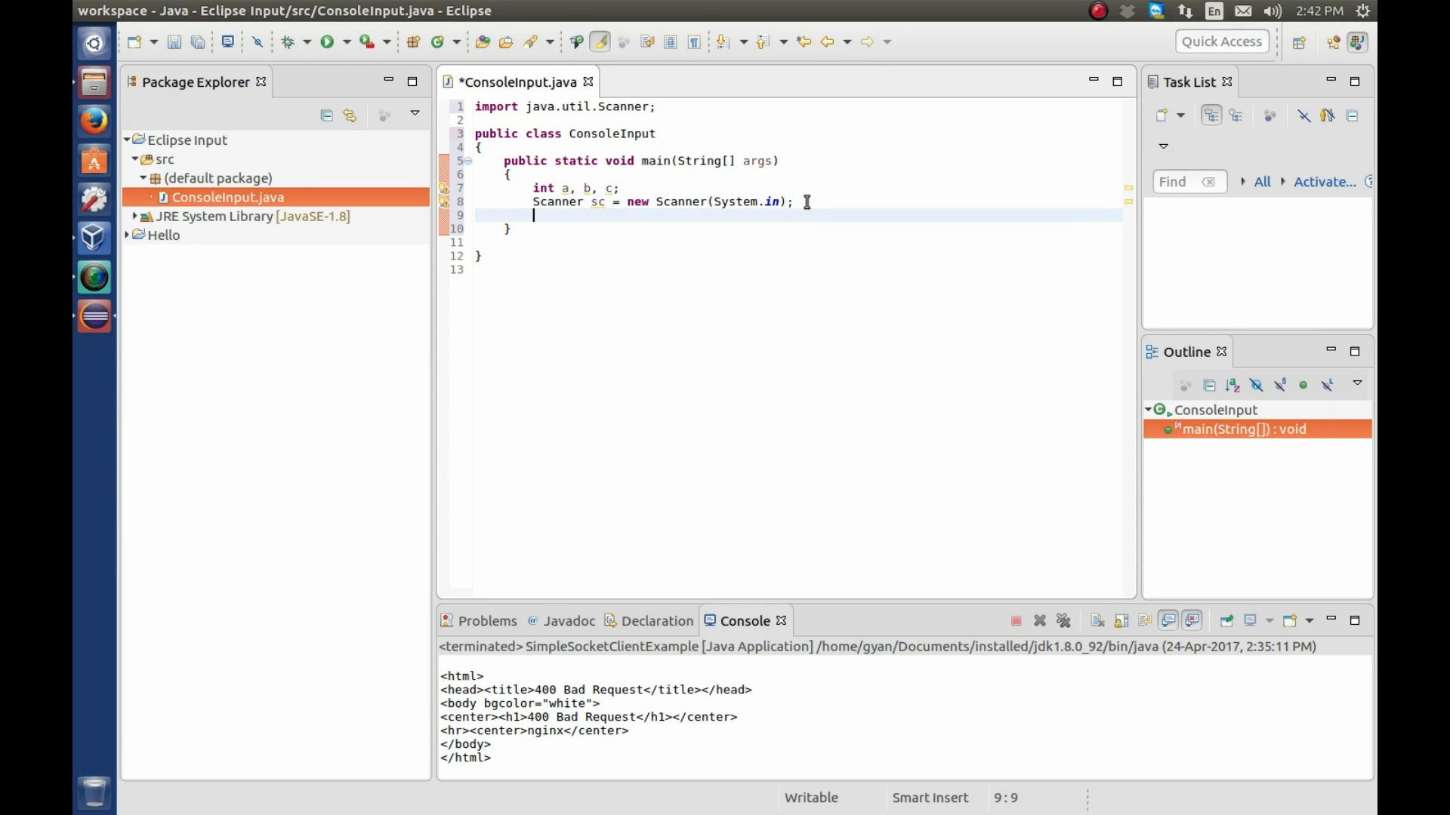
- Print the prompt "Enter First Number: " with System.out.println
text(Syst)
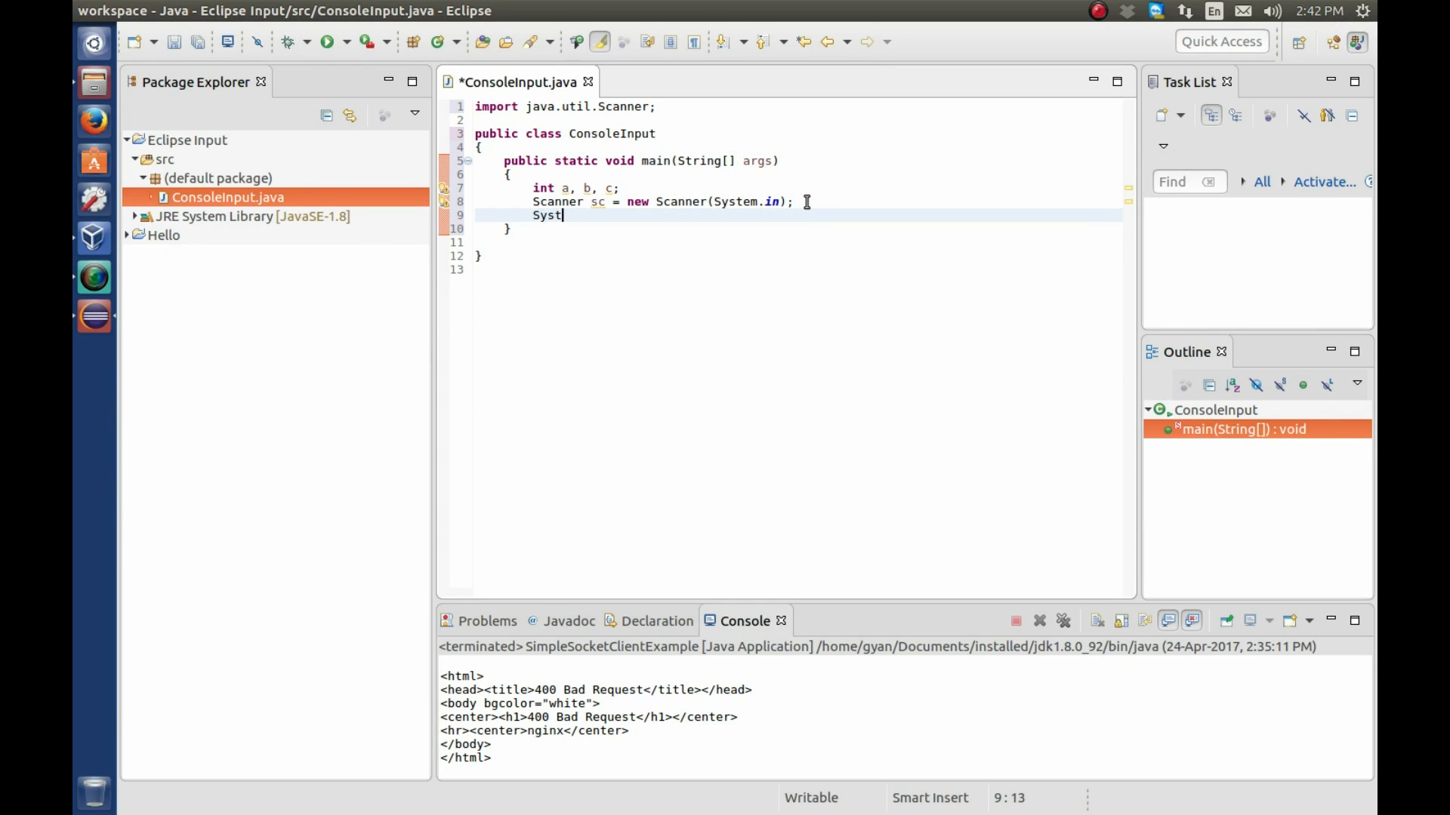
text(em.ou)
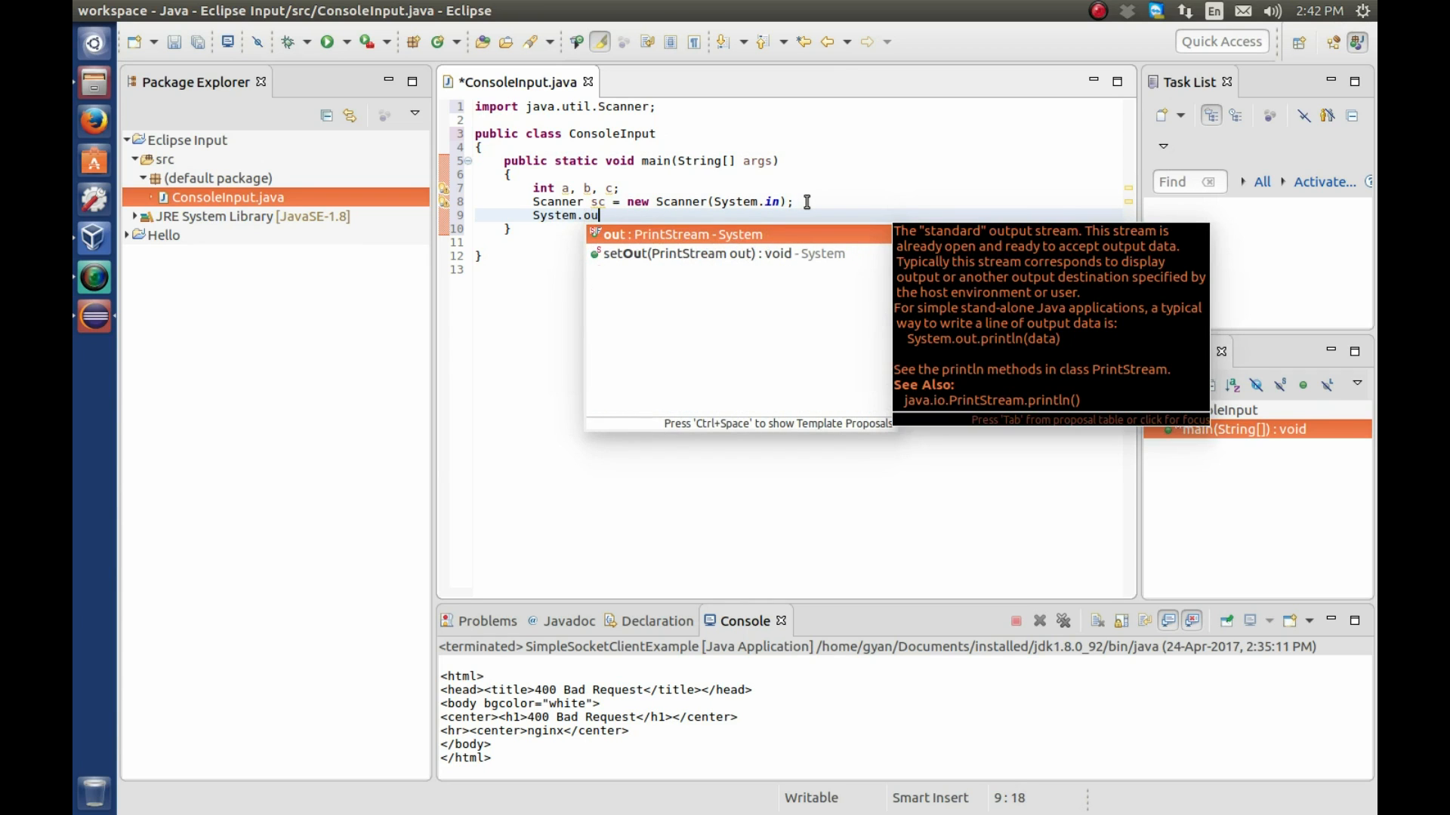
text(.)
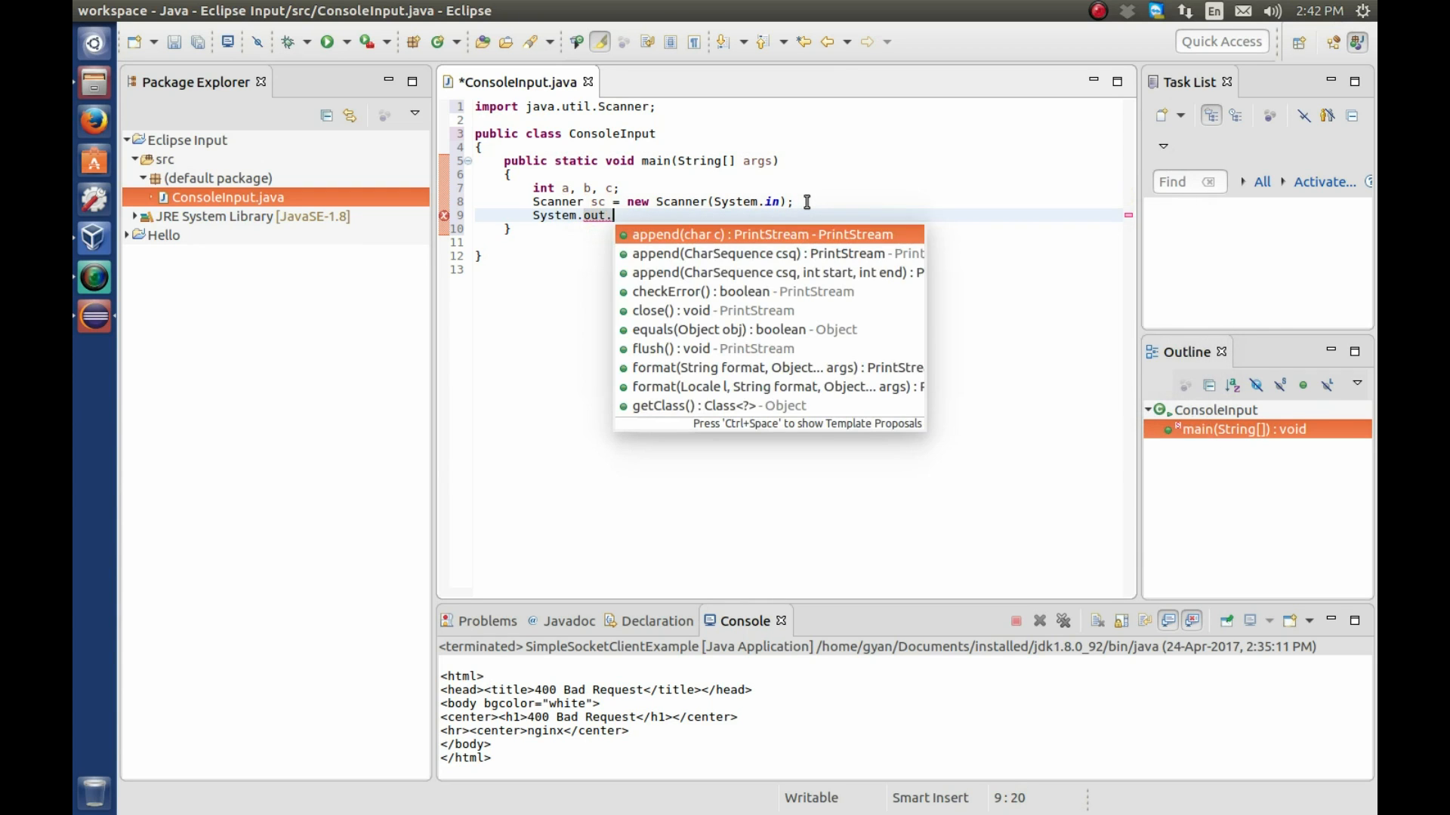
text(pr)
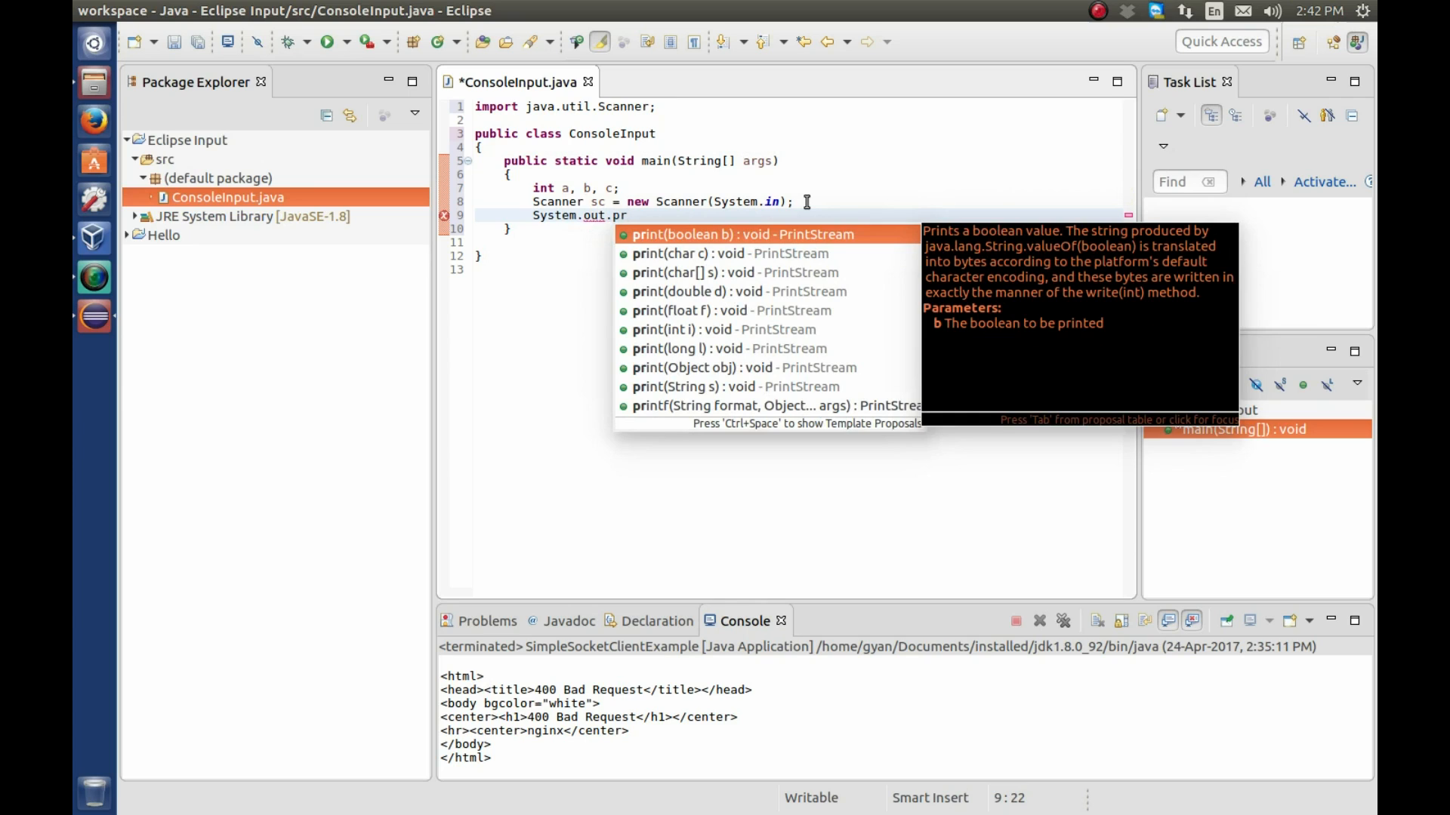
text(in)
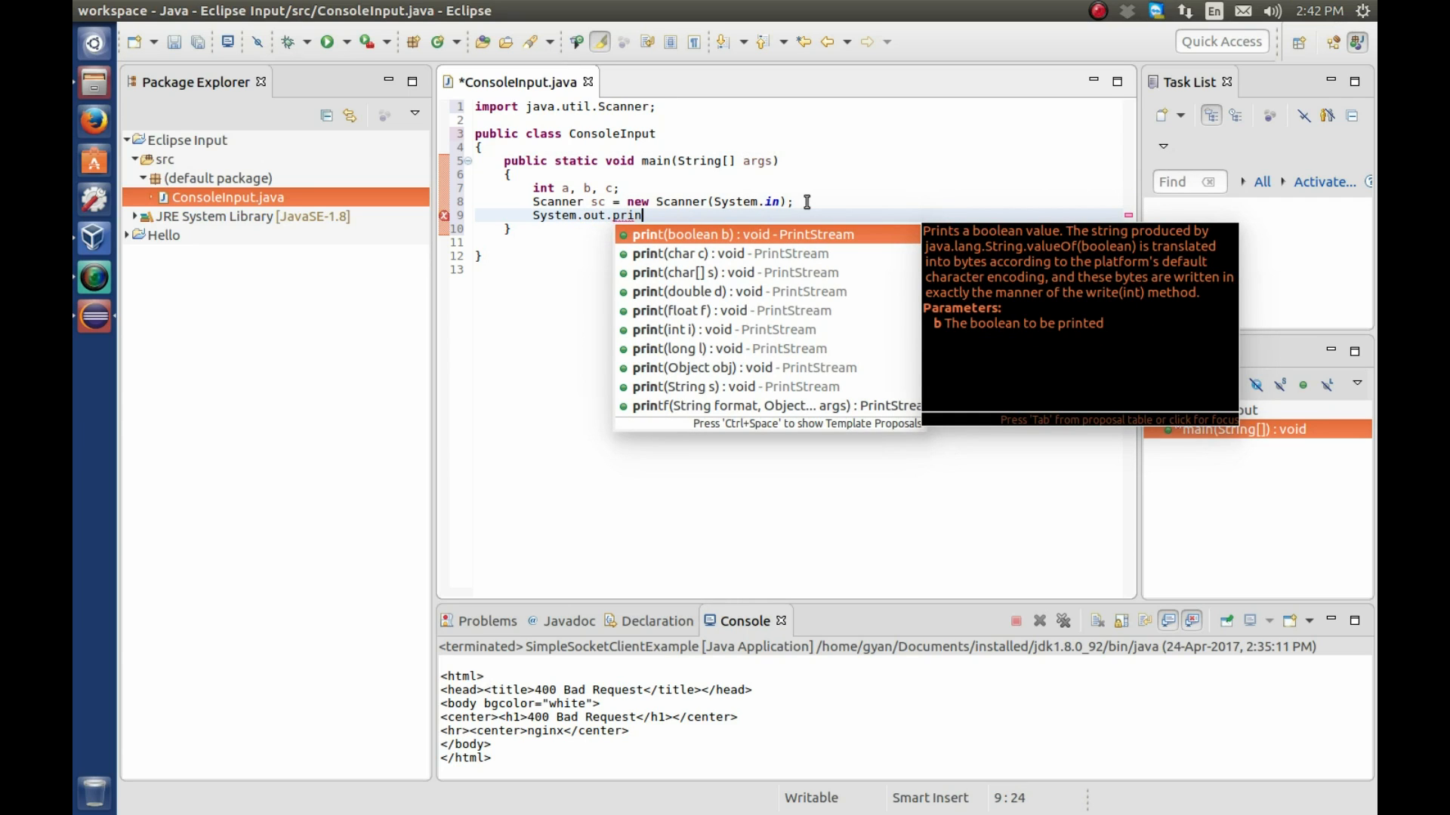
text(tln();)
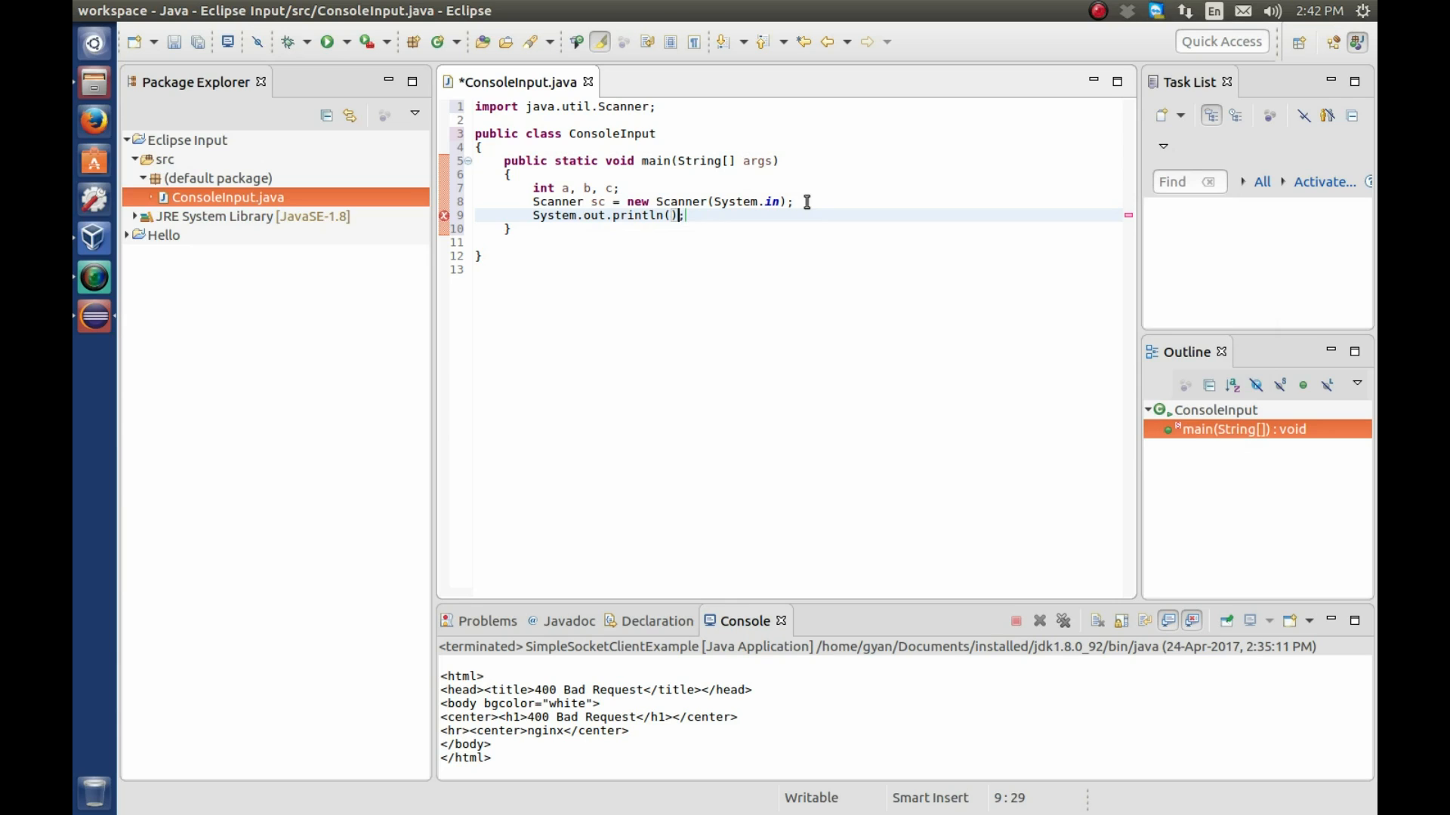
text(")
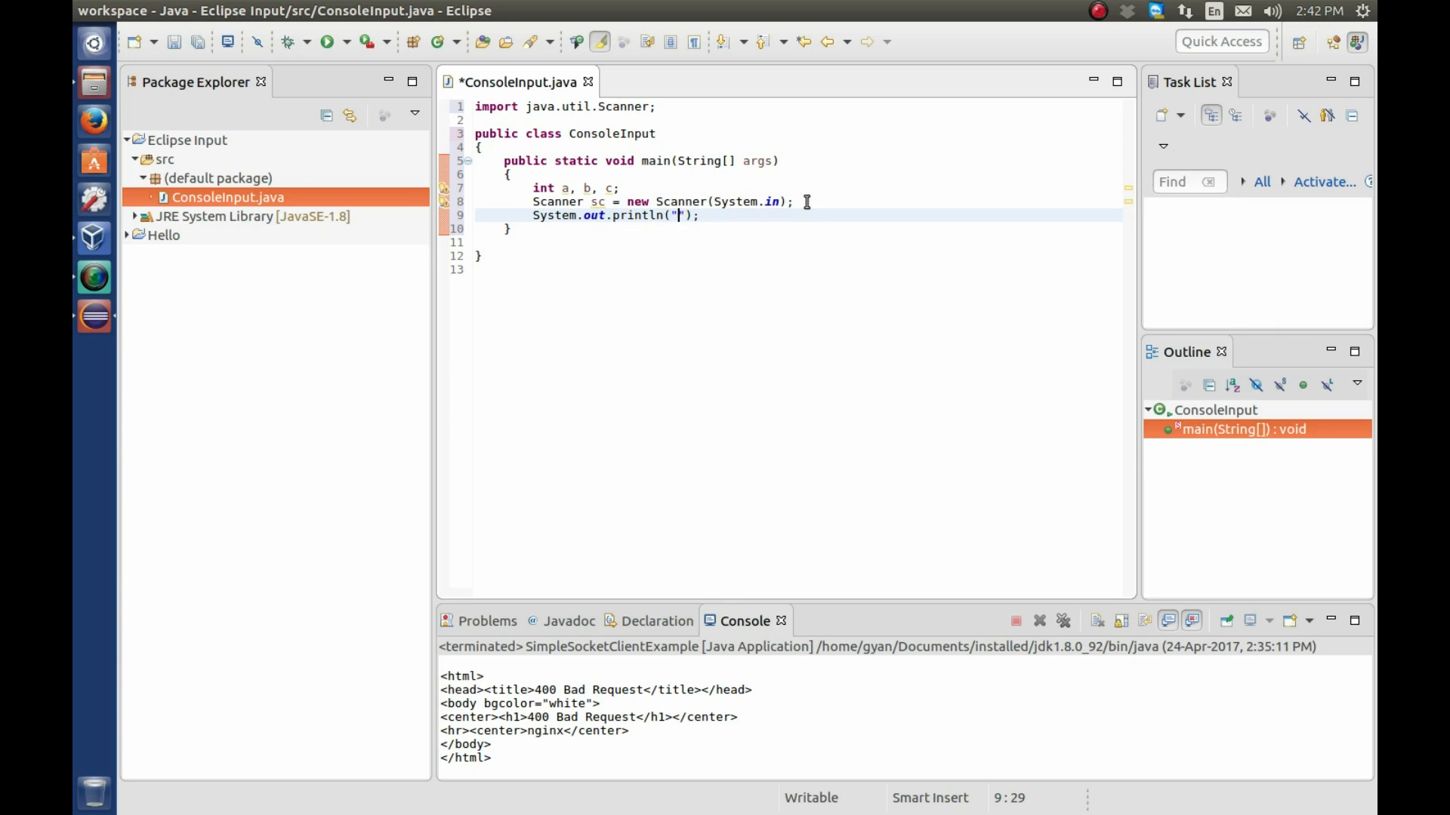
text(Enter)
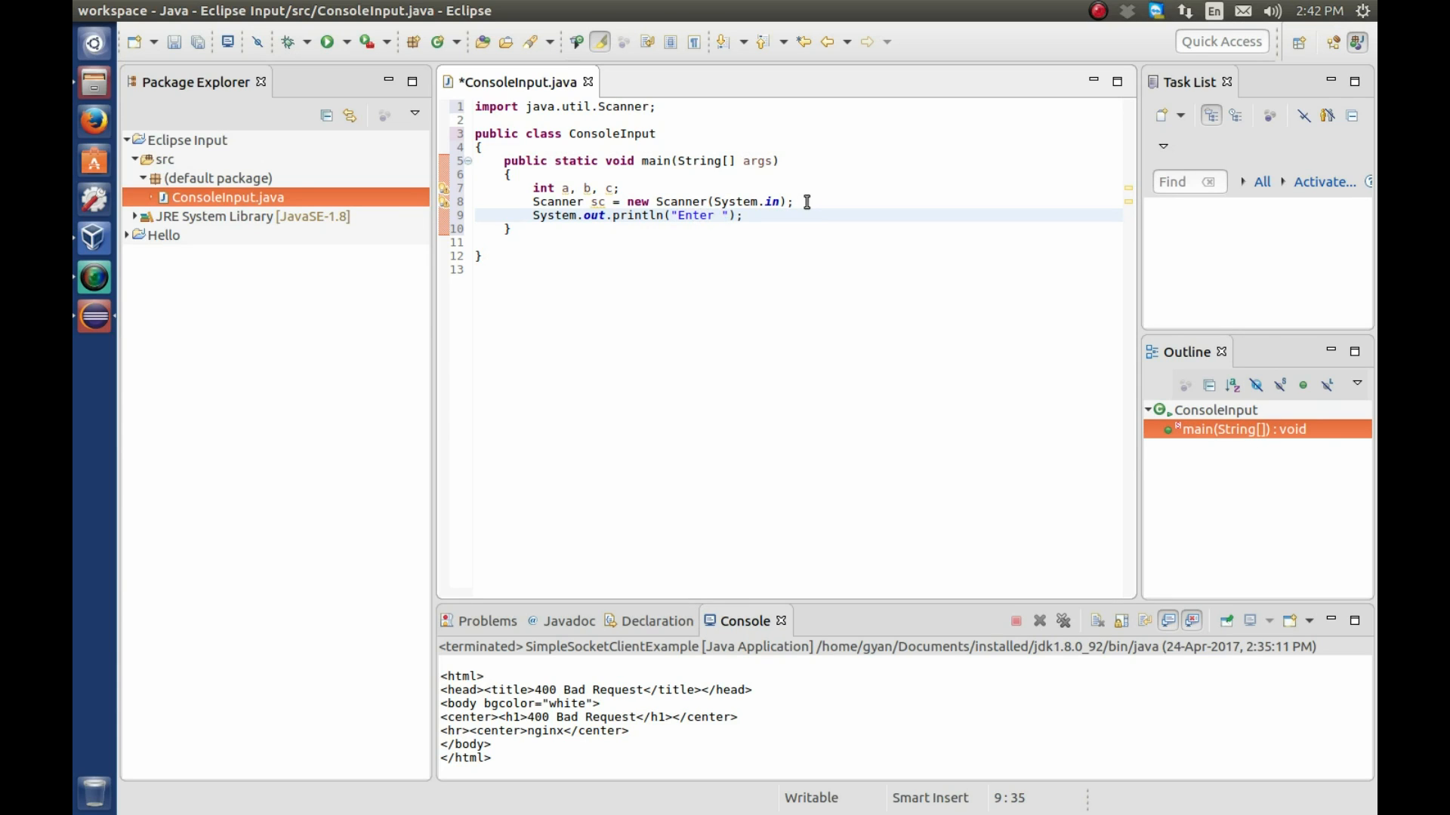
text(First Number:)
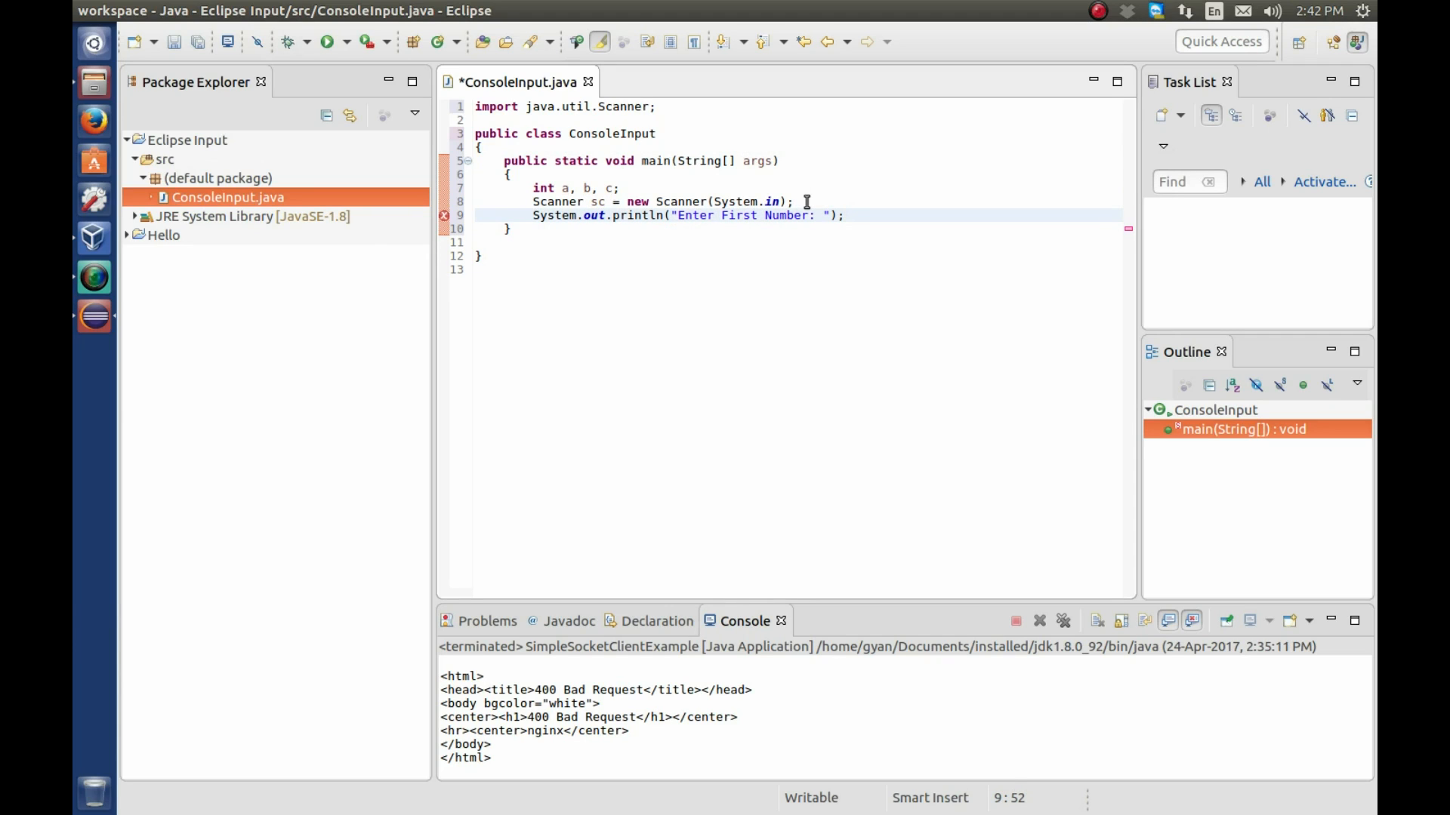
- Read the first integer with a = sc.nextInt();
text(a =)
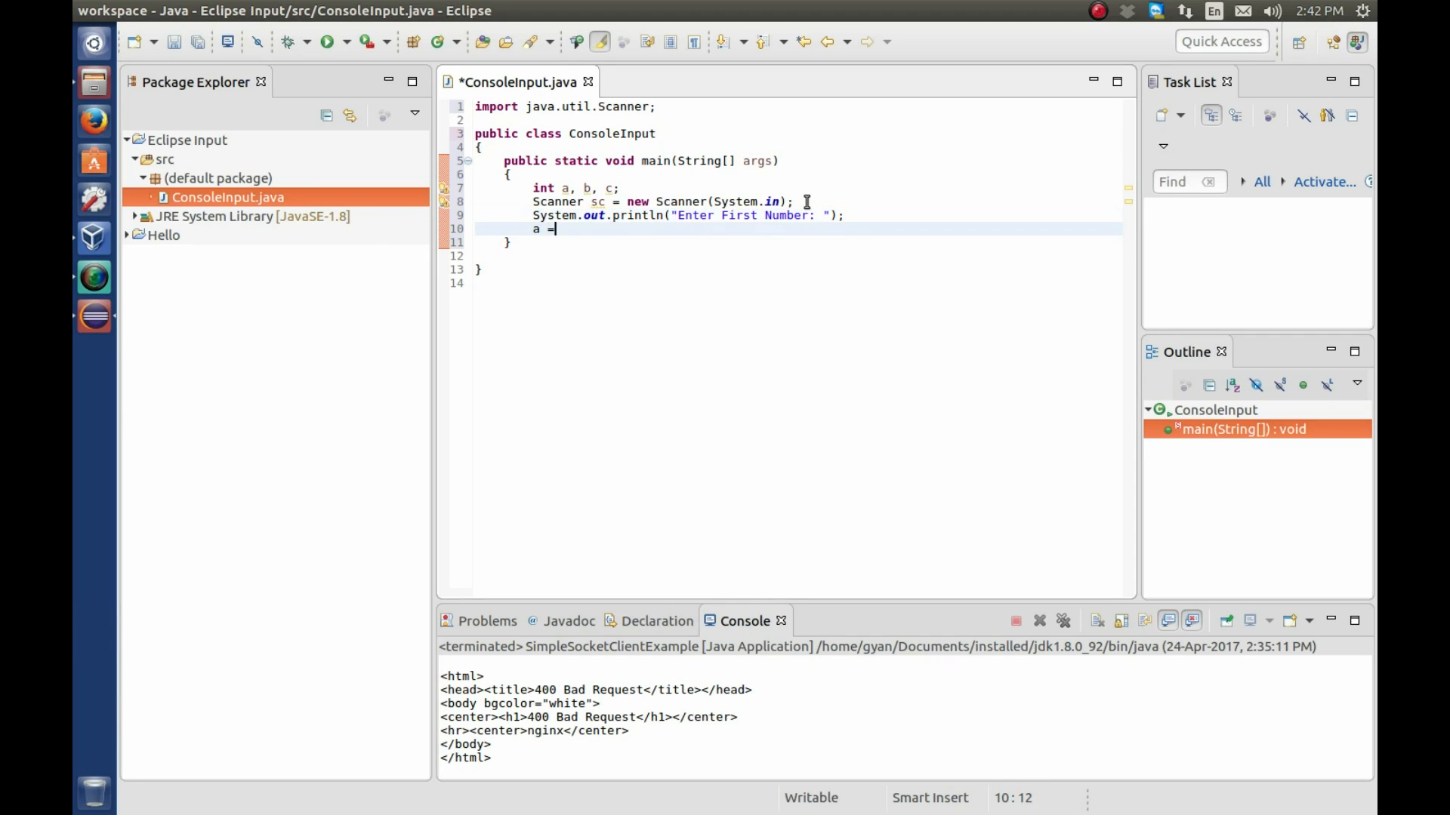
text(sc.ne)
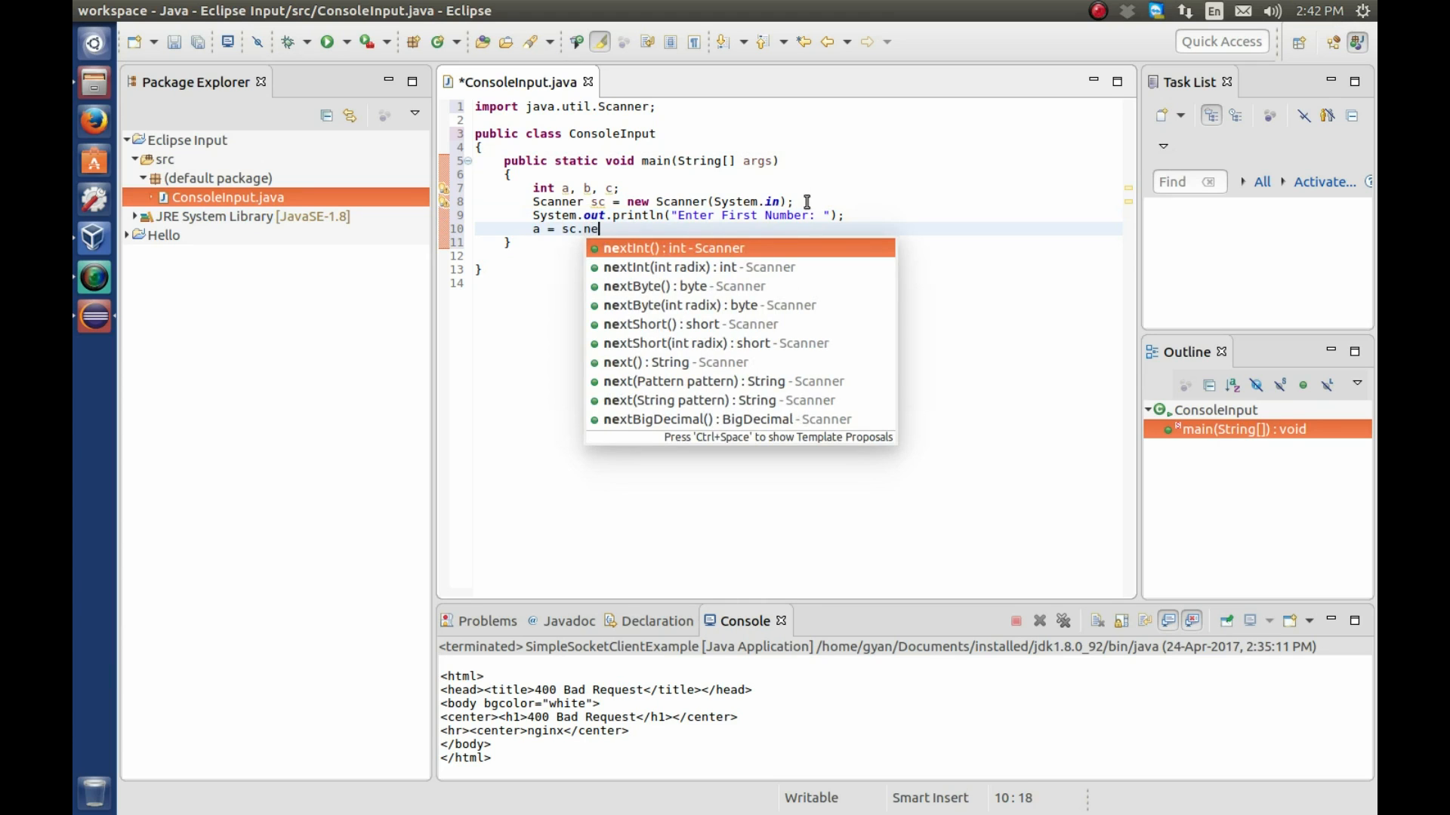
text(xtInt();)
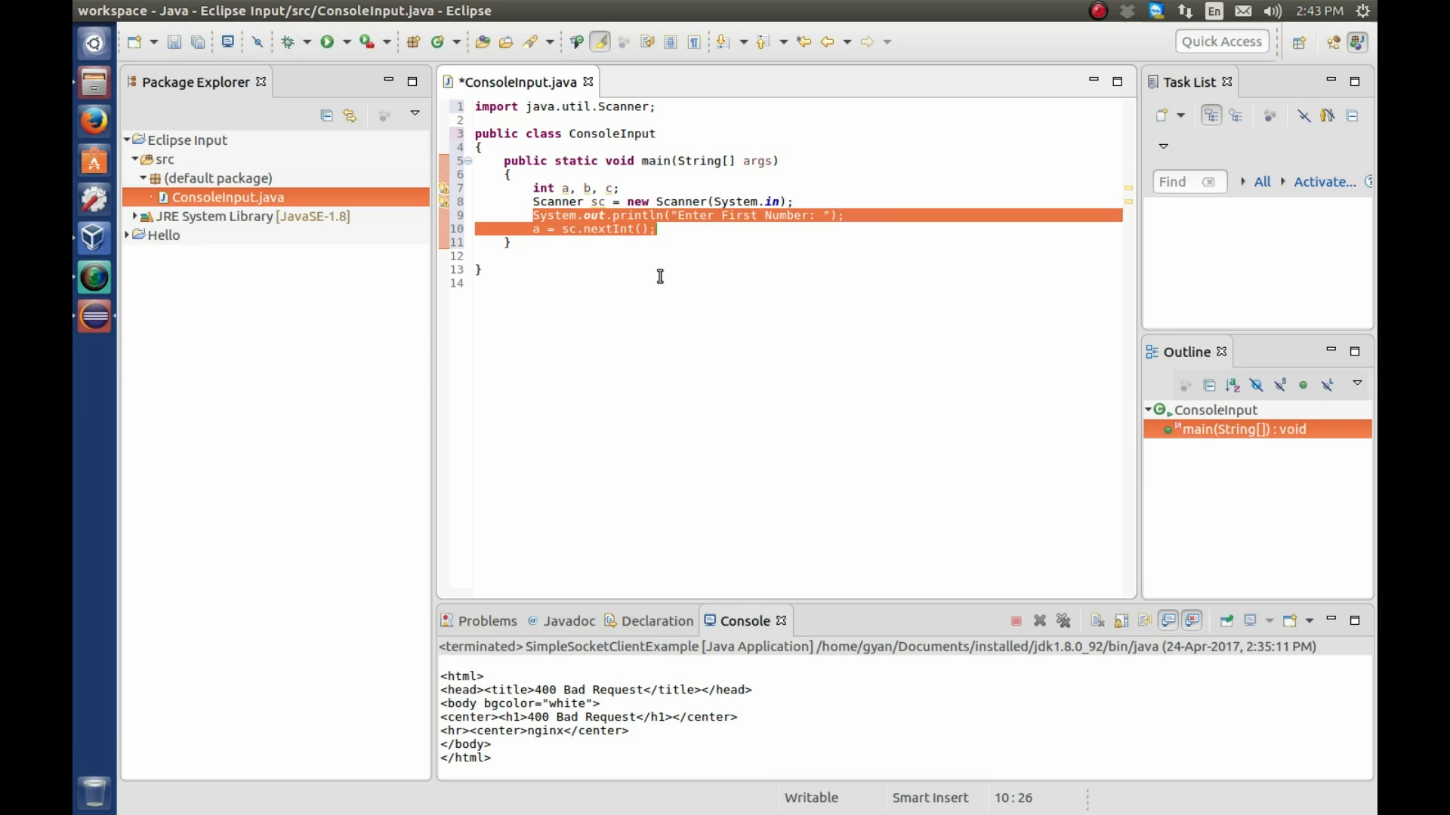
- Duplicate the prompt and read for the second number into b, then begin c = a
key(Return)
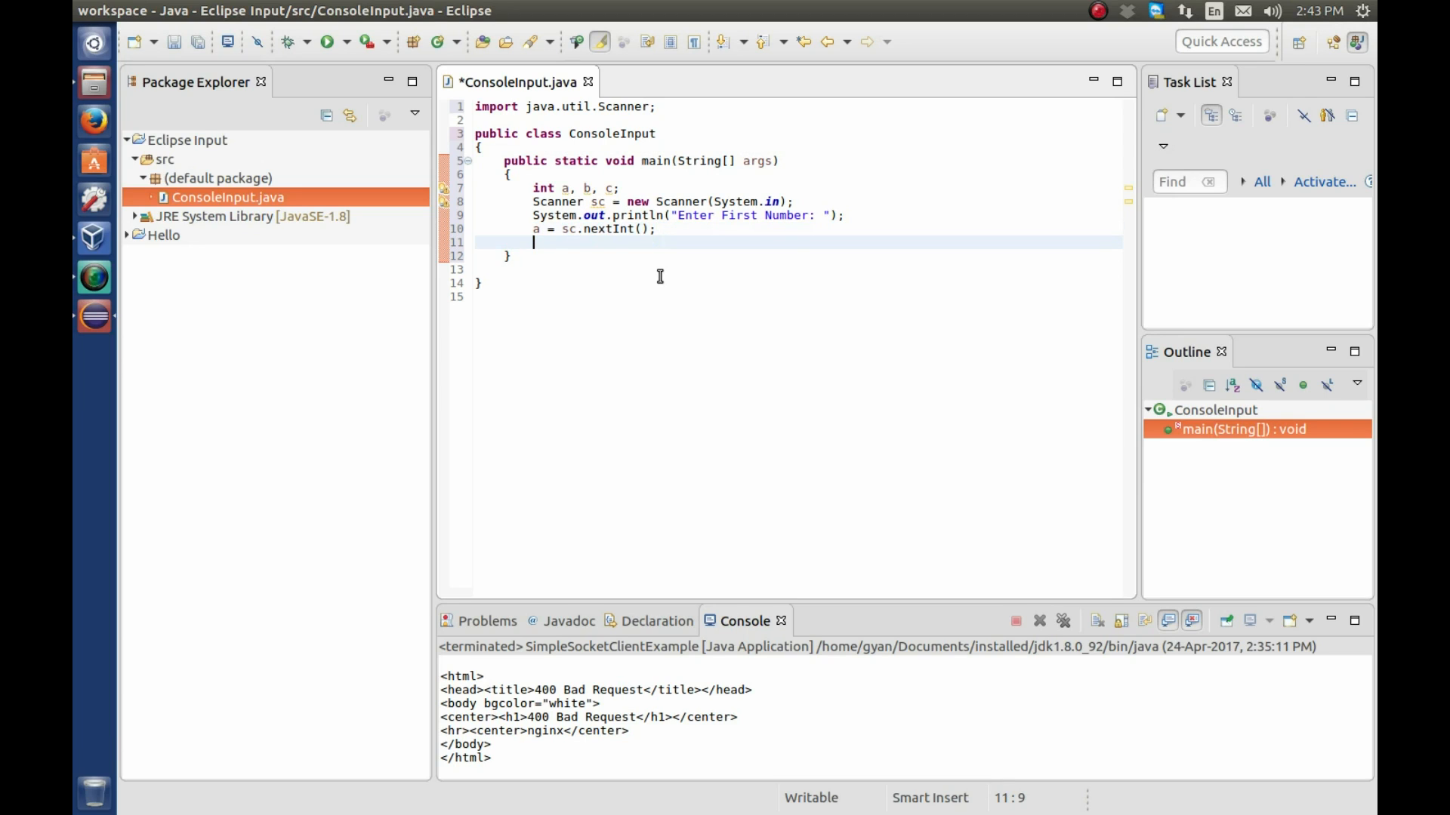
text(System.out.println("Enter First Number: ");)
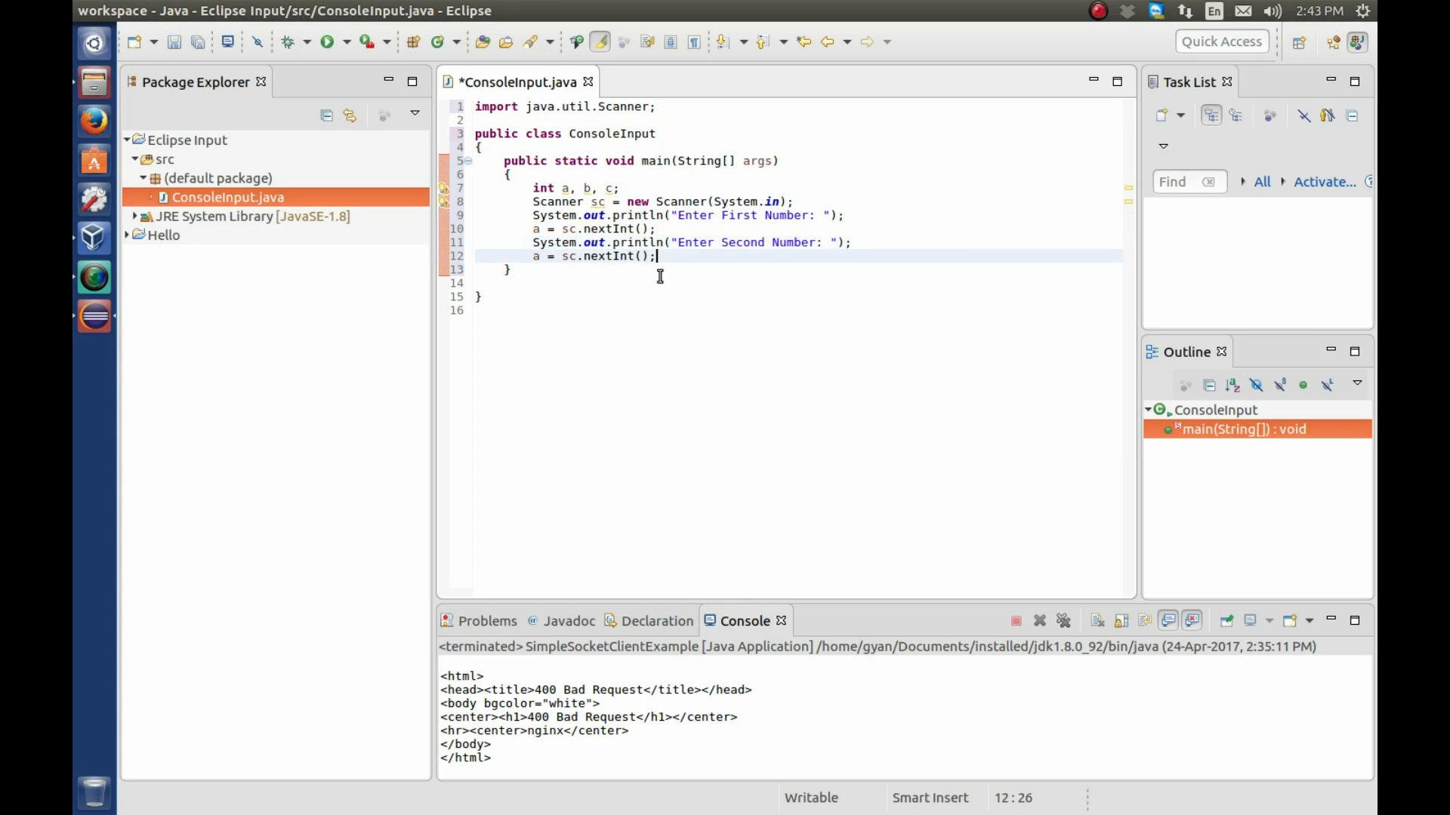
click(577, 255)
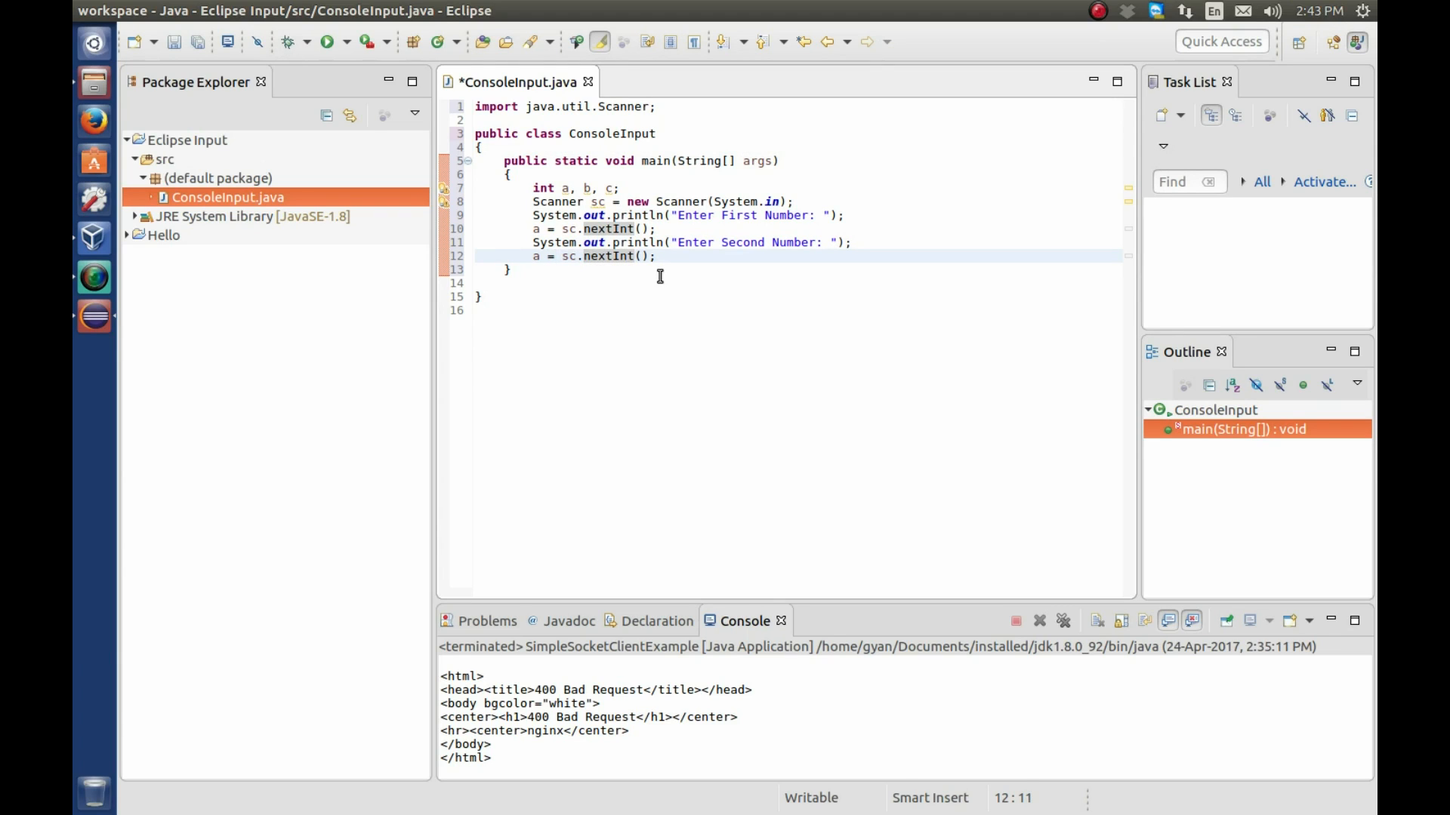
text(b)
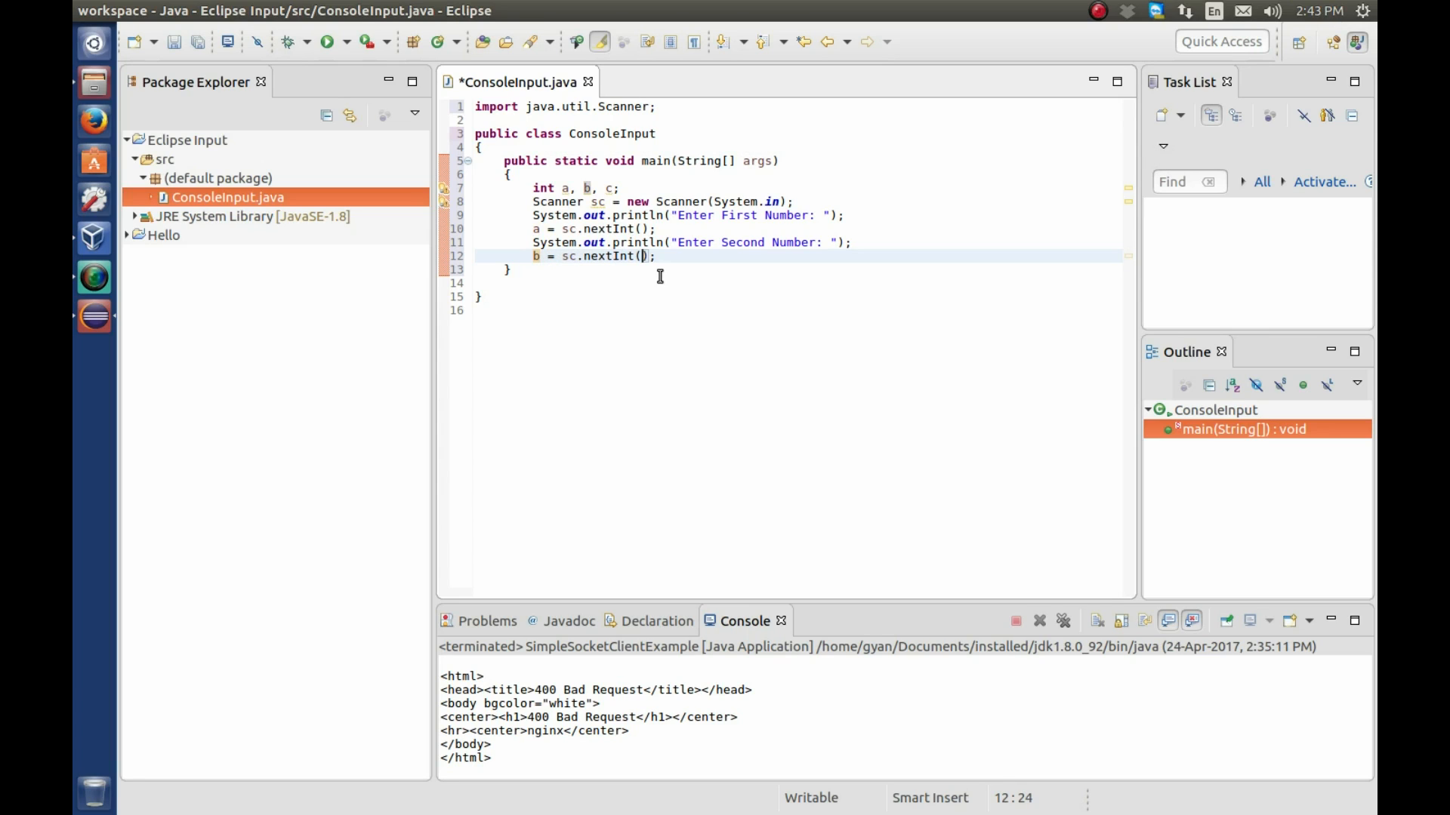
key(Return)
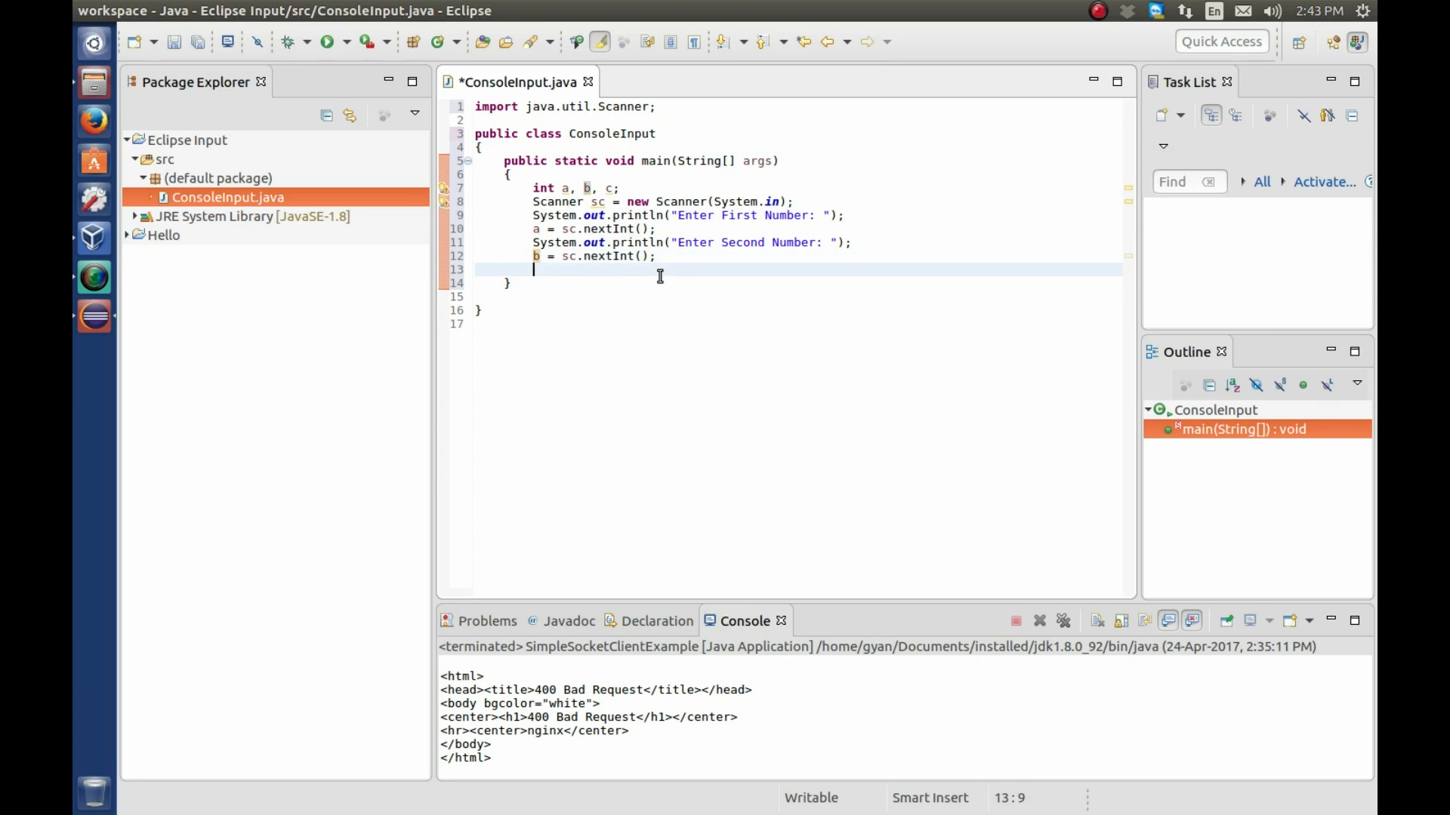
text(c = a + b;\)
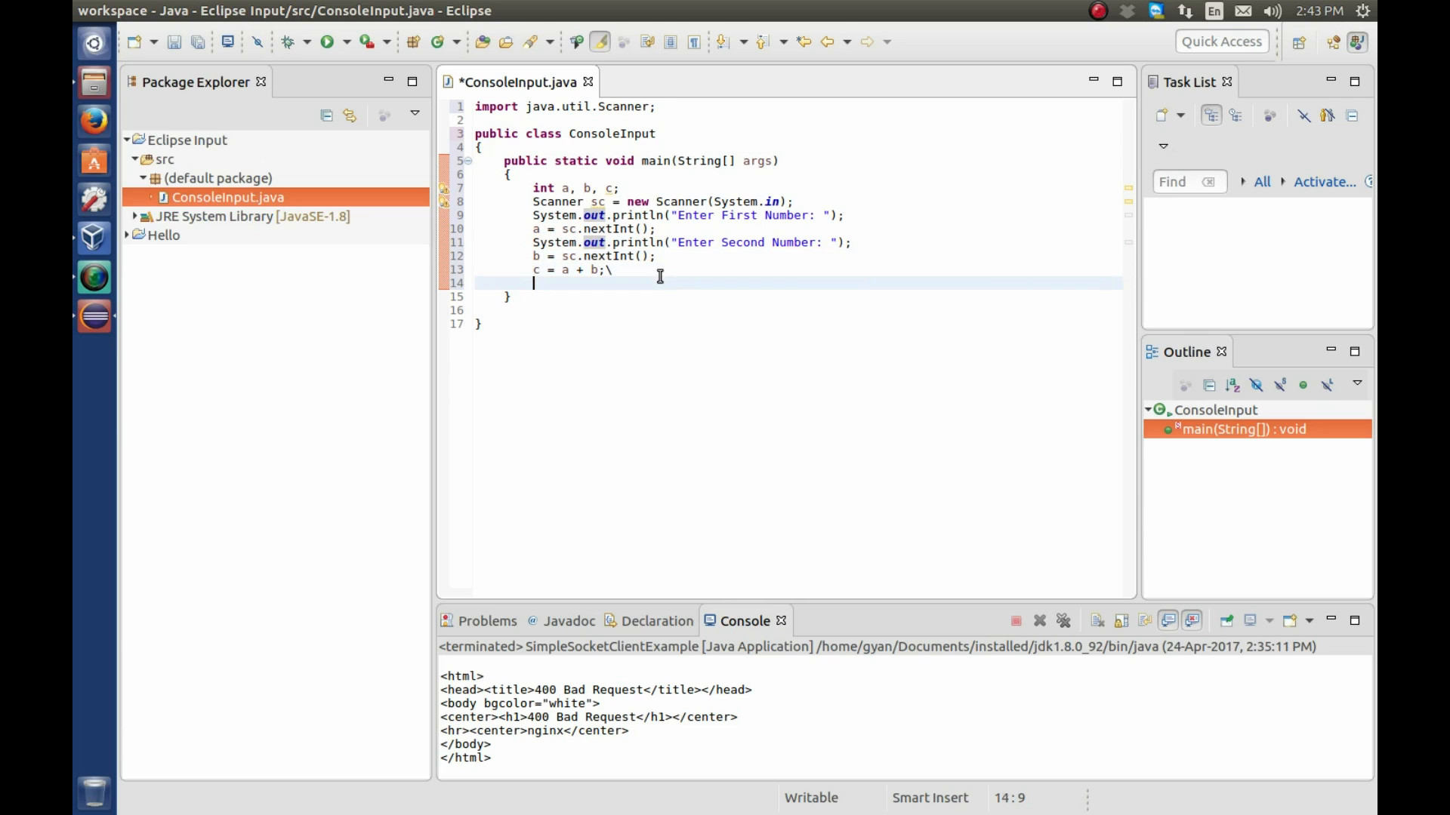
- Finish c = a + b and print "The sum of "+a+" and "+b+" is "+c, then save
key(BackSpace)
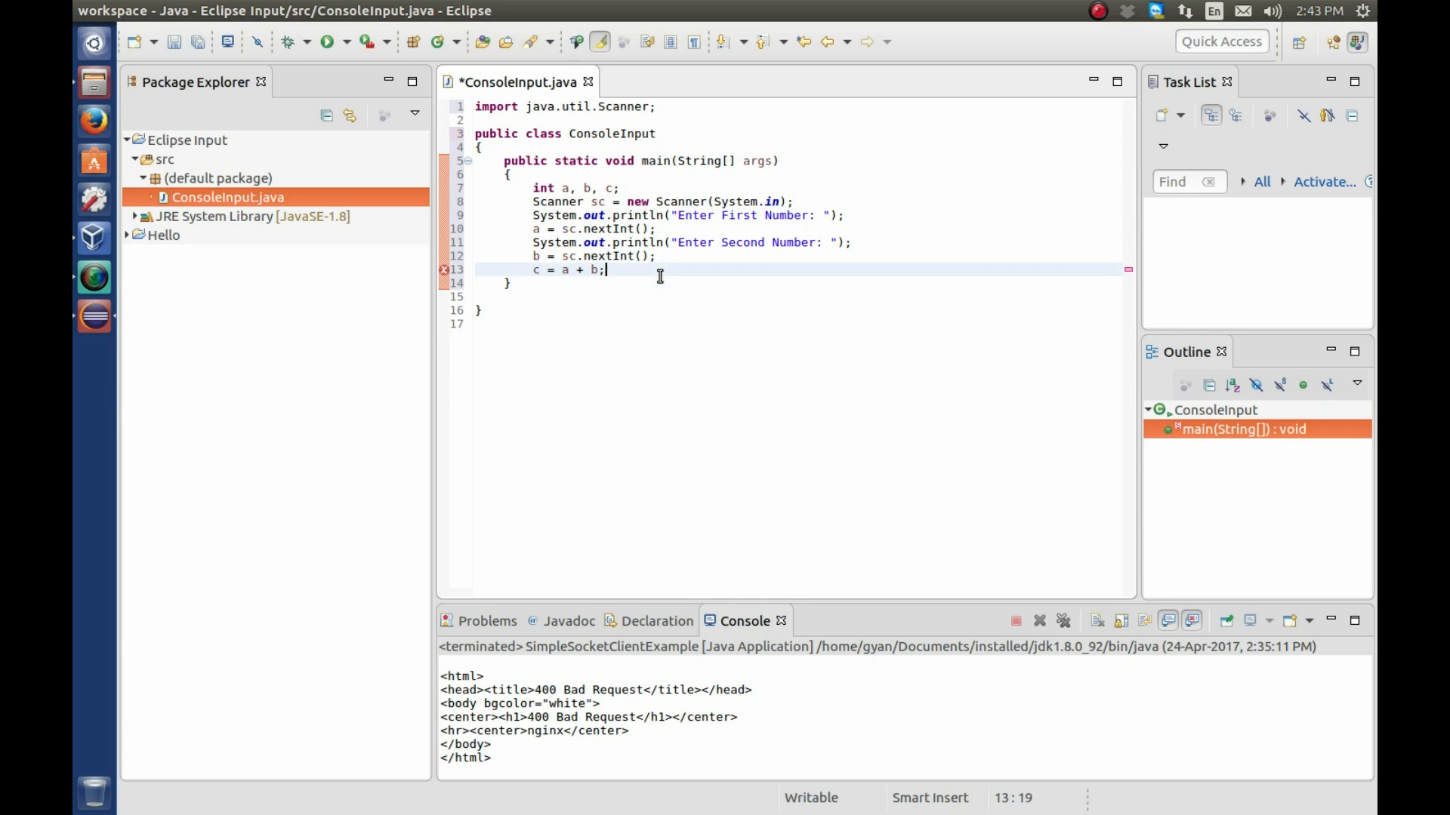
text(System.out.println("Enter Second Number: ");)
text(System.out.println("The su");)
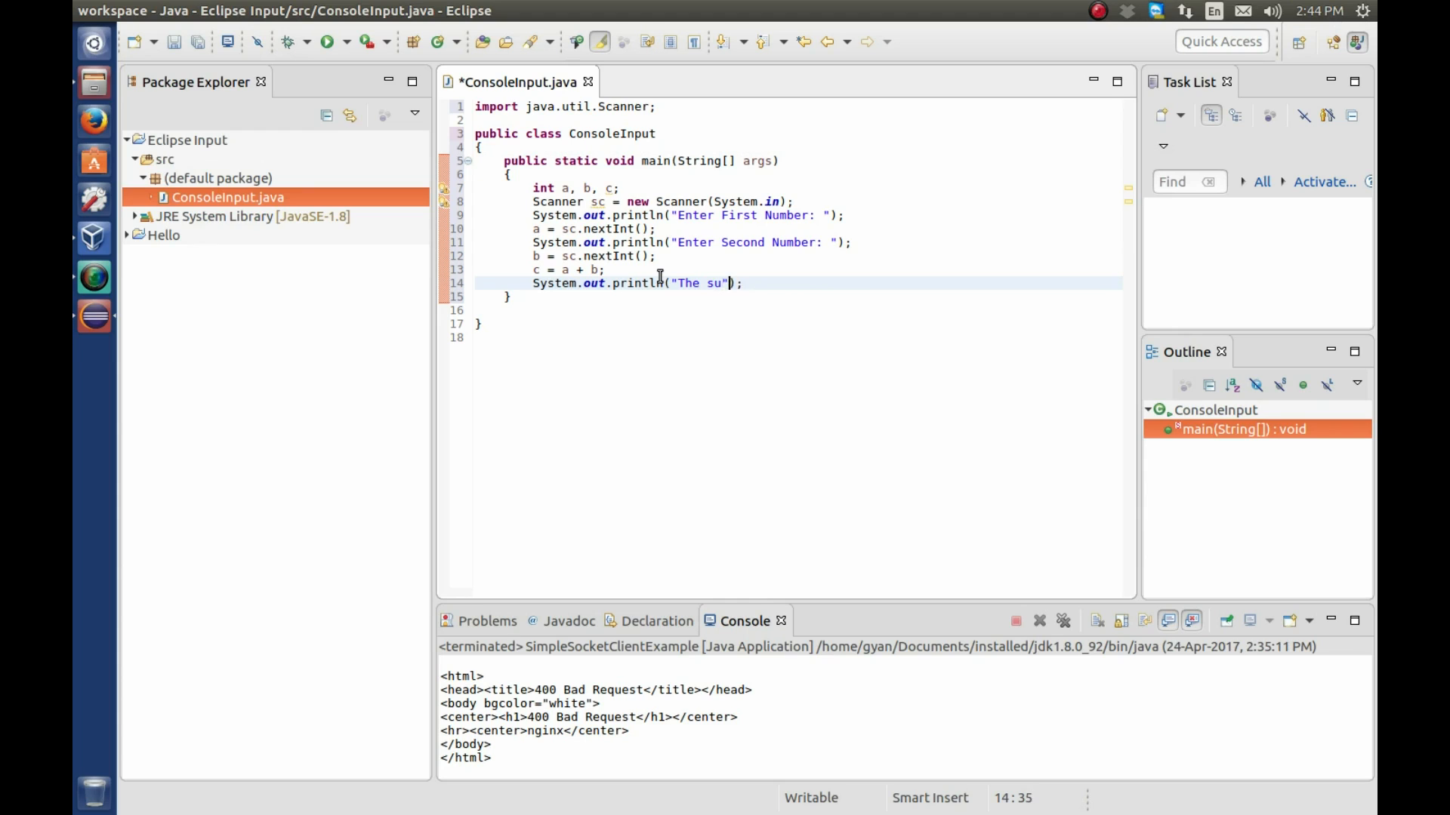
text(m of)
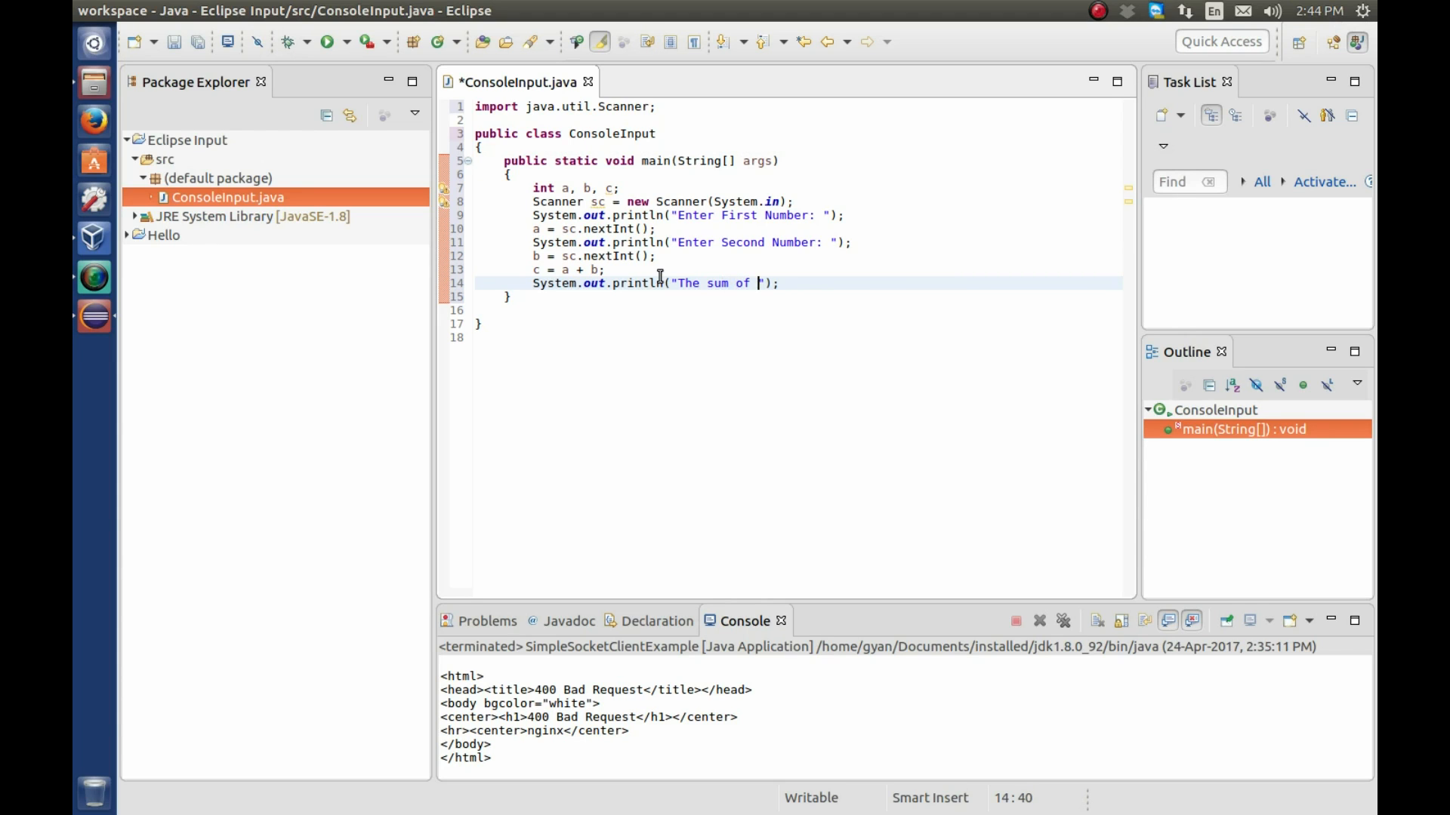
text(+a)
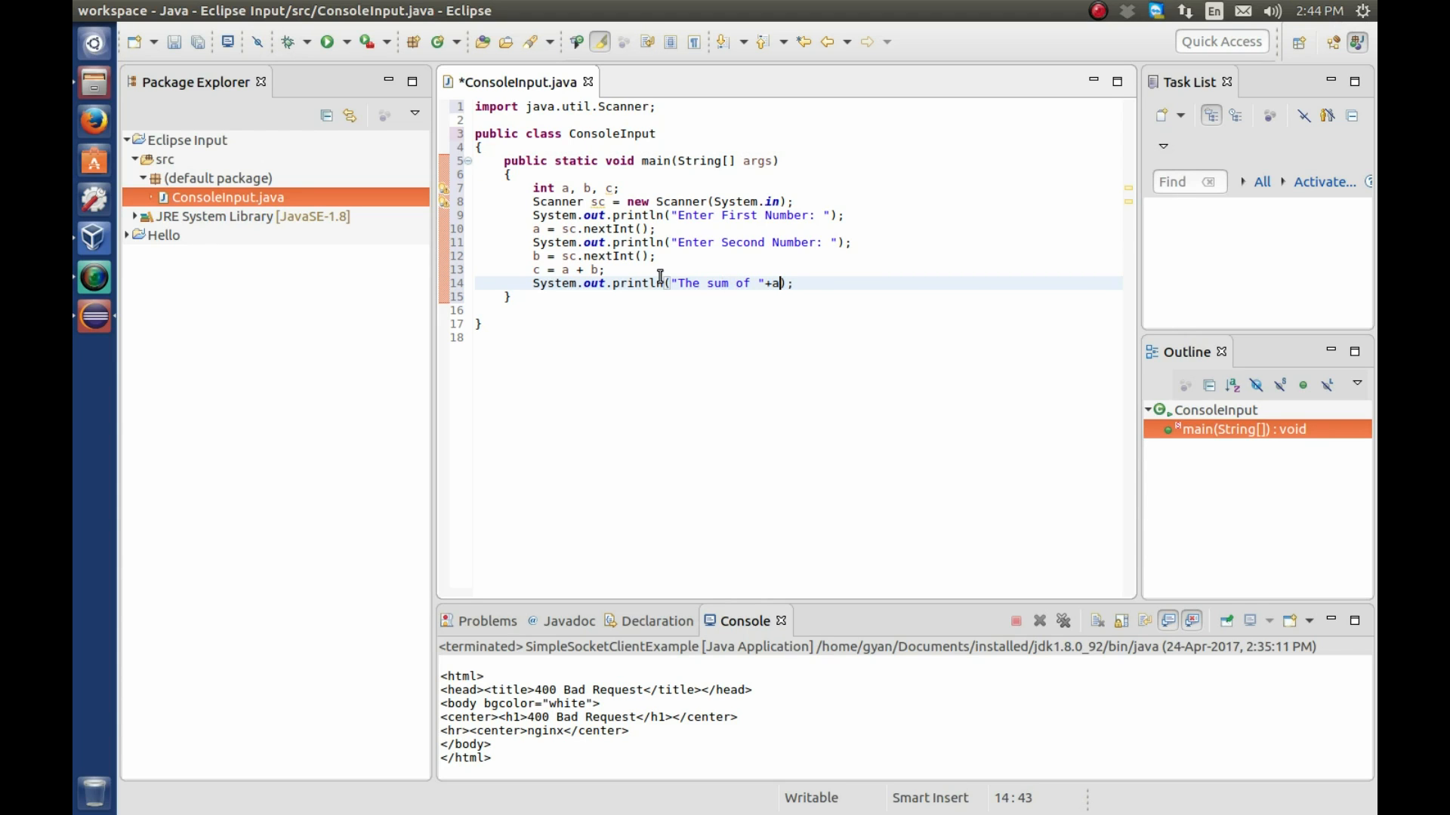
text(+)
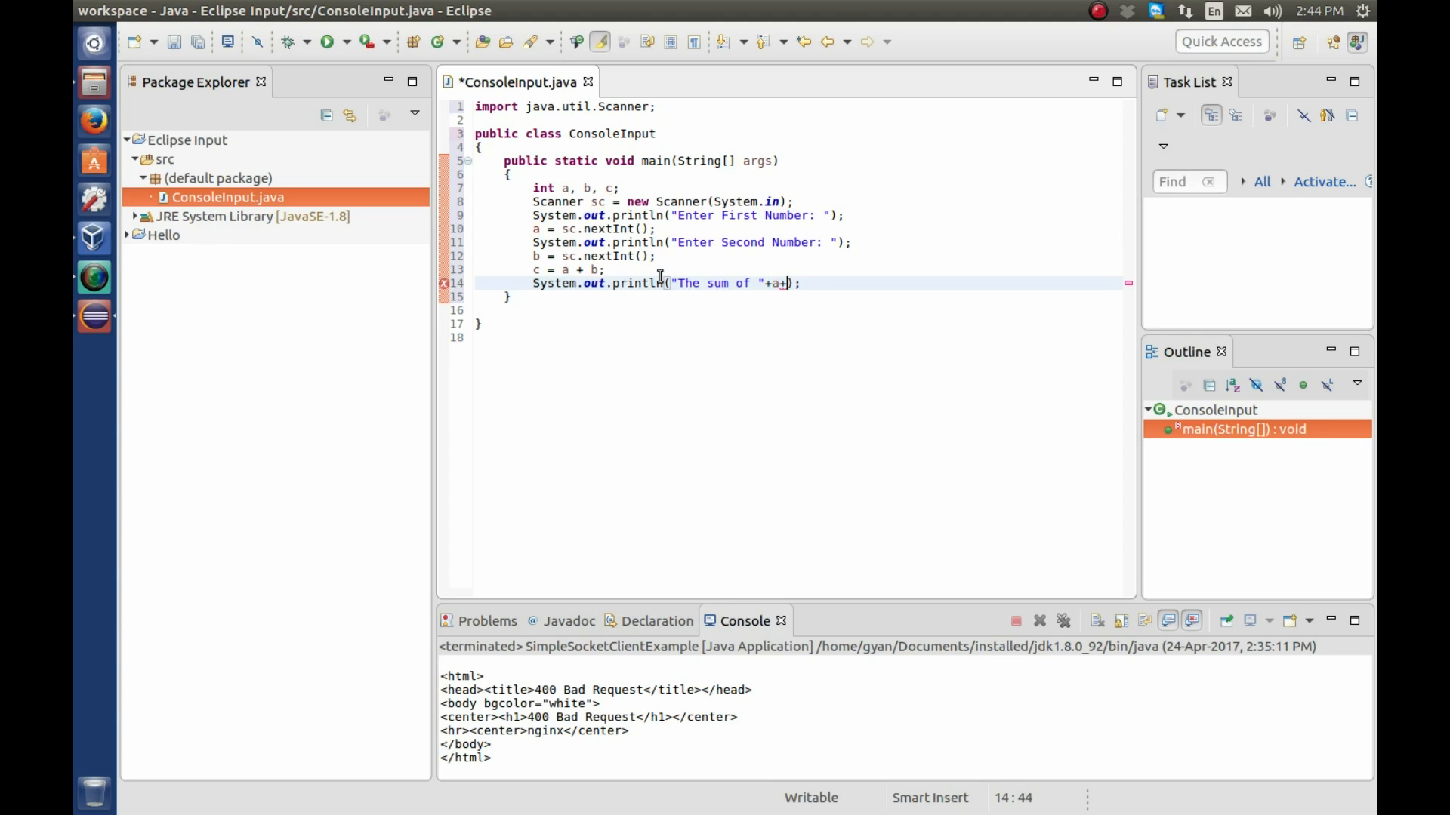
text(+" and ")
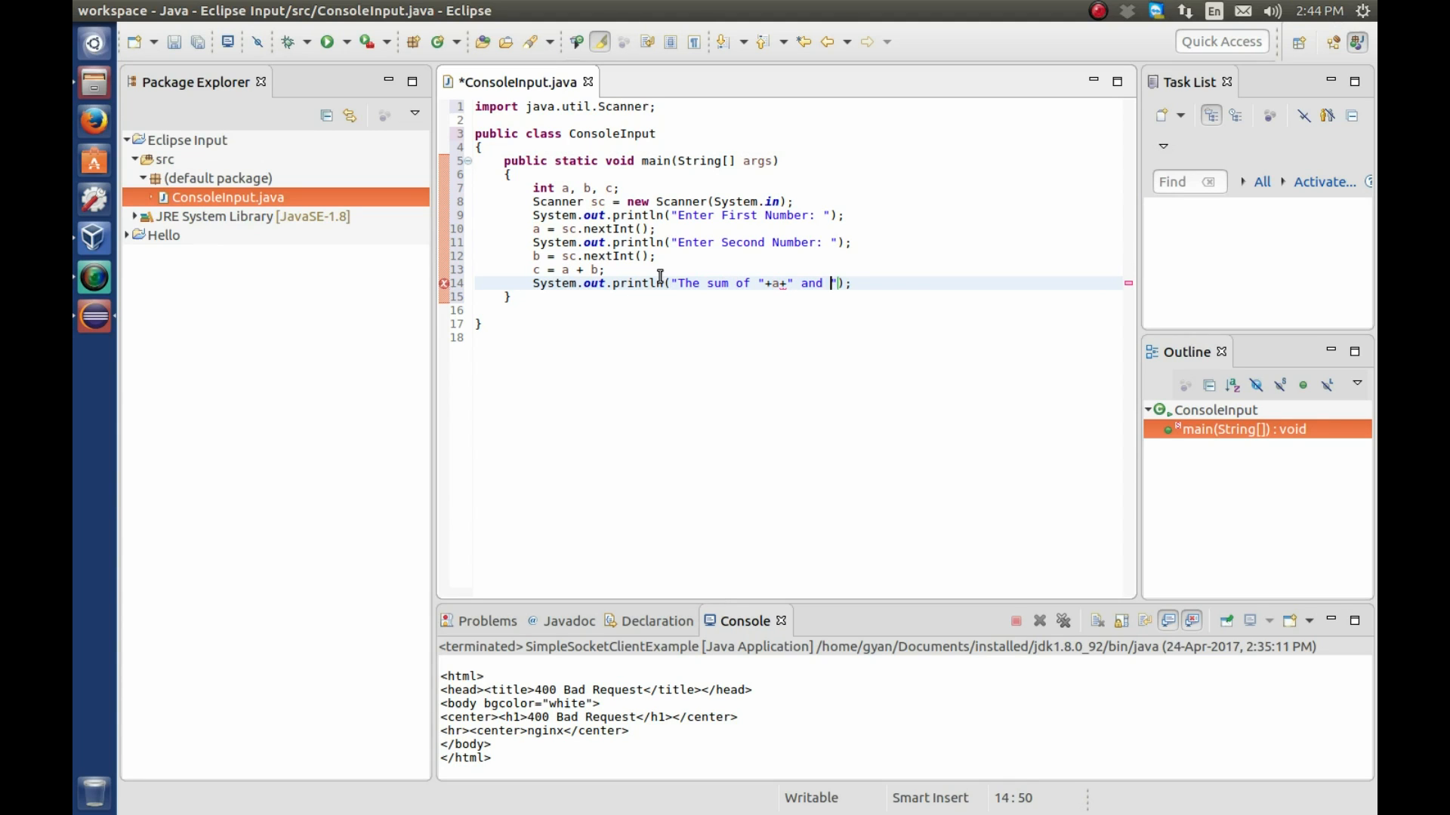
text(+b)
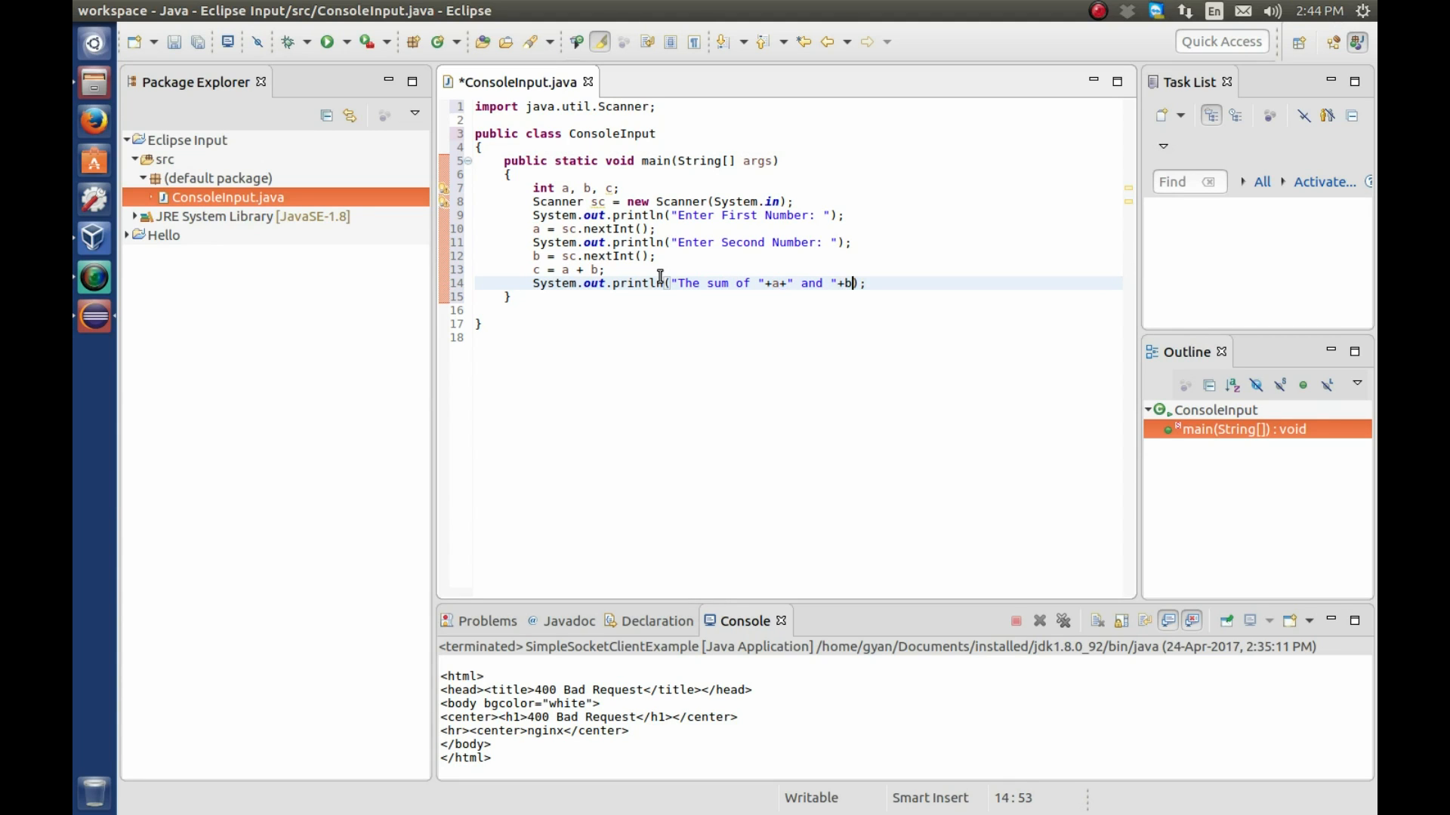
text(+)
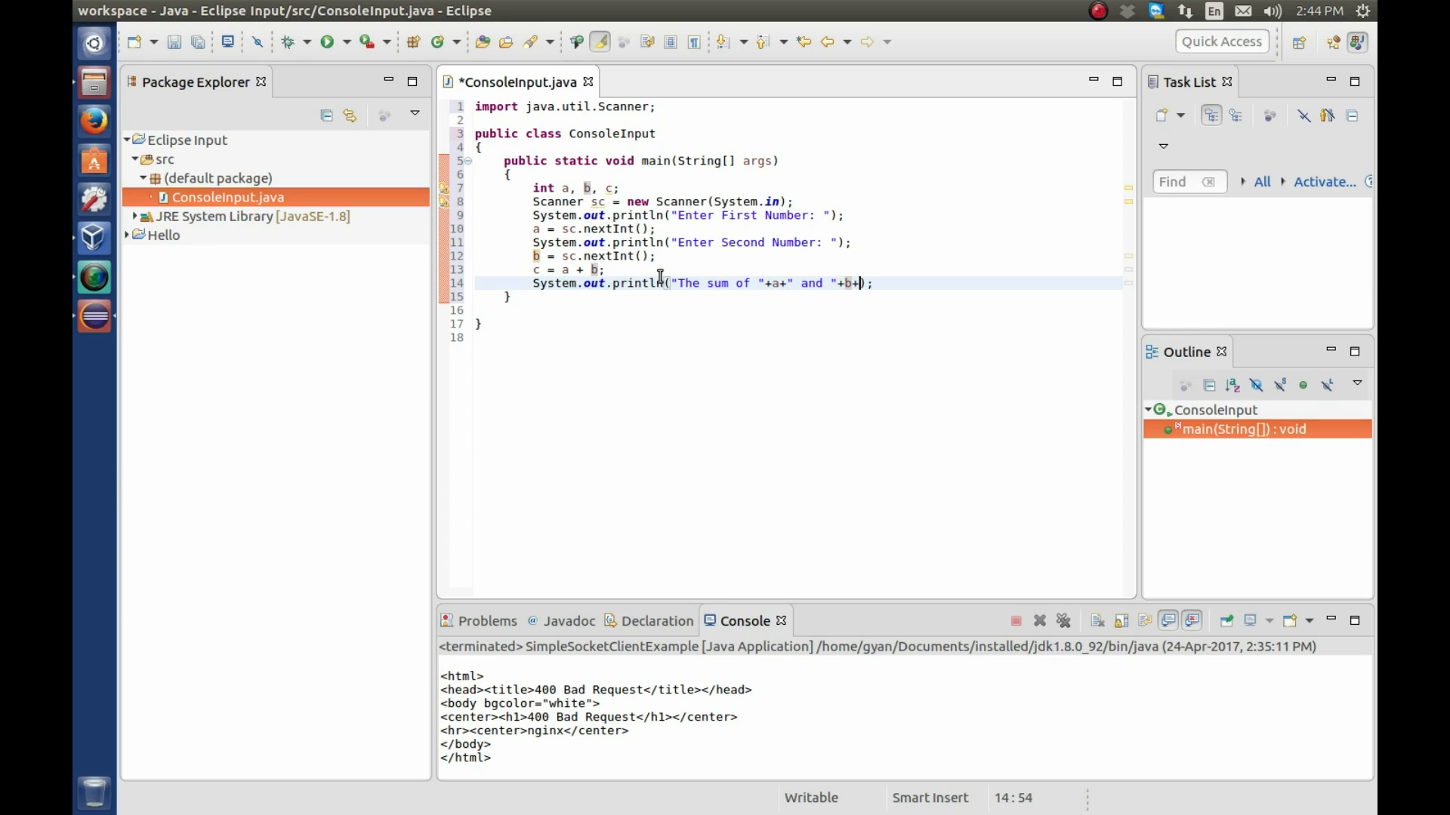
text(is ")
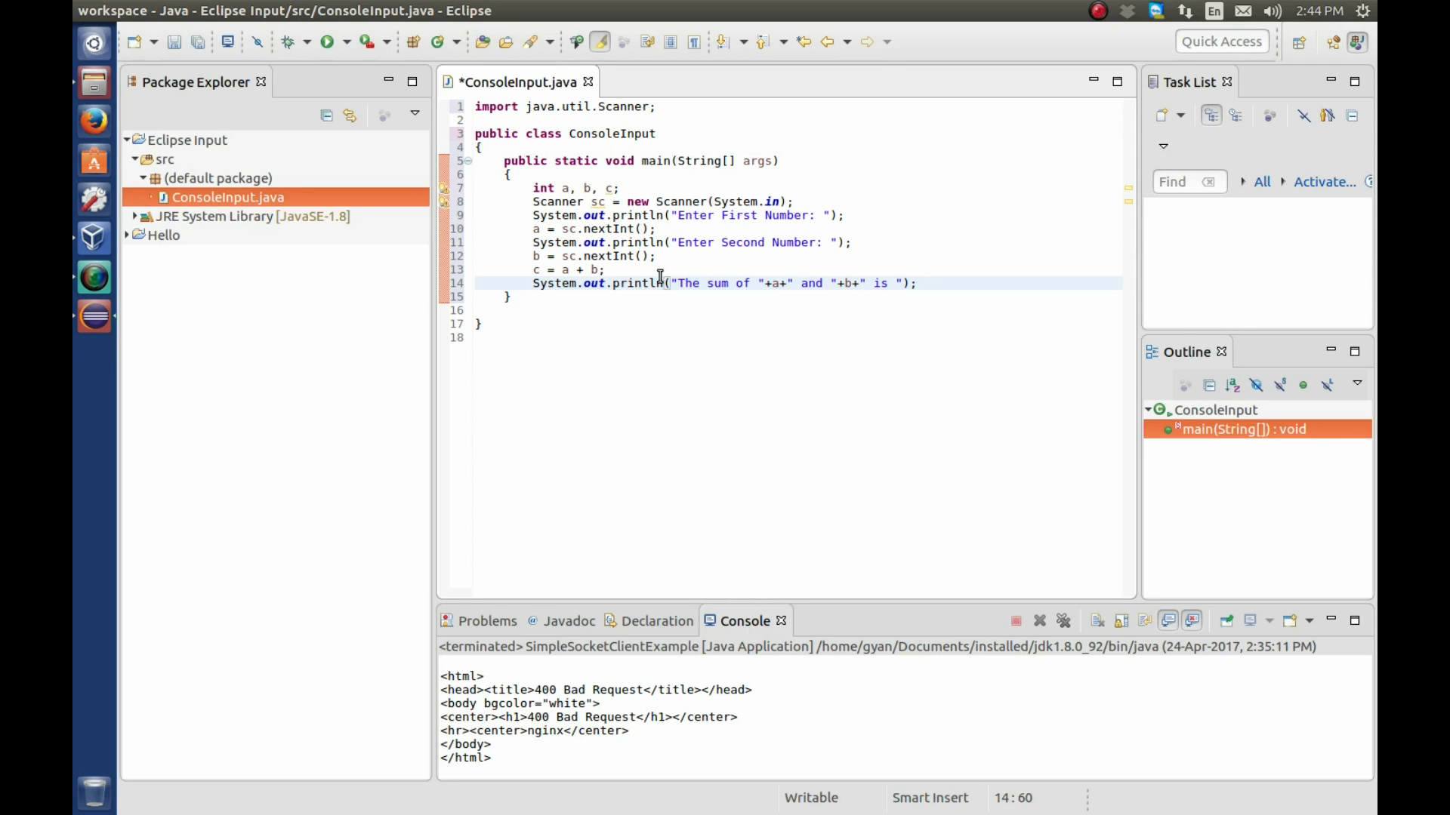
text(+c)
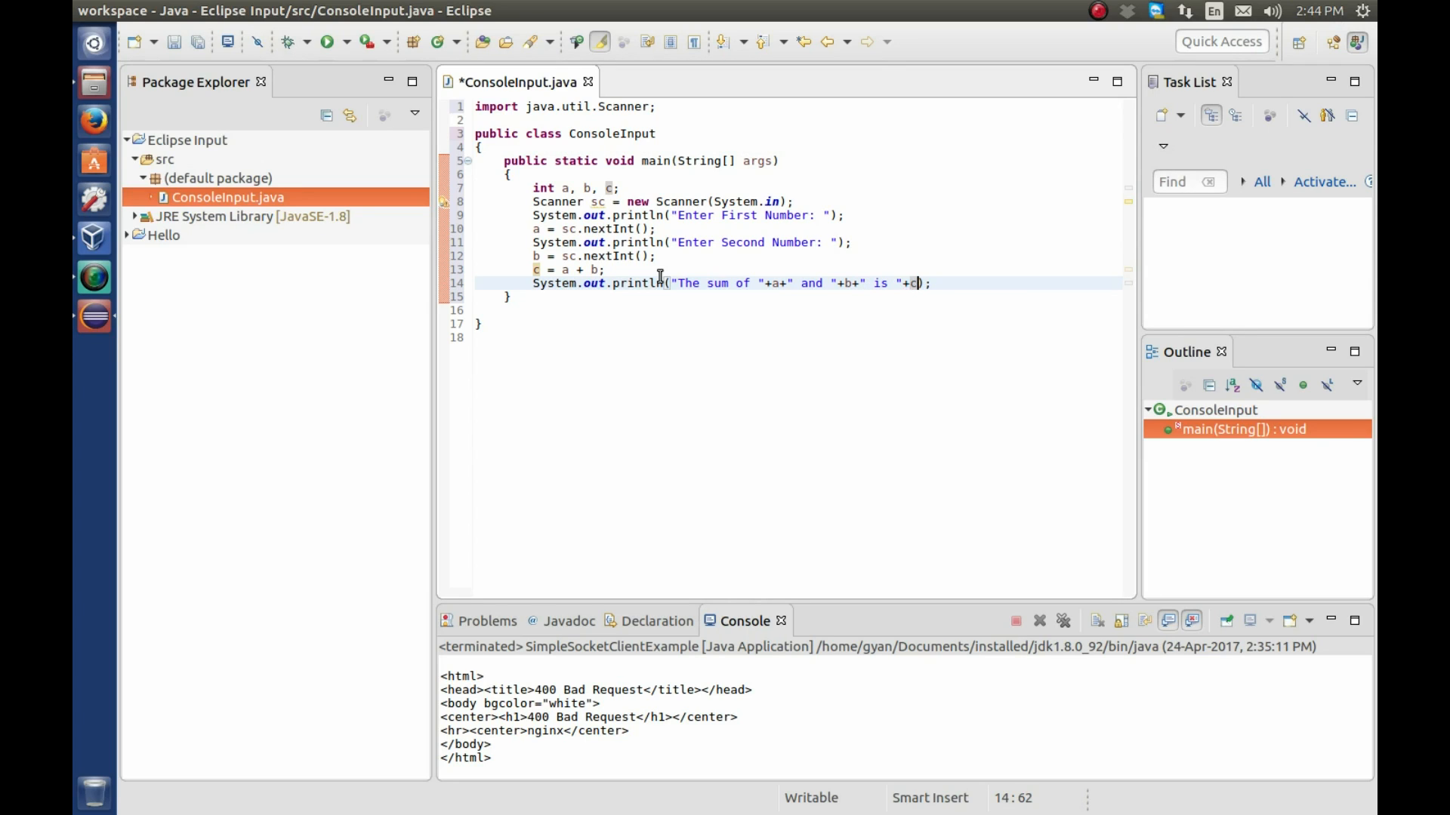
key(ctrl+s)
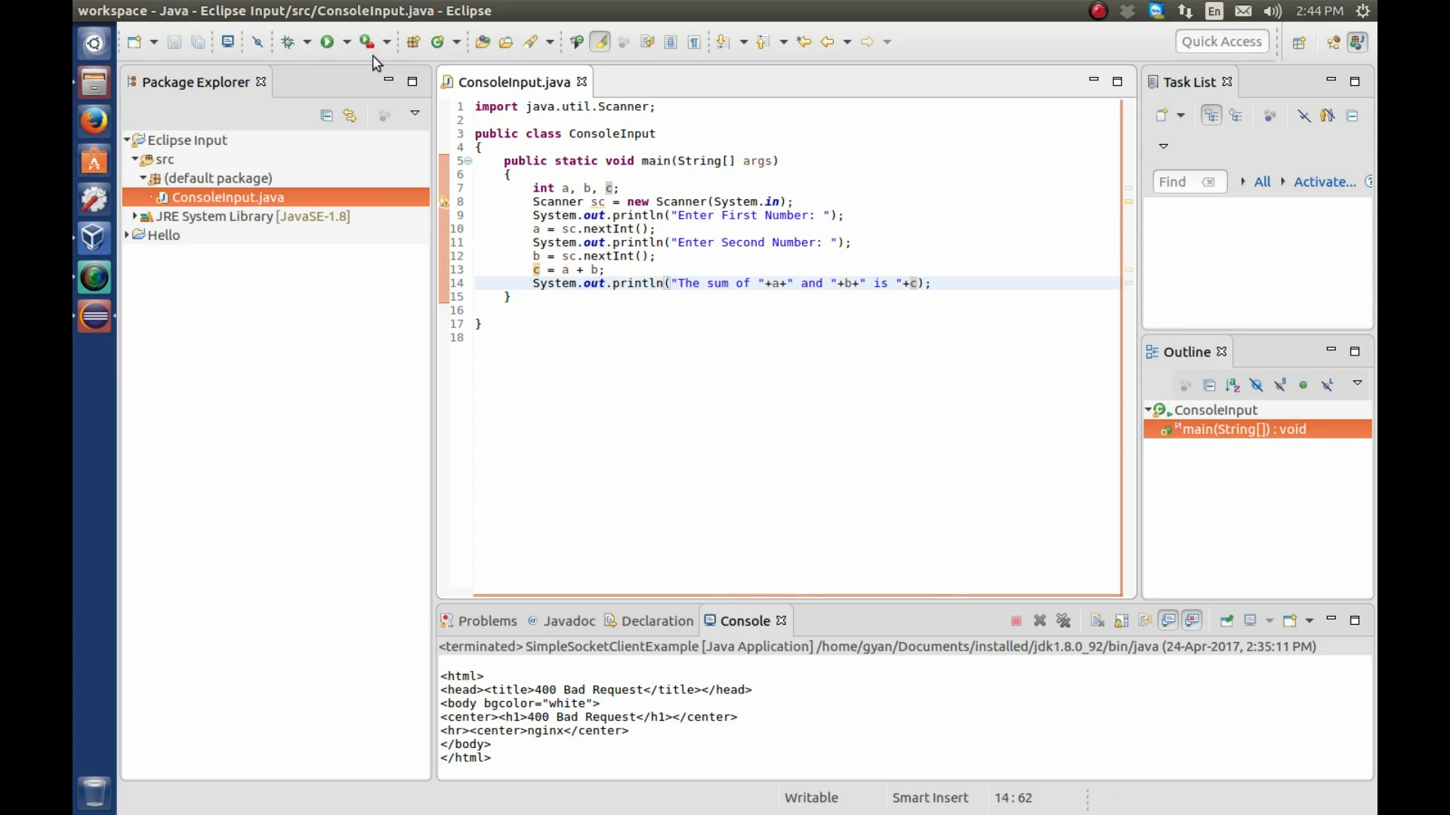
mouse_move(328, 42)
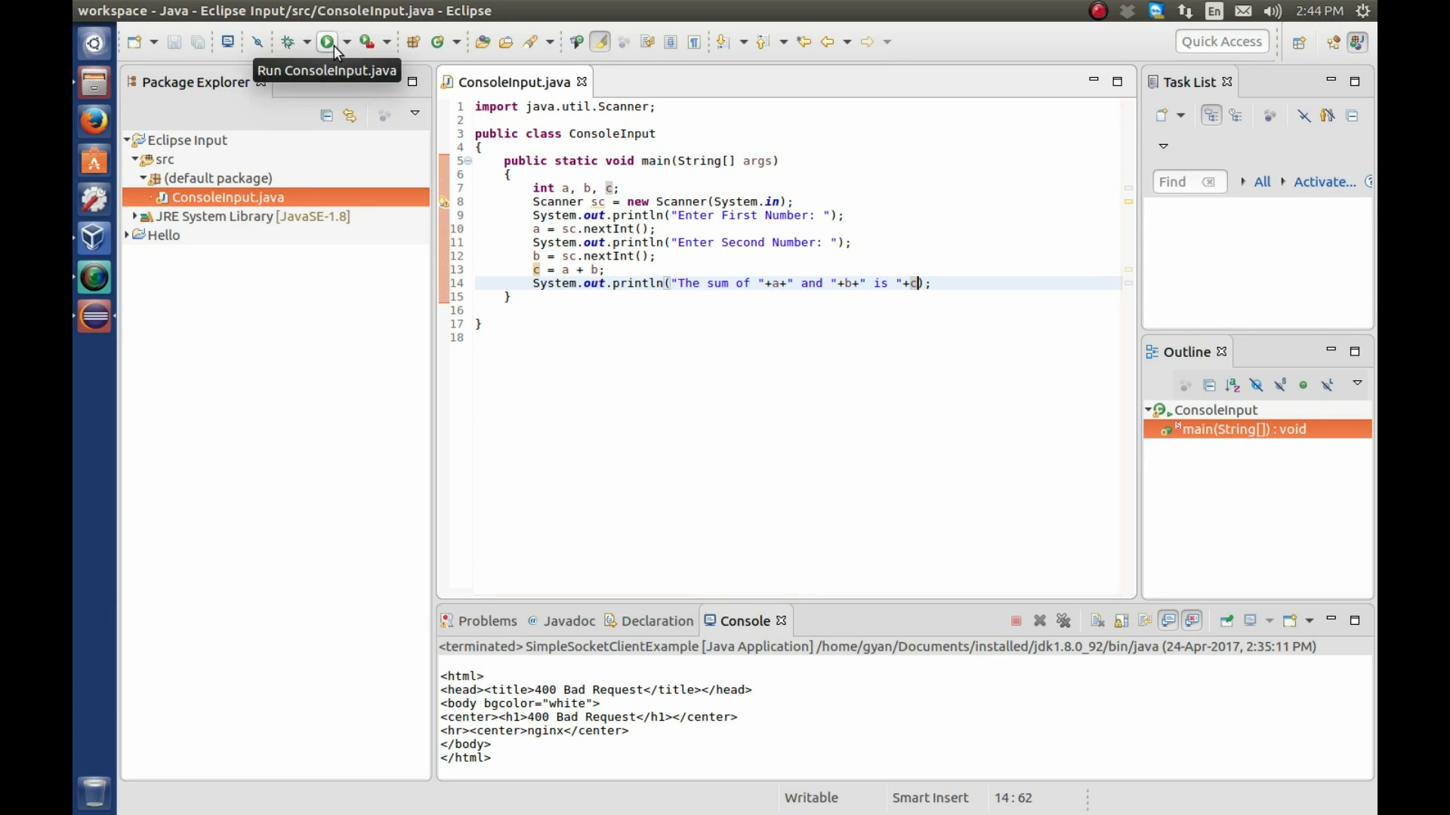
- Run ConsoleInput and enter 67 and 78 to get "The sum of 67 and 78 is 145"
click(328, 42)
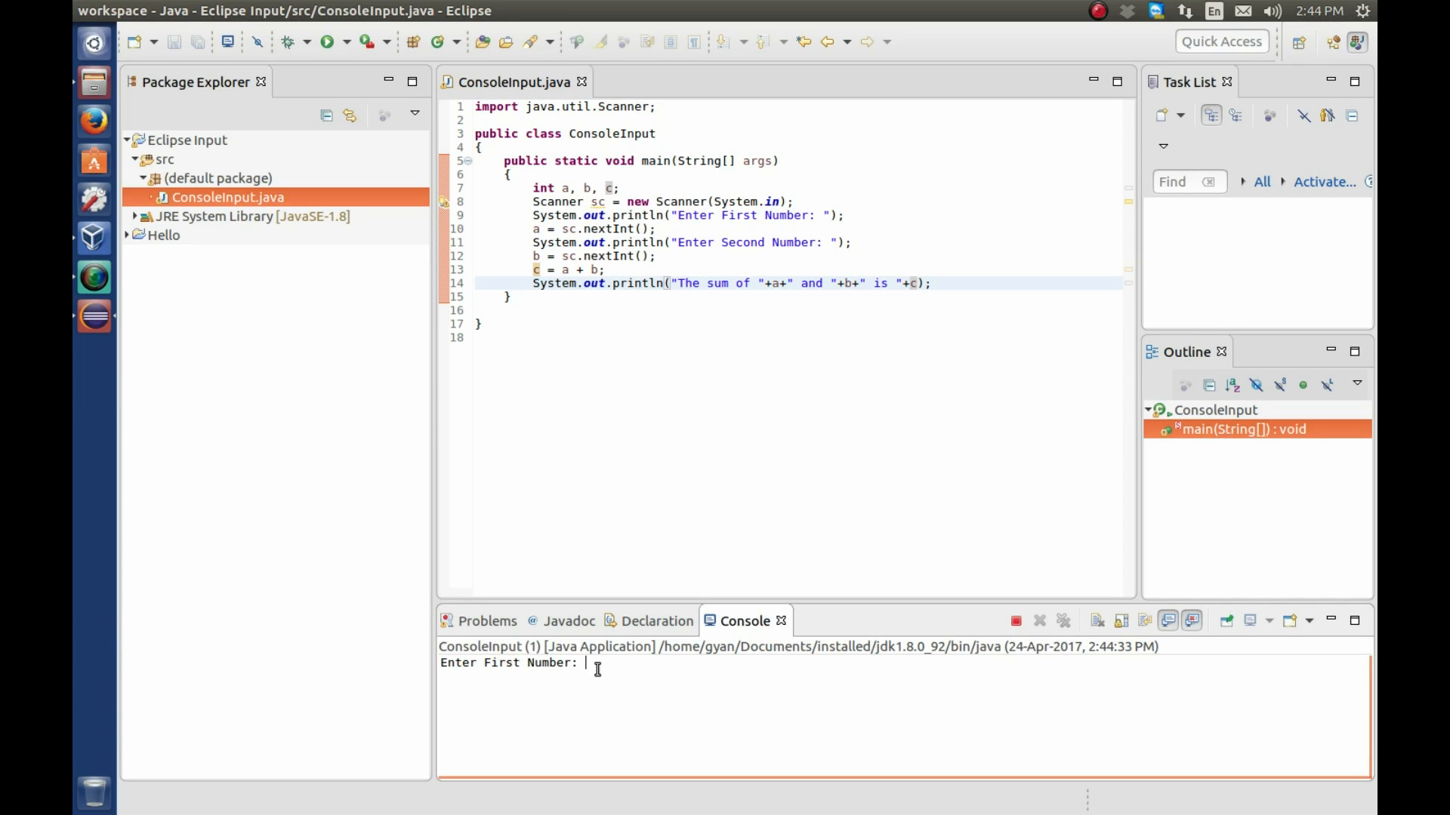
text(67)
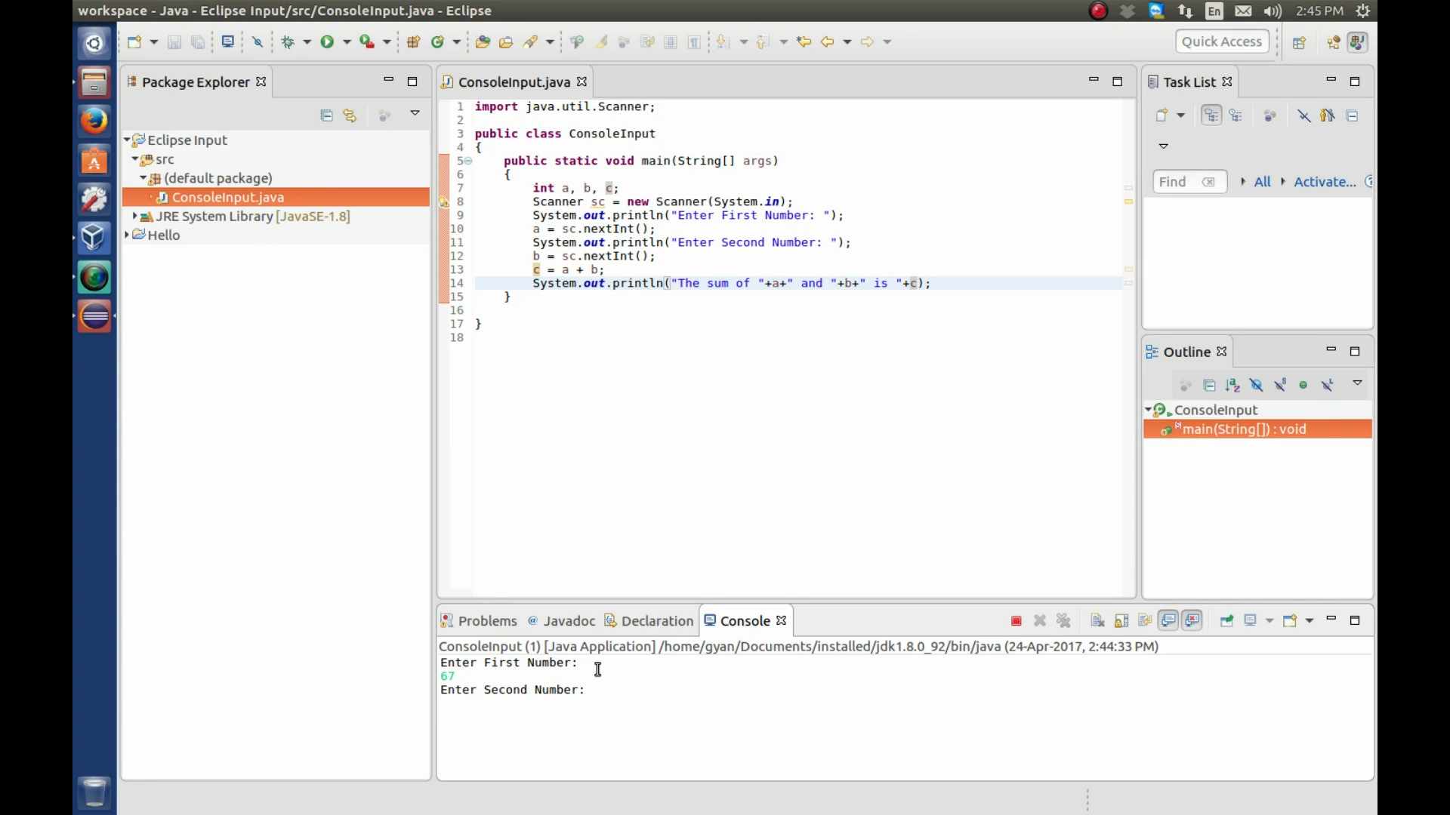
text(78)
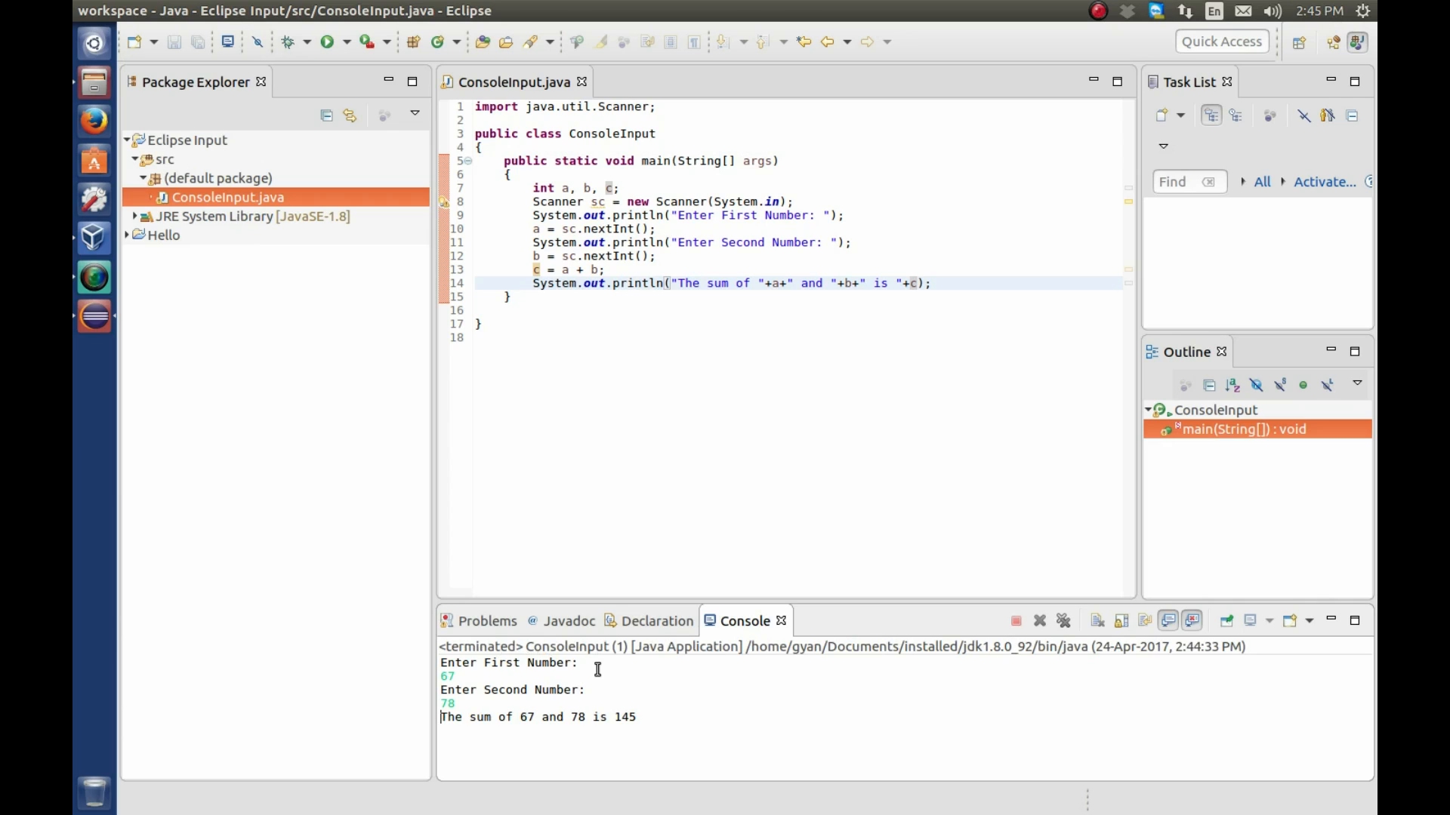